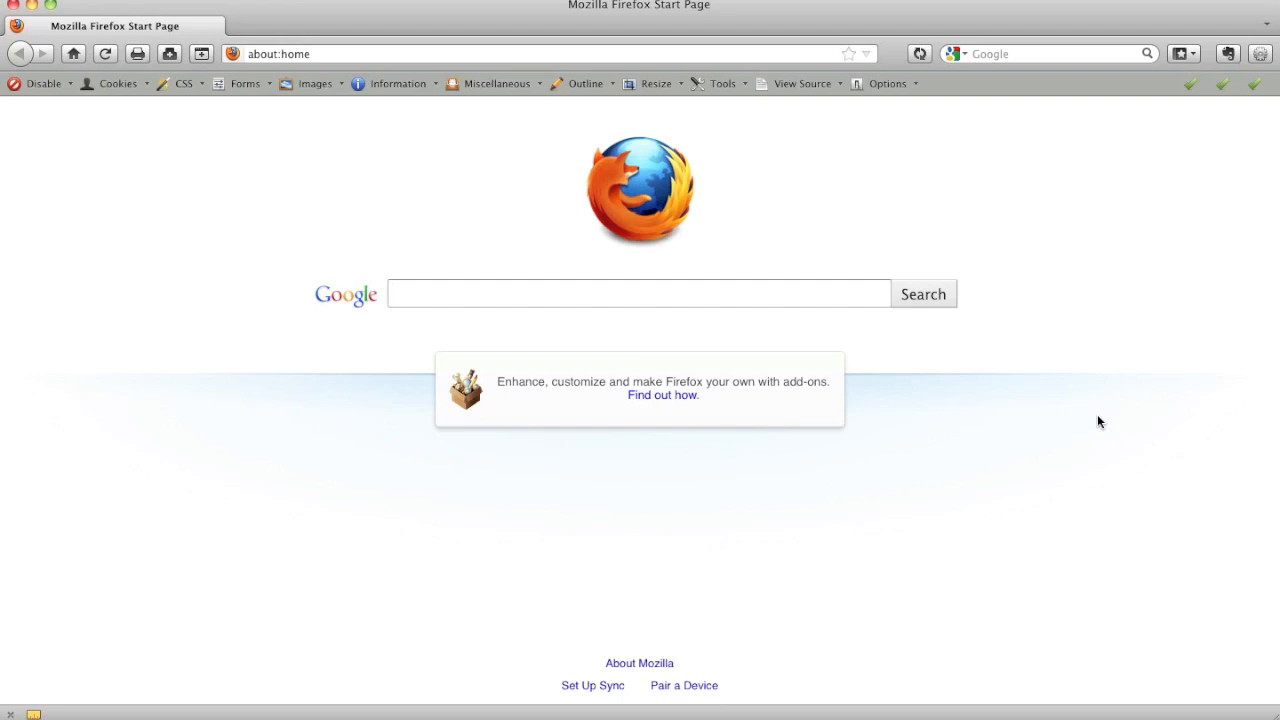
click(638, 292)
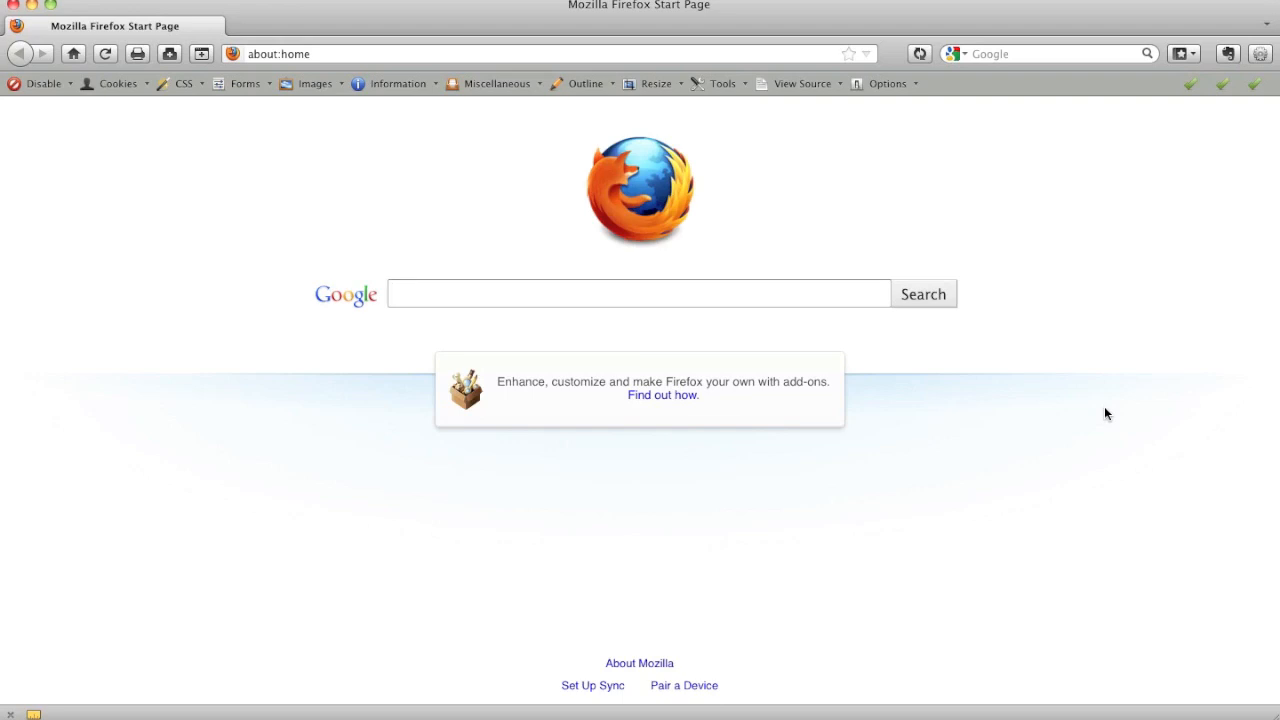
mouse_move(1102, 434)
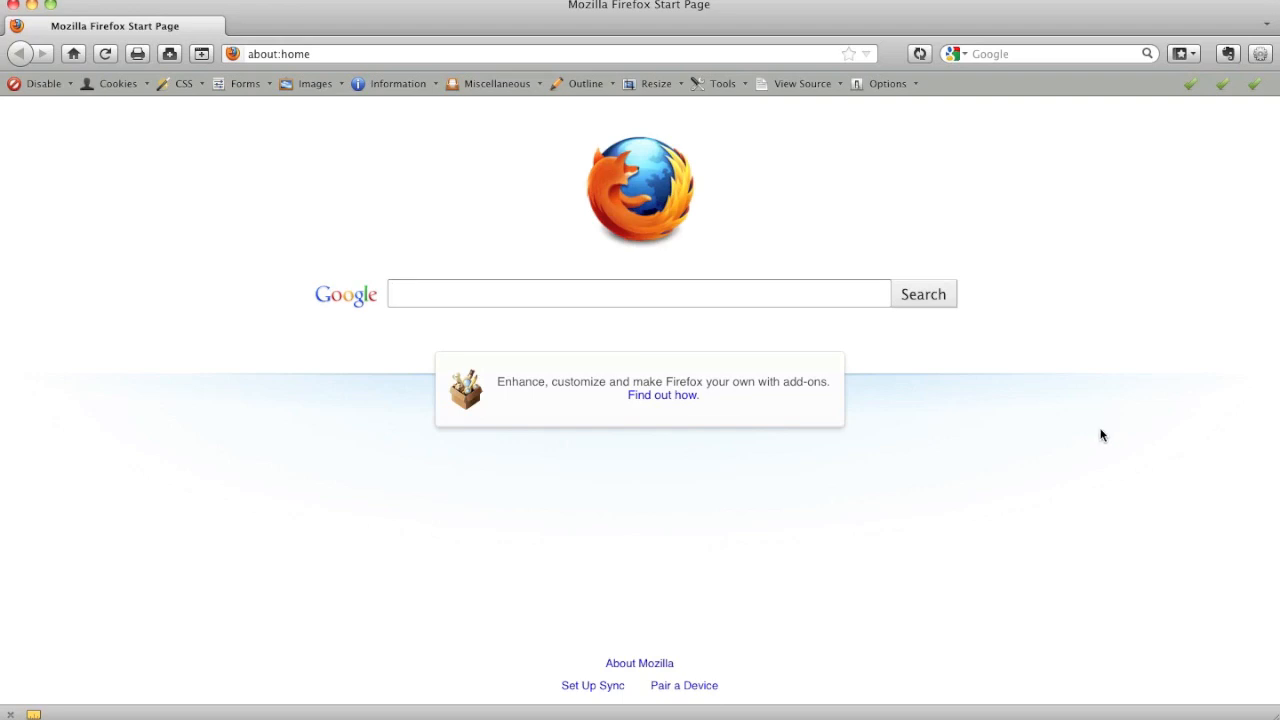
click(640, 292)
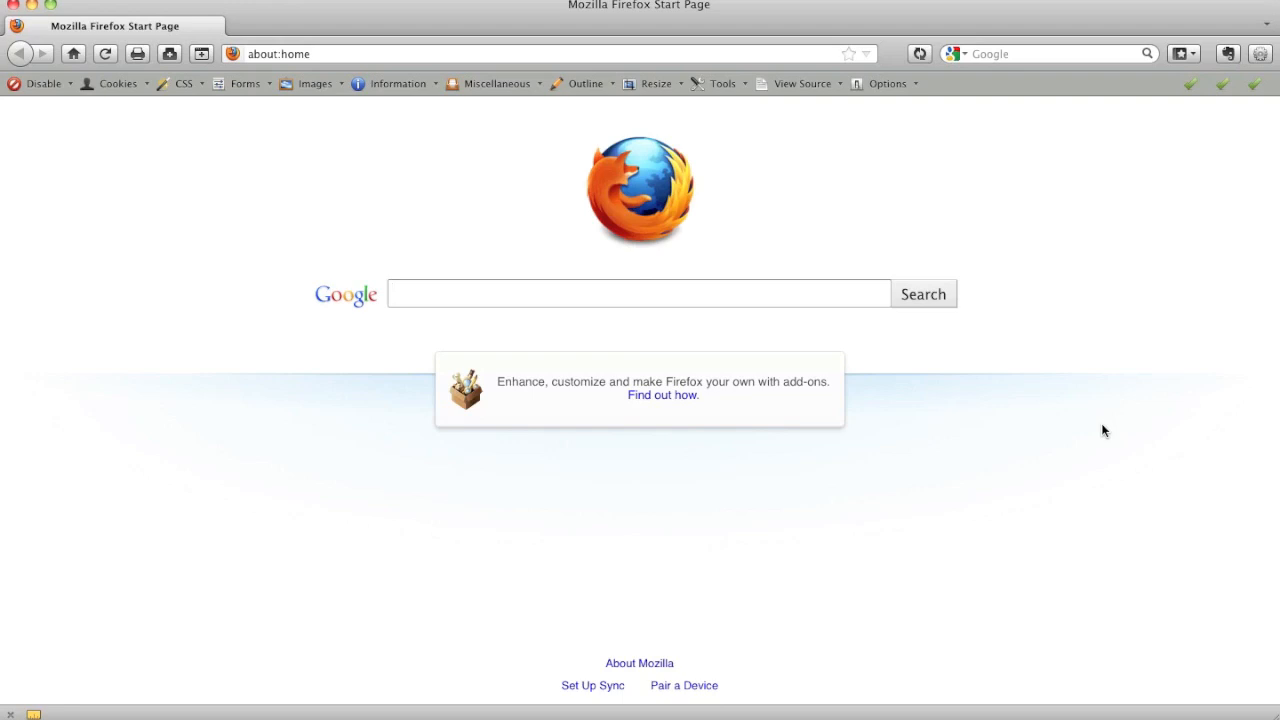
click(638, 292)
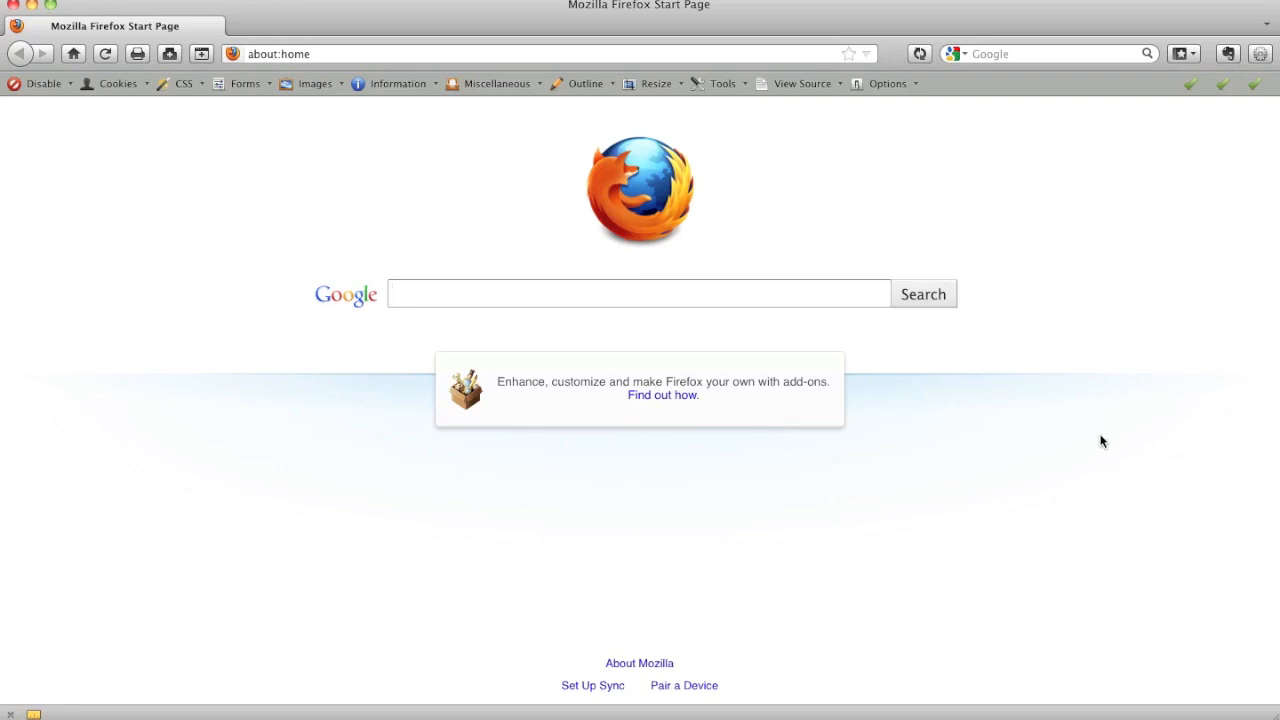
mouse_move(1100, 458)
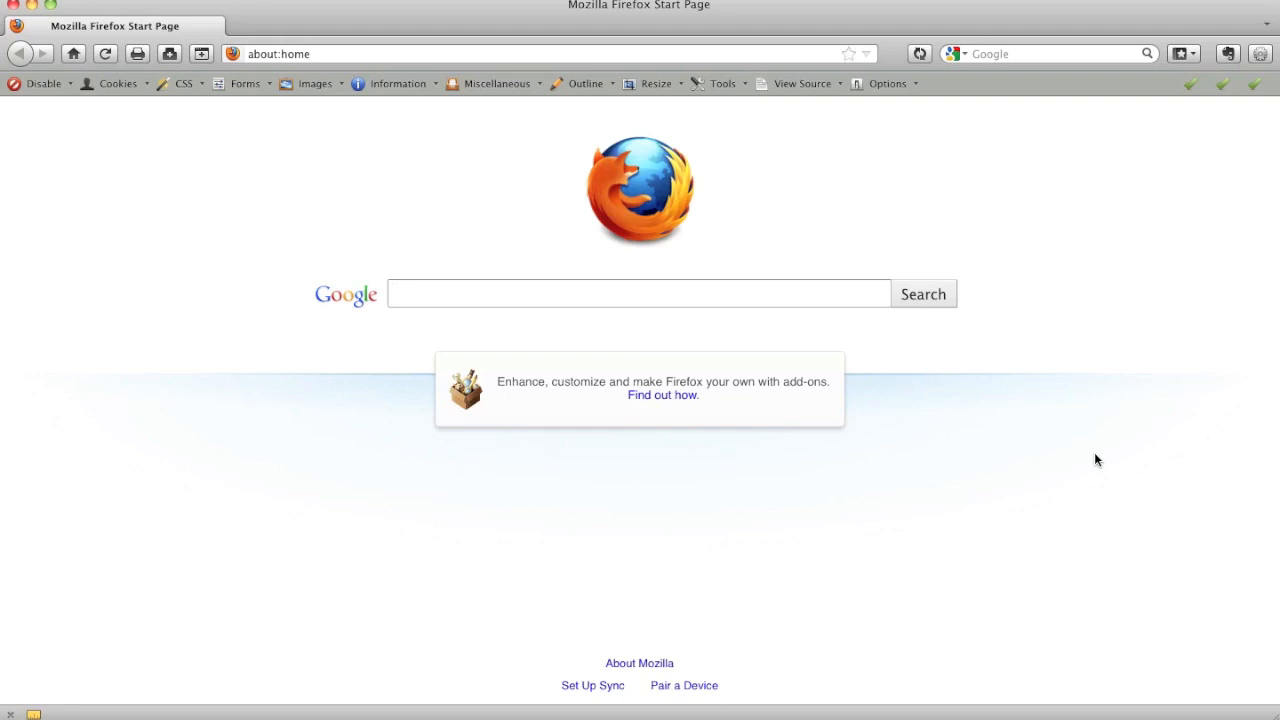
click(638, 292)
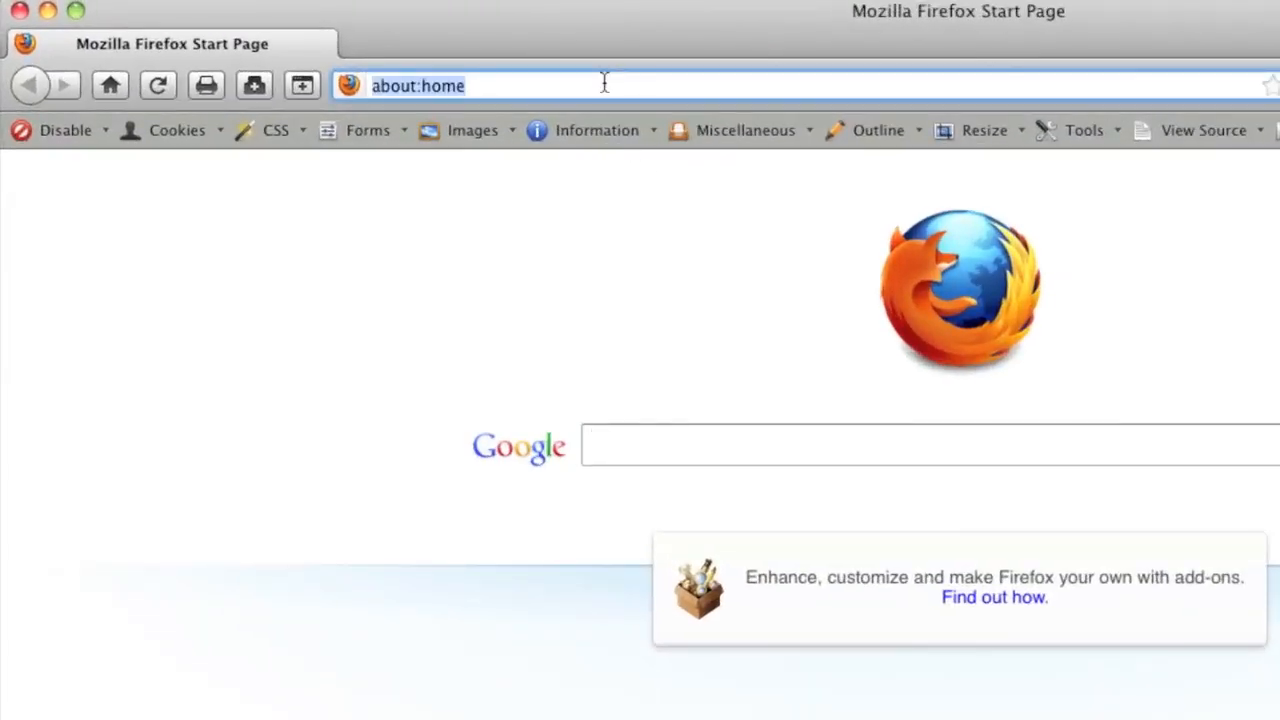
text(w)
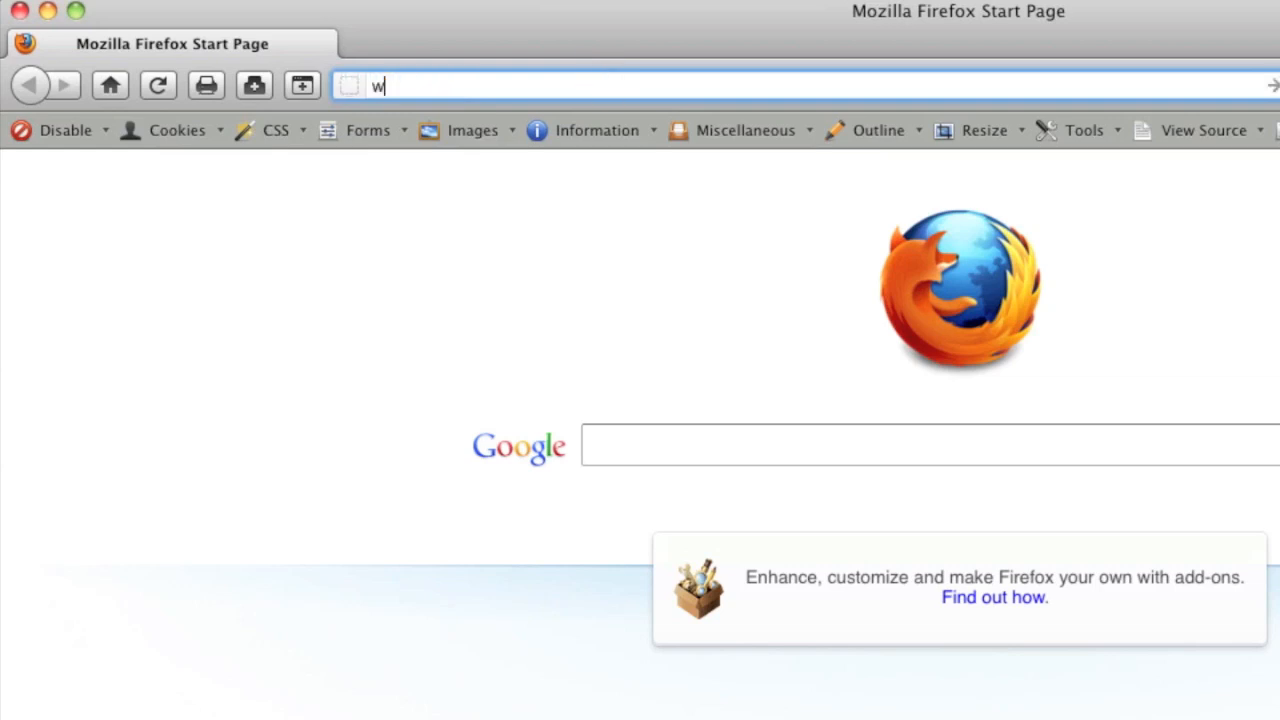
text(ww.my)
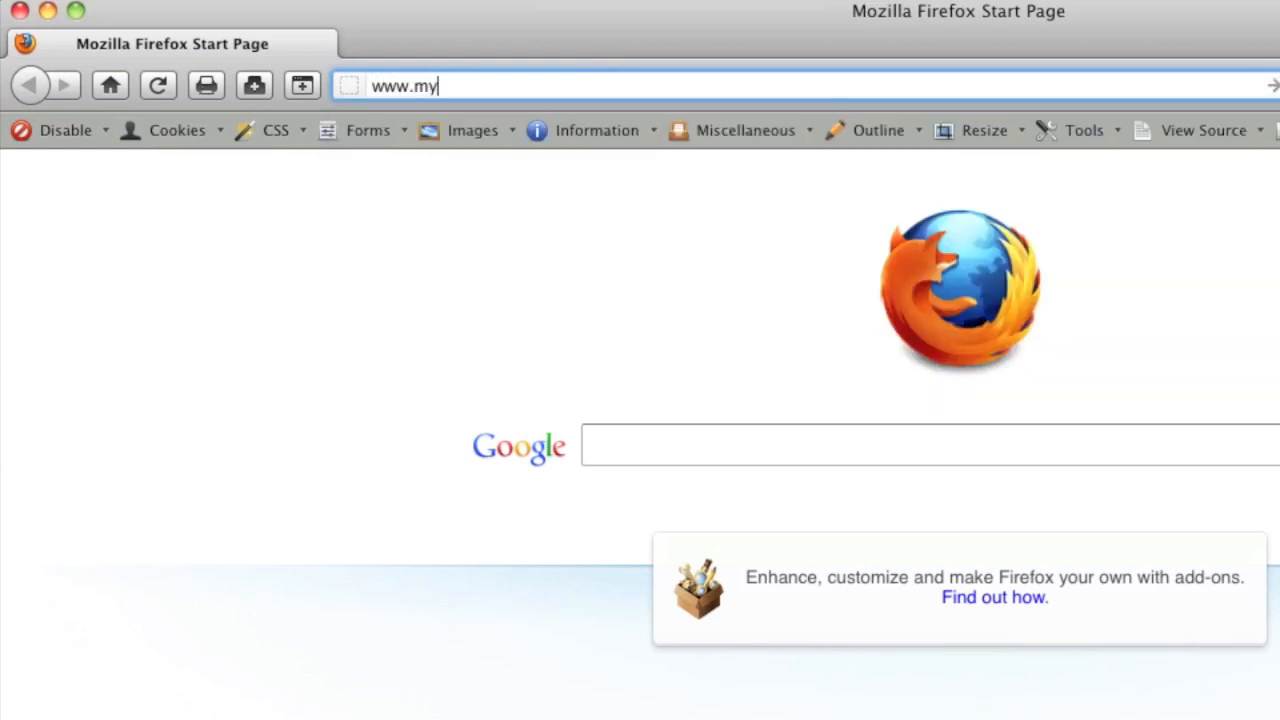
text(bizapps)
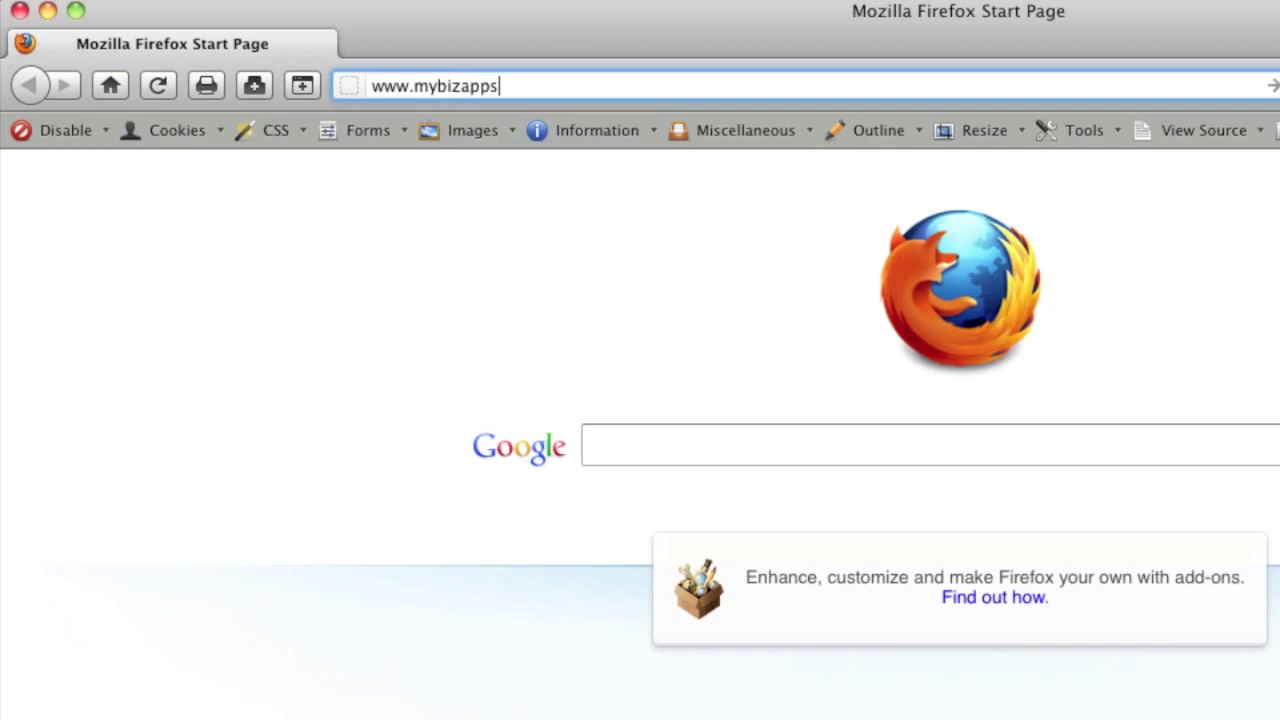
text(.net/wp-ad)
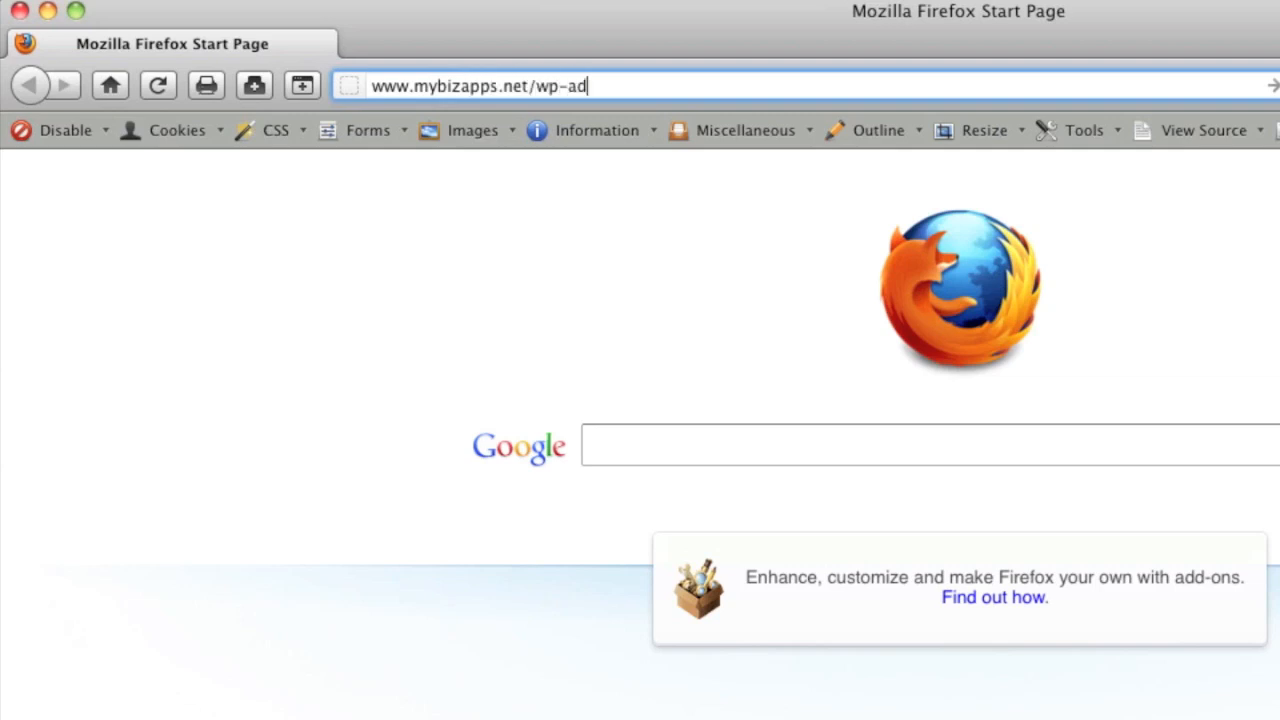
key(Return)
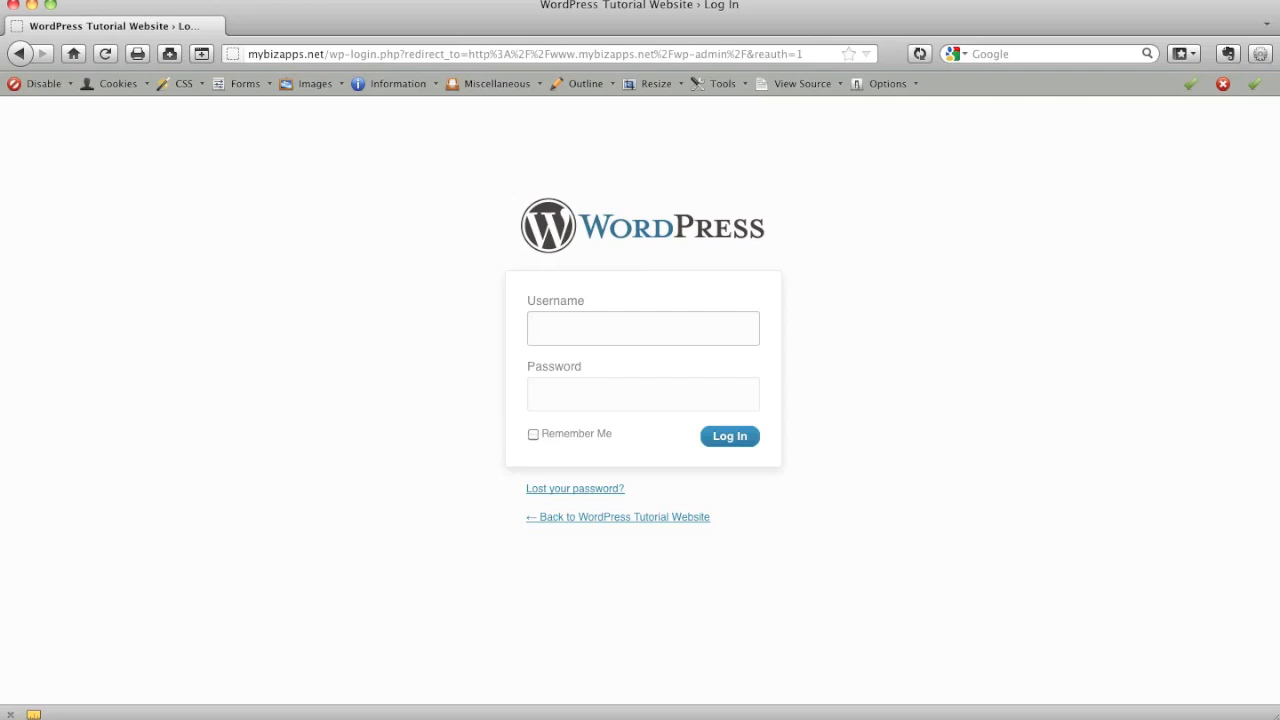
Sign in to the WordPress admin as user 'admin'.
click(644, 328)
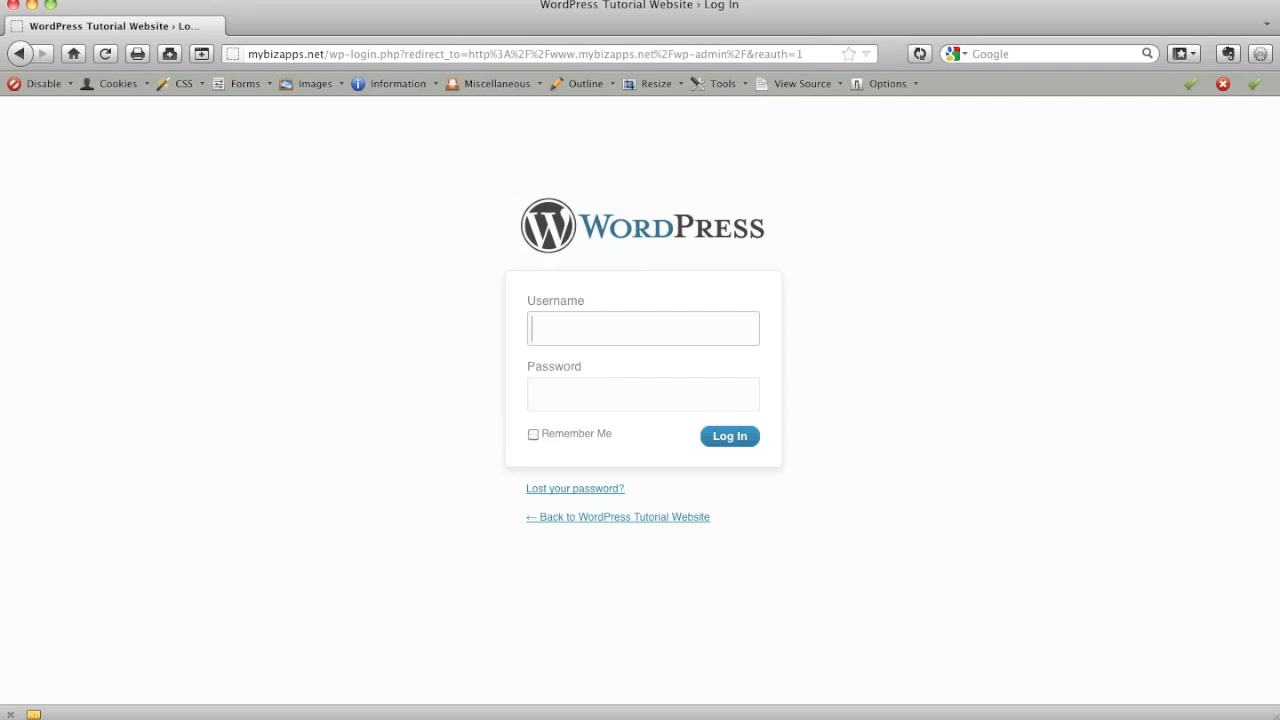
text(admin)
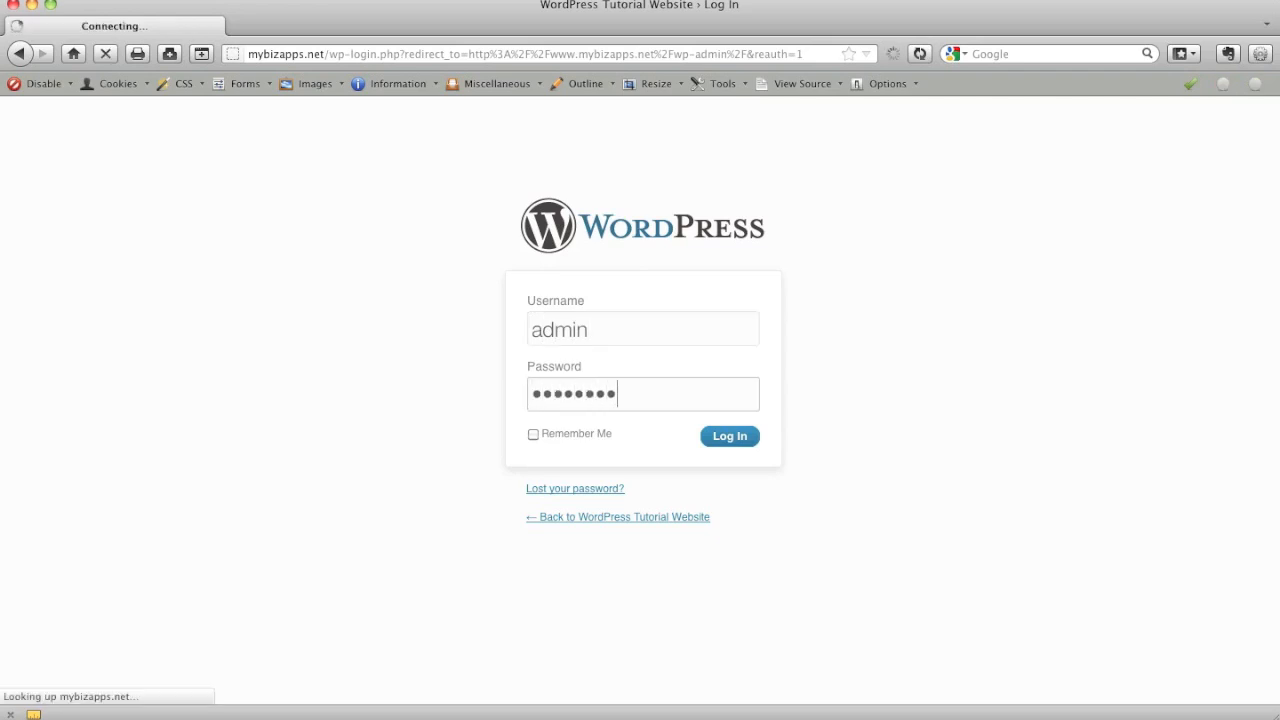
click(728, 436)
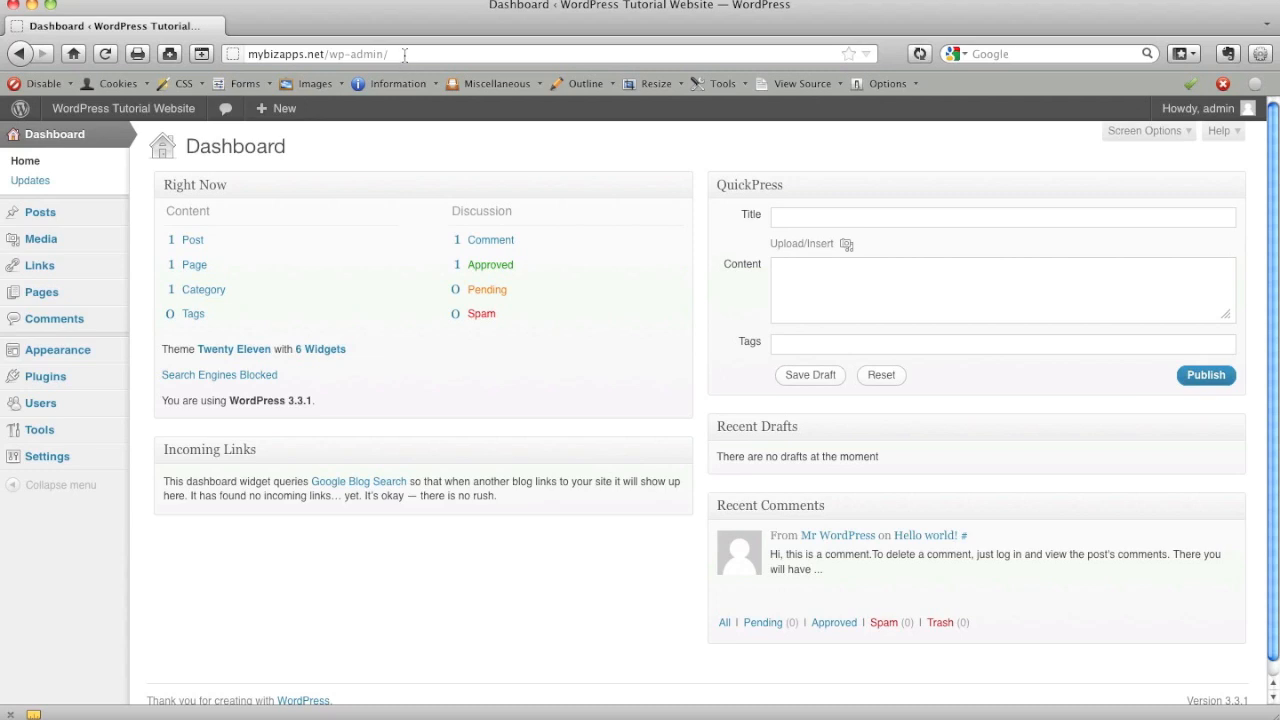
mouse_move(428, 156)
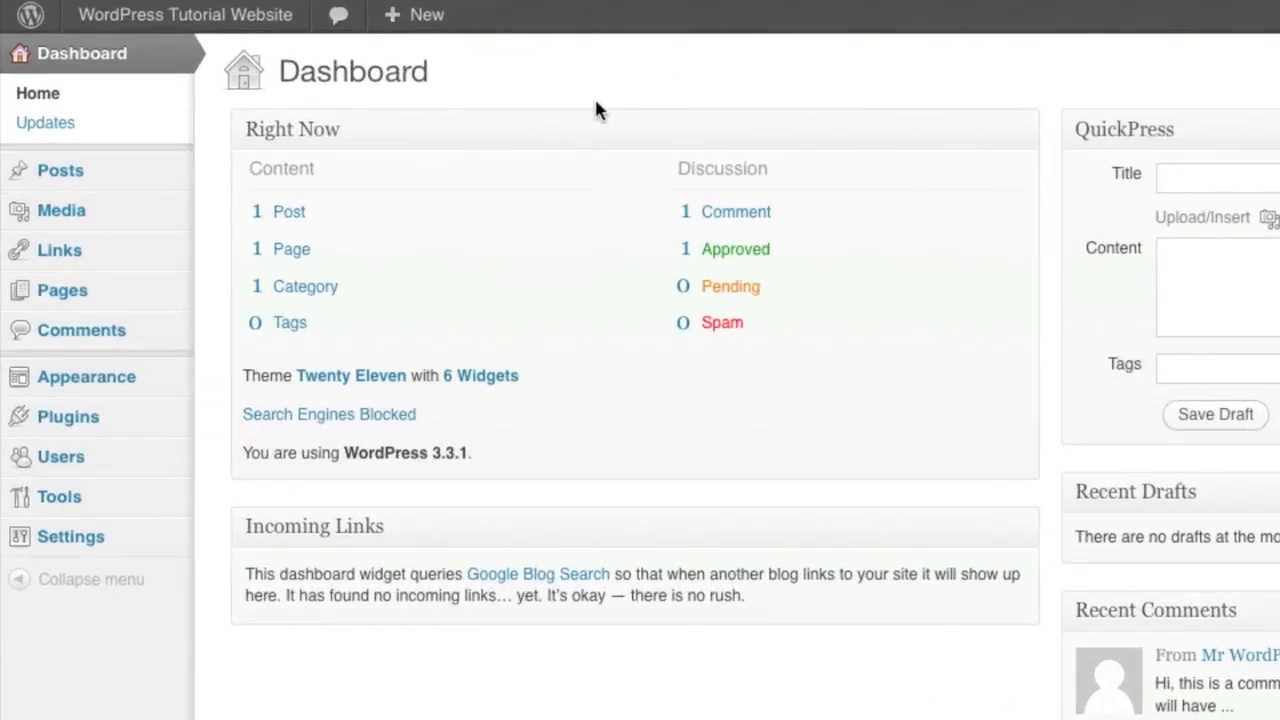
mouse_move(68, 418)
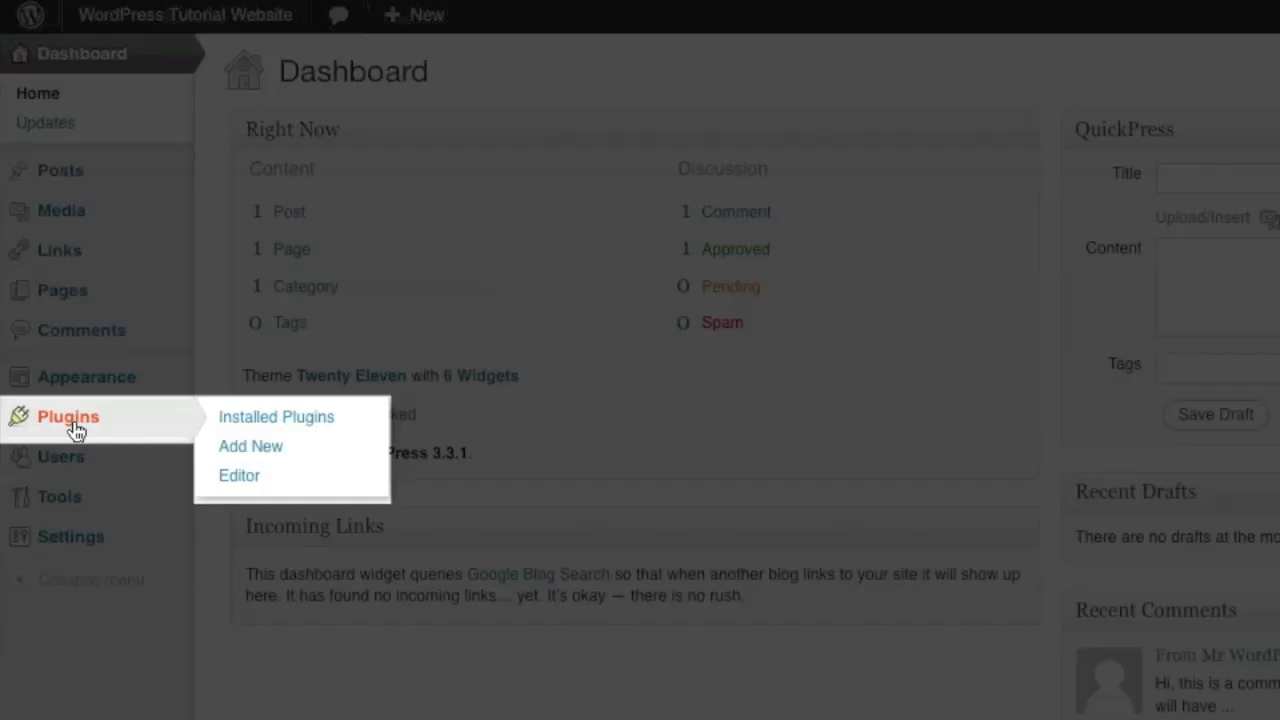
Go to Plugins > Add New and focus the plugin search field.
click(250, 446)
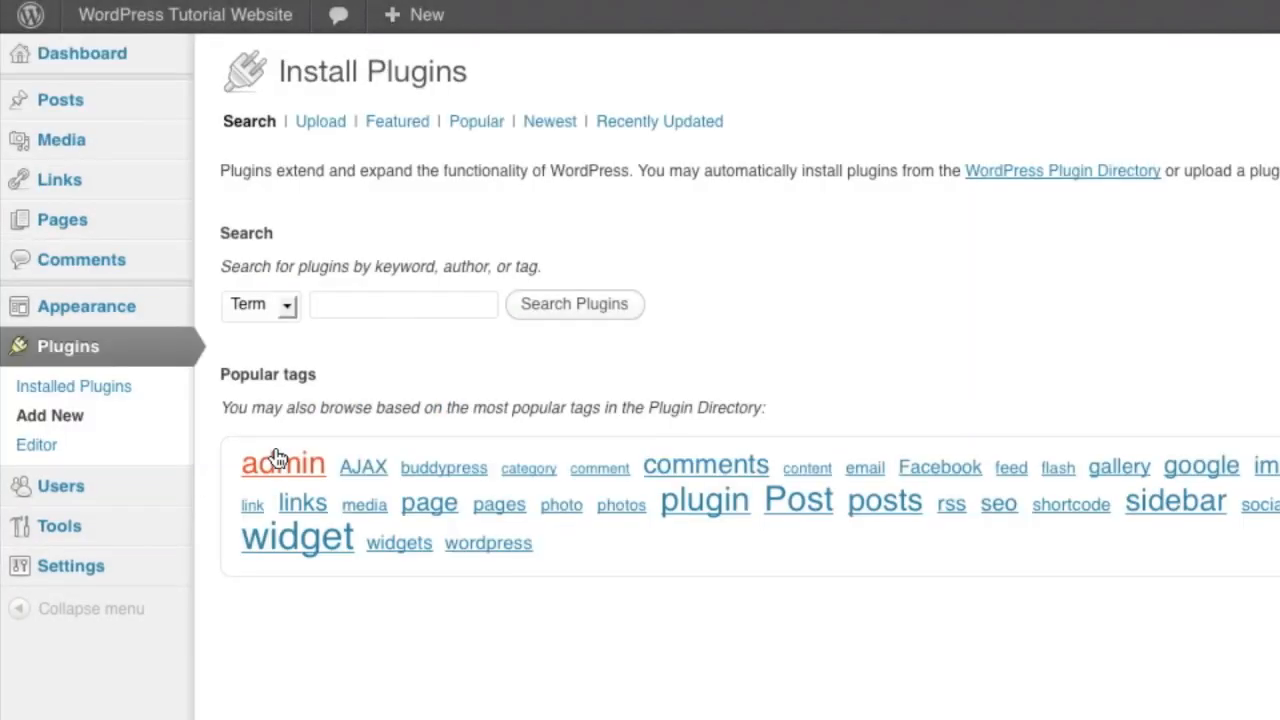
click(404, 304)
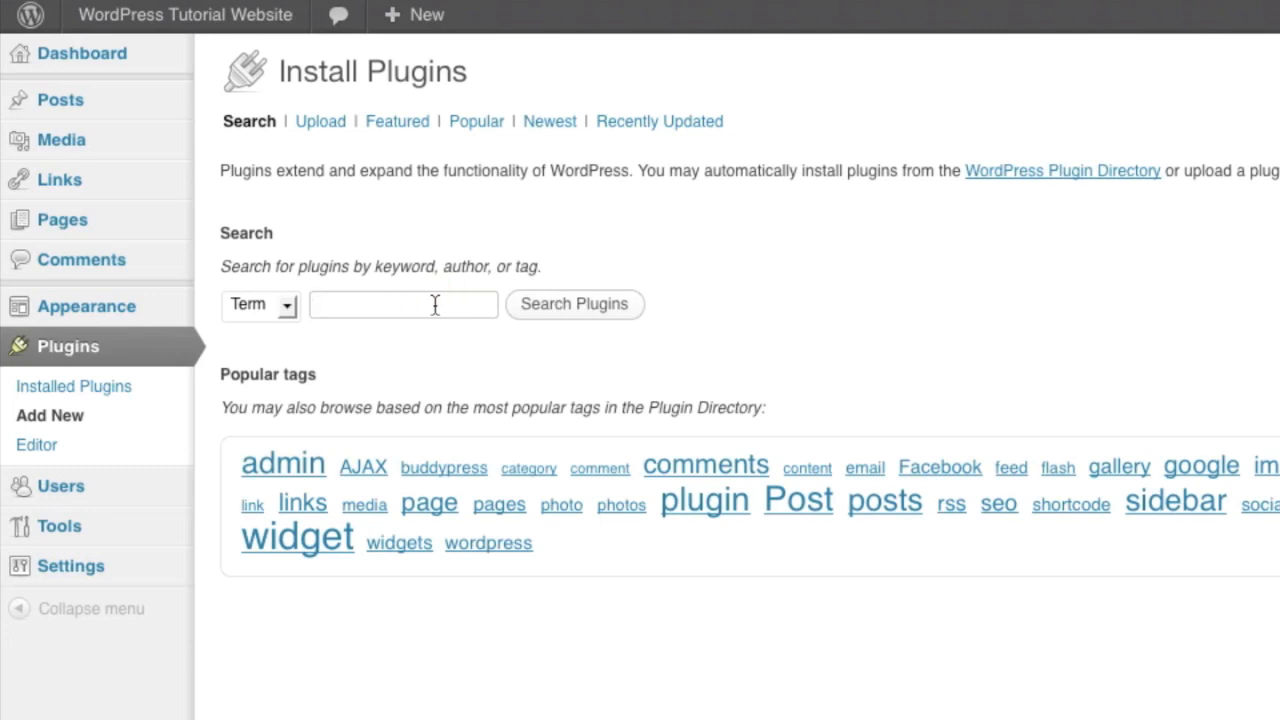
click(404, 304)
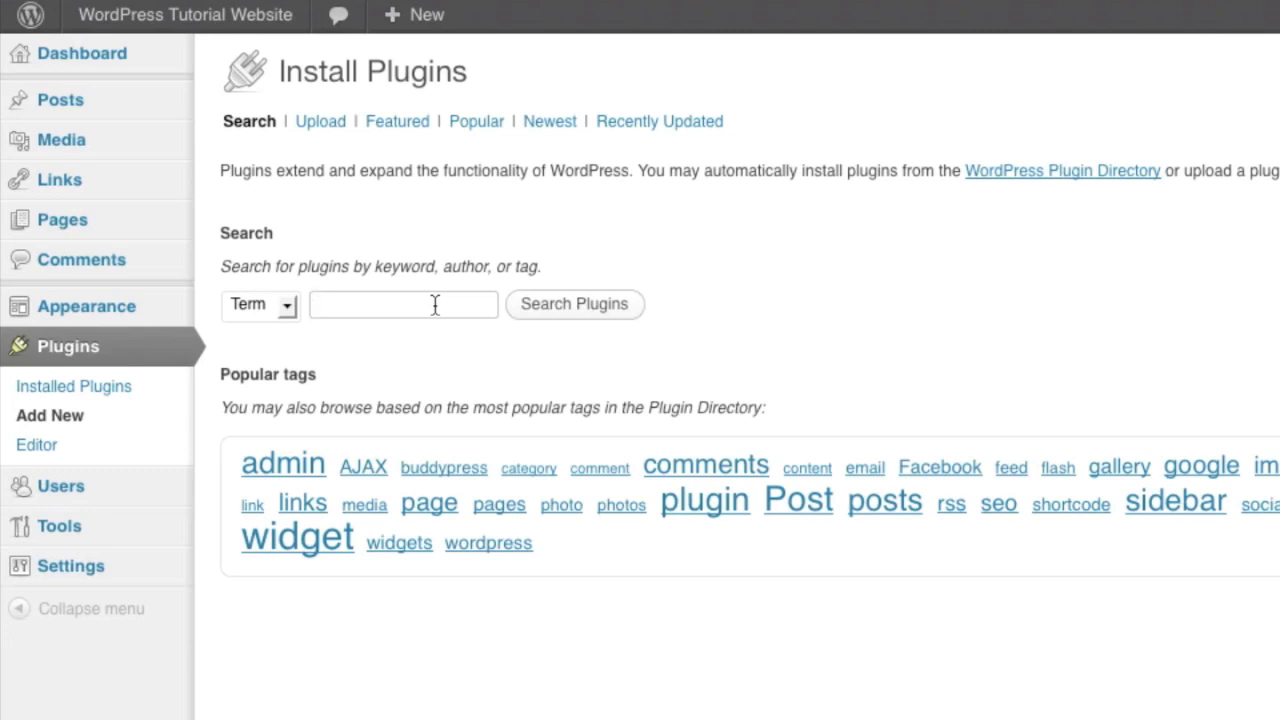
click(404, 304)
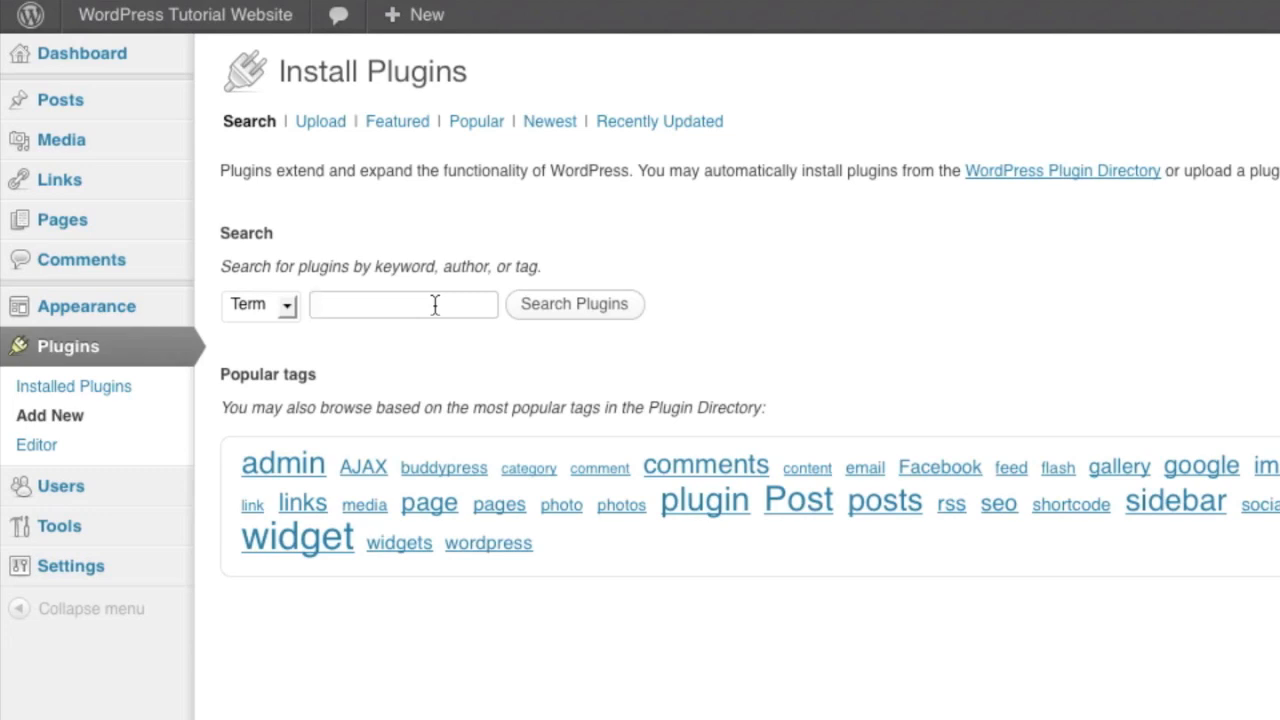
click(404, 304)
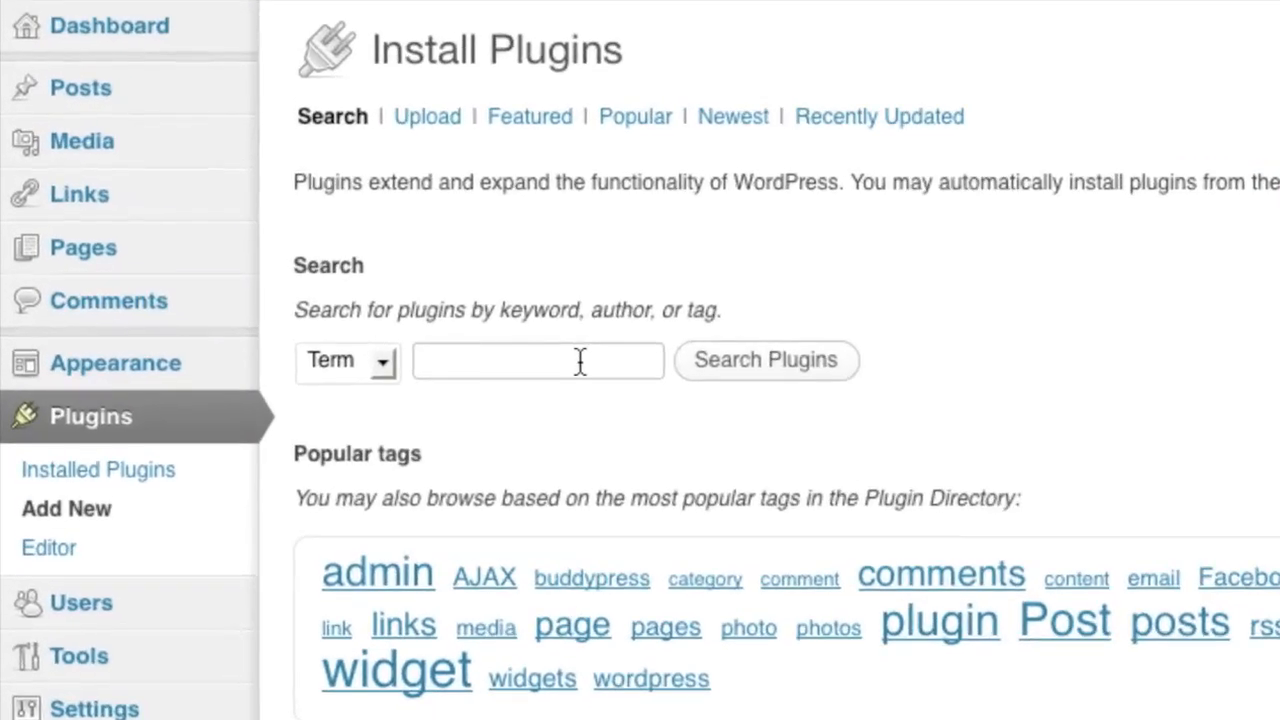
Search the plugin directory for 'sharethis'.
text(sharethi)
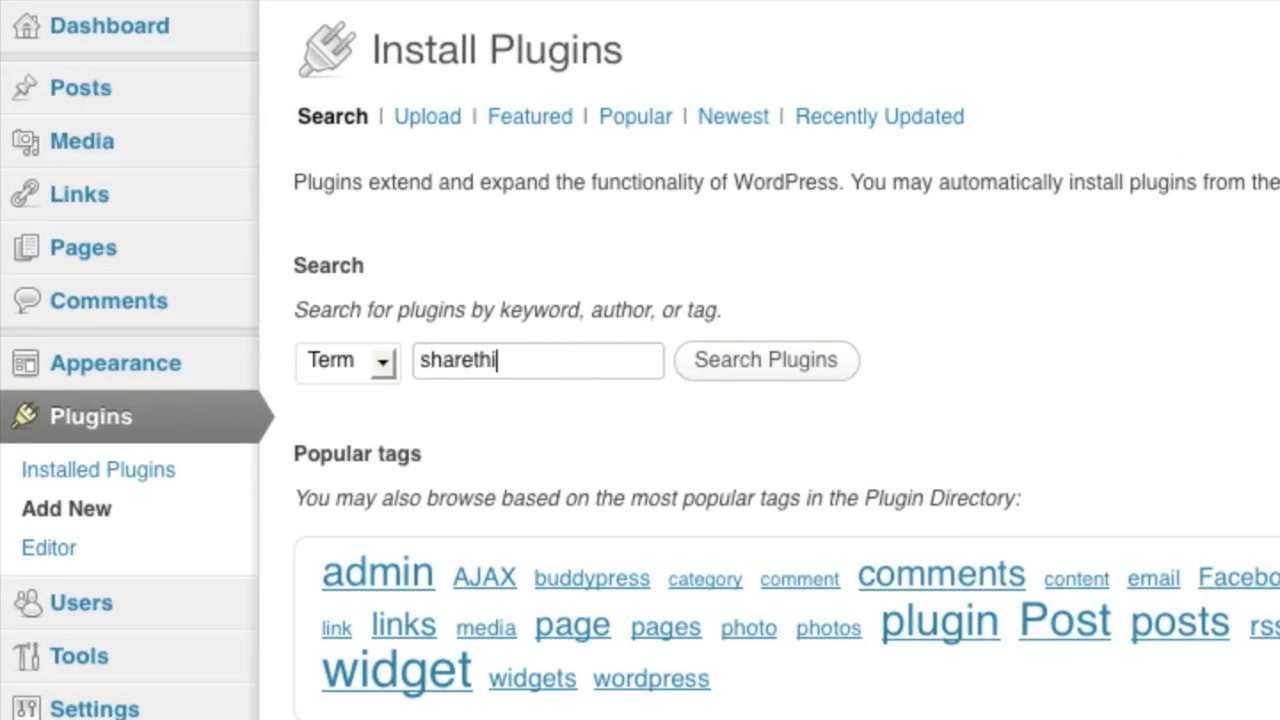
text(s)
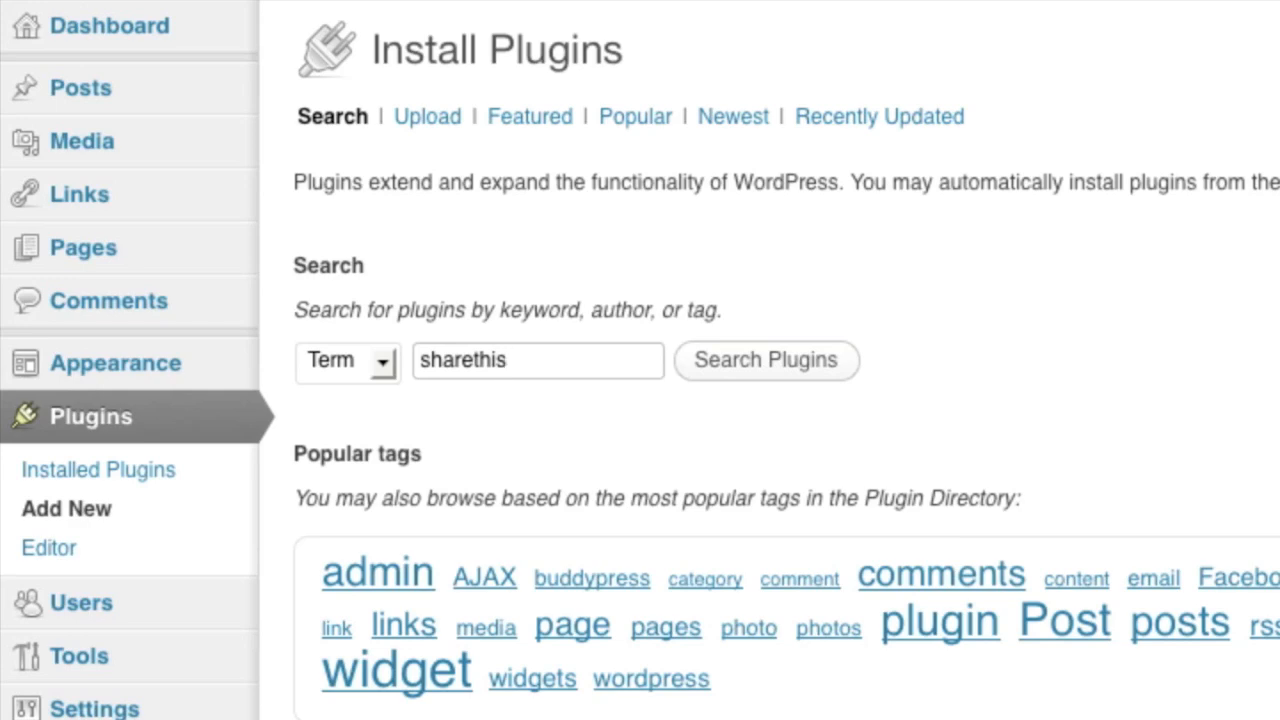
click(768, 360)
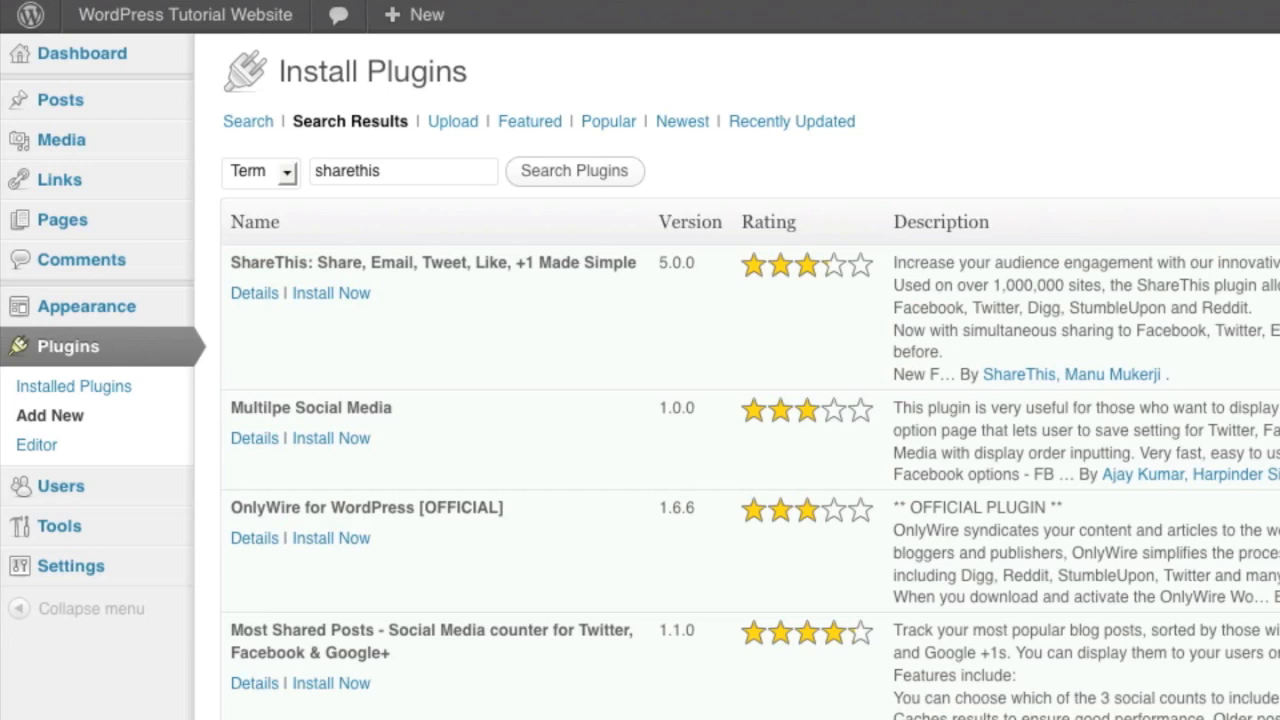
mouse_move(746, 300)
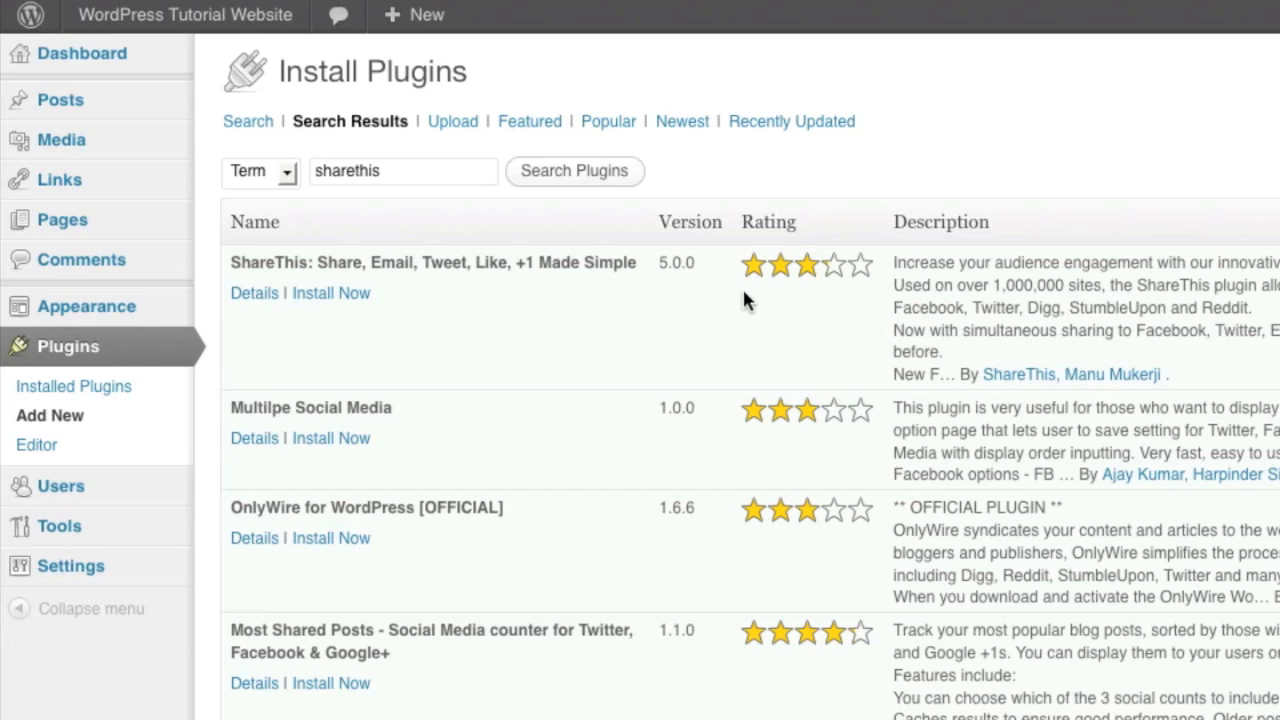
mouse_move(544, 304)
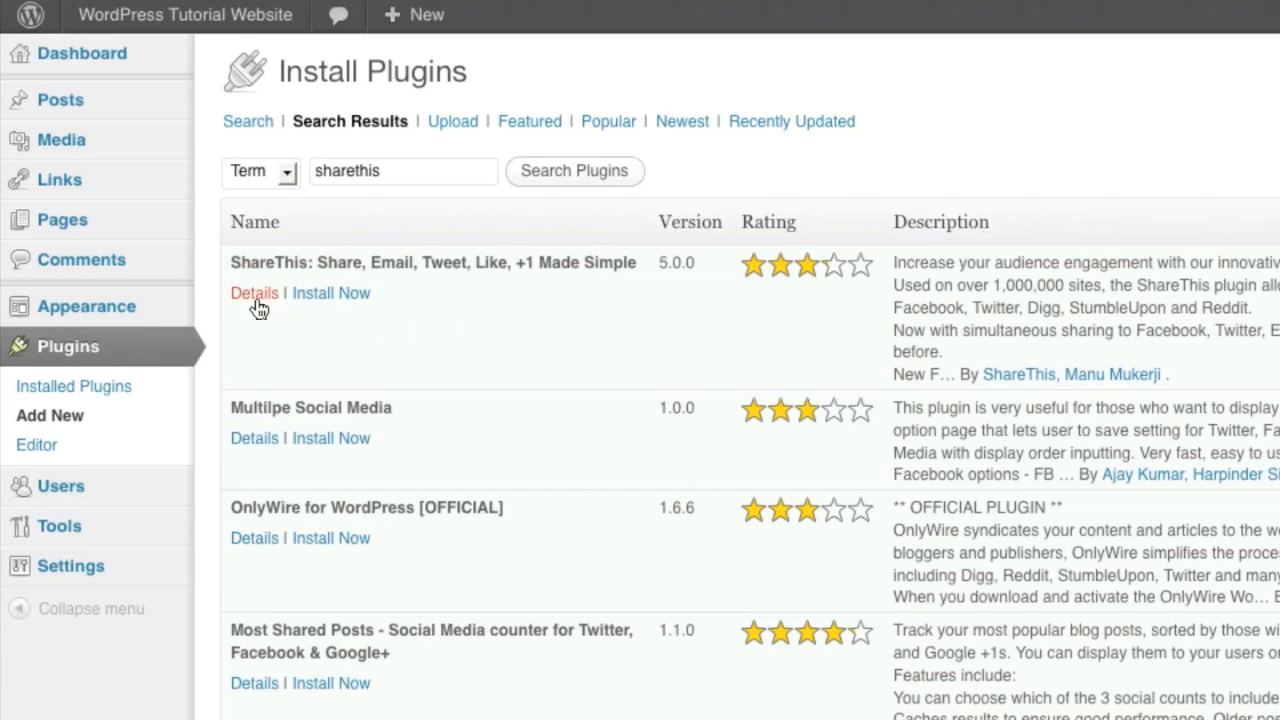
click(252, 292)
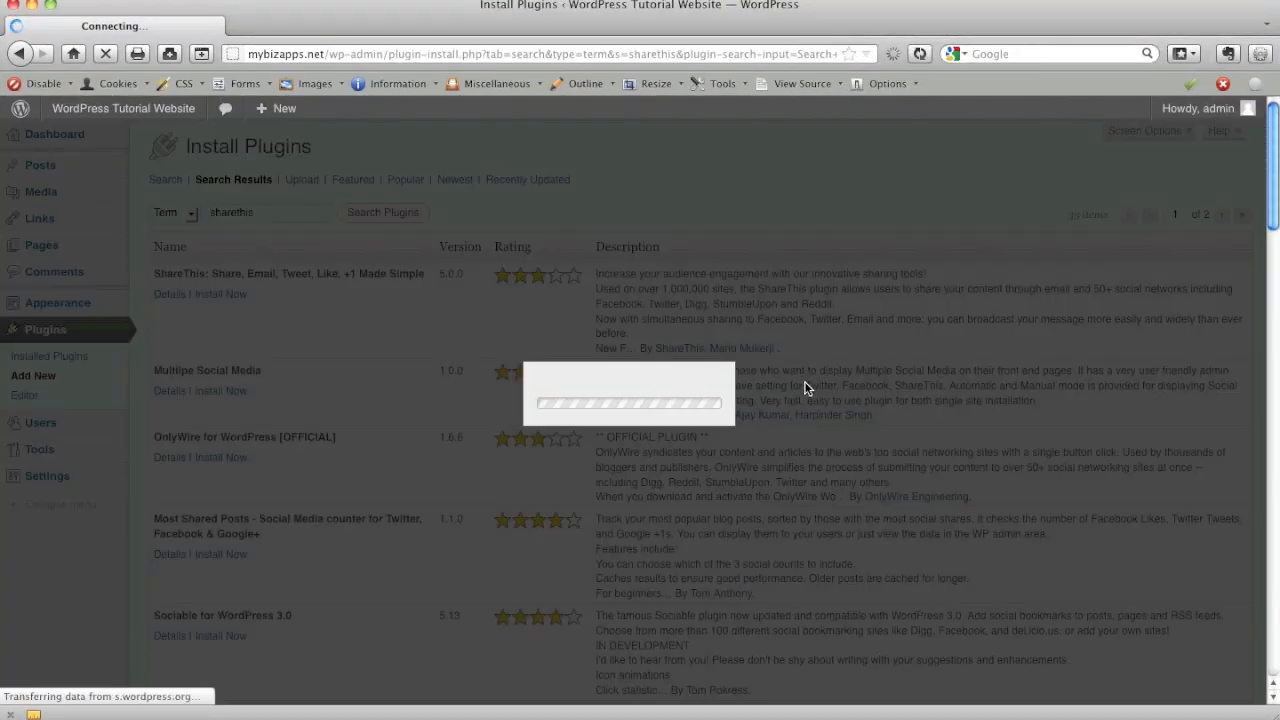
click(168, 294)
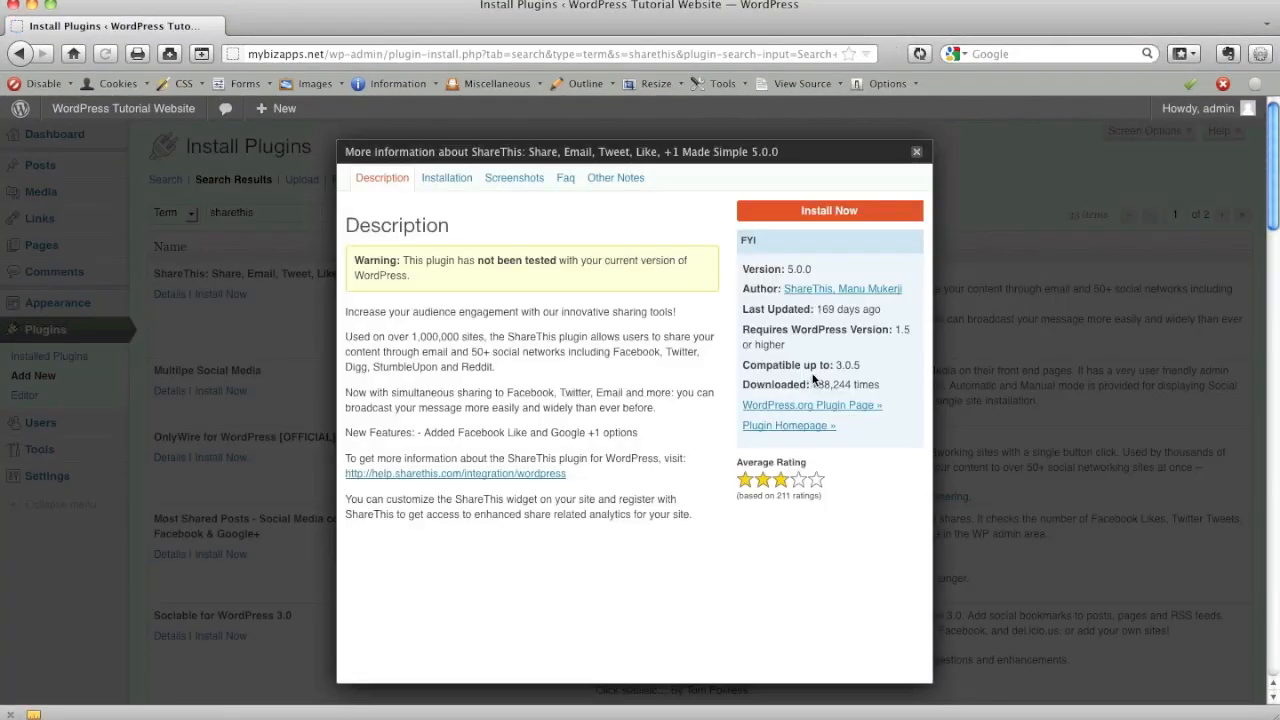
mouse_move(852, 512)
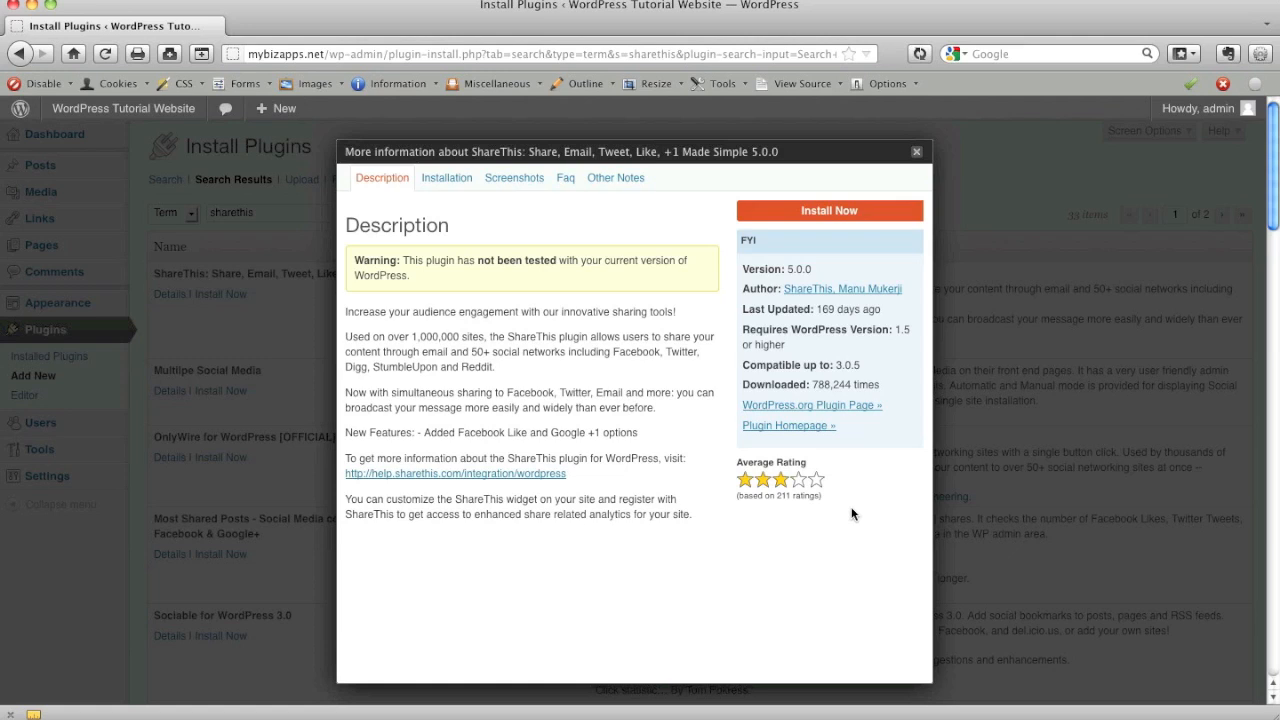
mouse_move(856, 520)
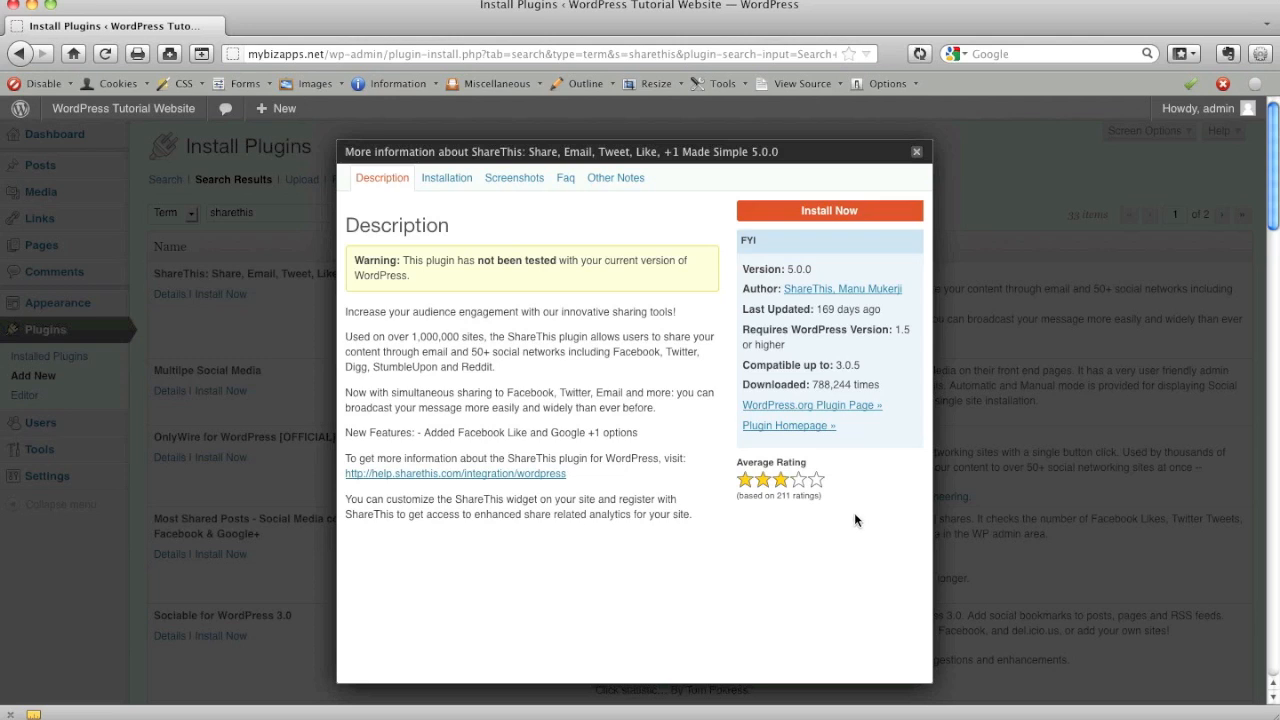
mouse_move(820, 352)
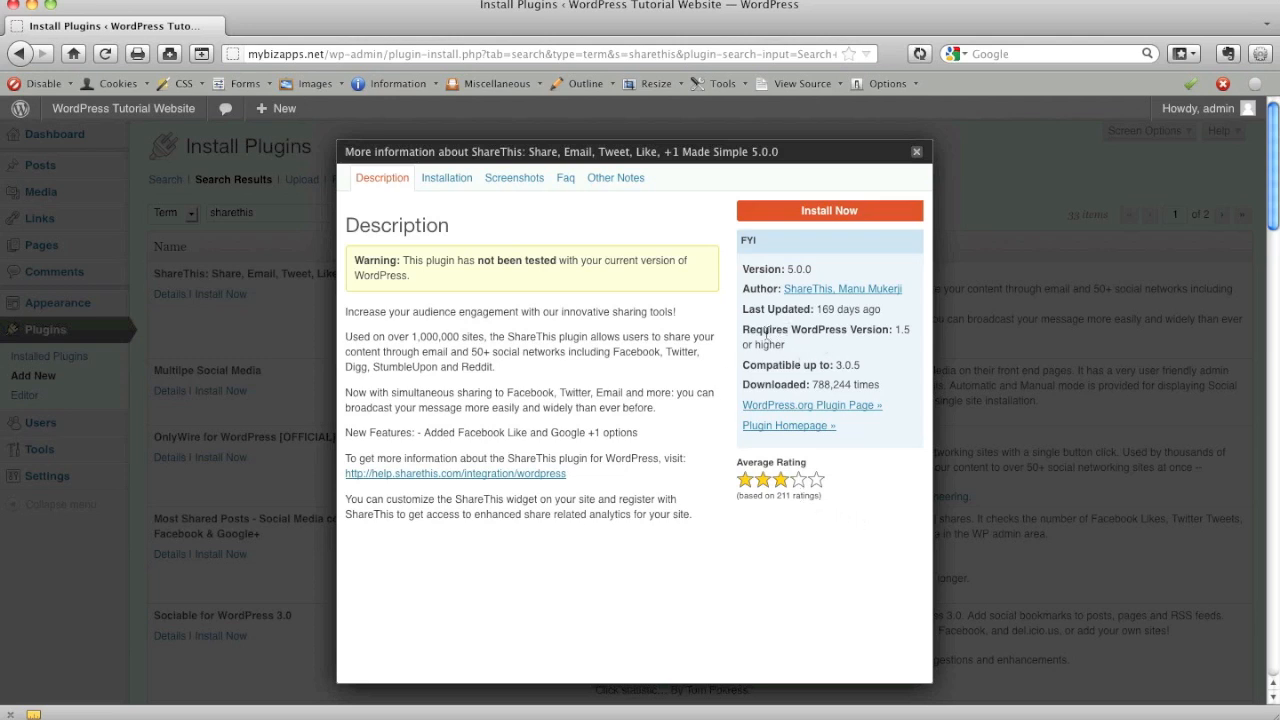
mouse_move(848, 336)
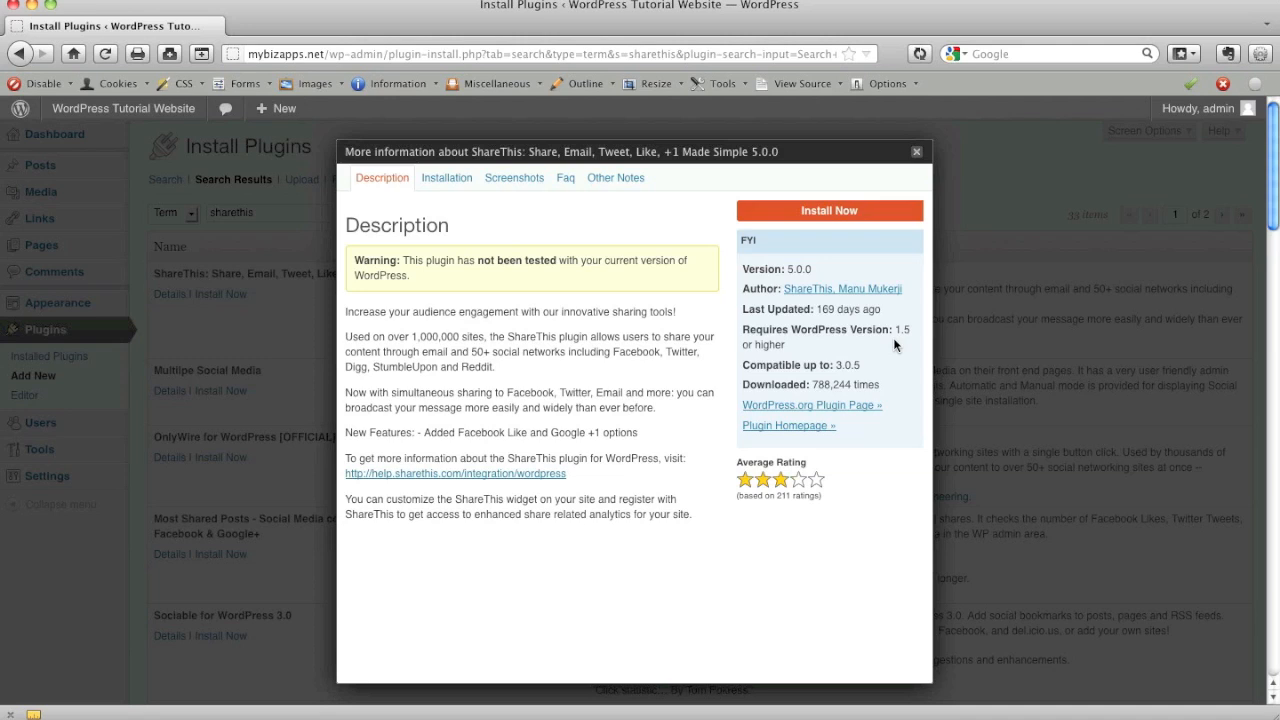
mouse_move(886, 334)
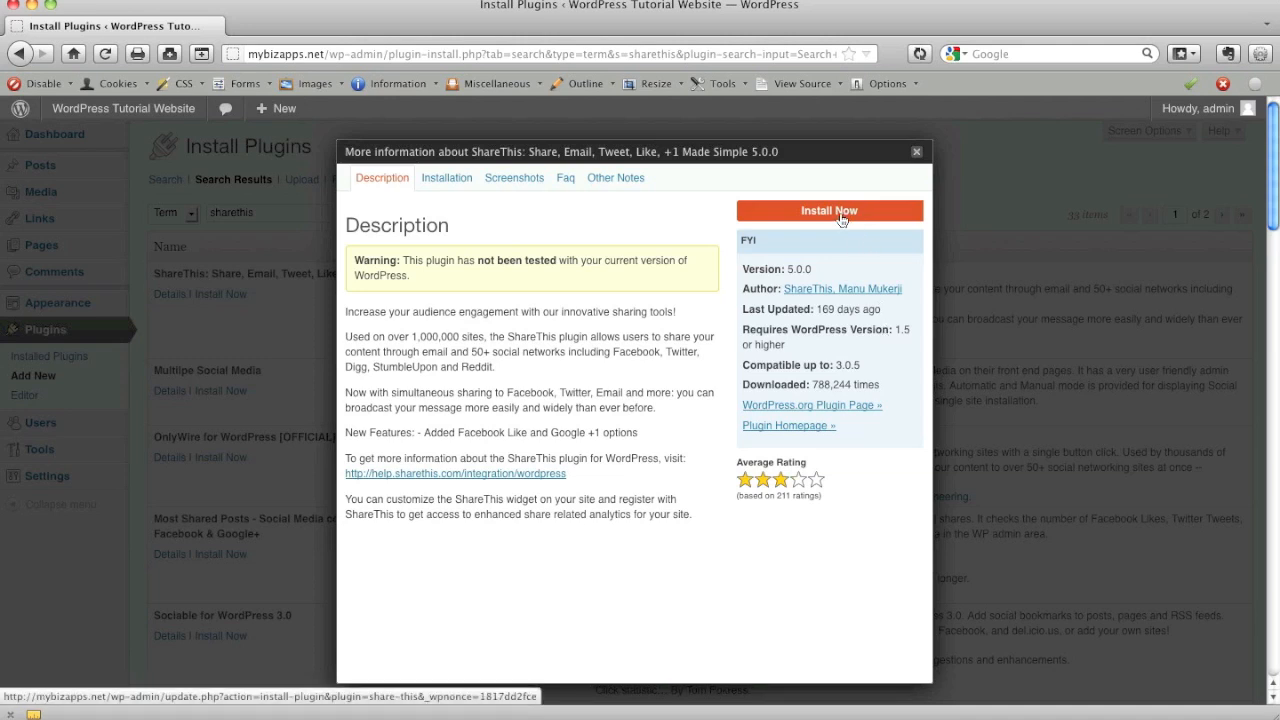
Install the ShareThis plugin and start activating it.
click(828, 210)
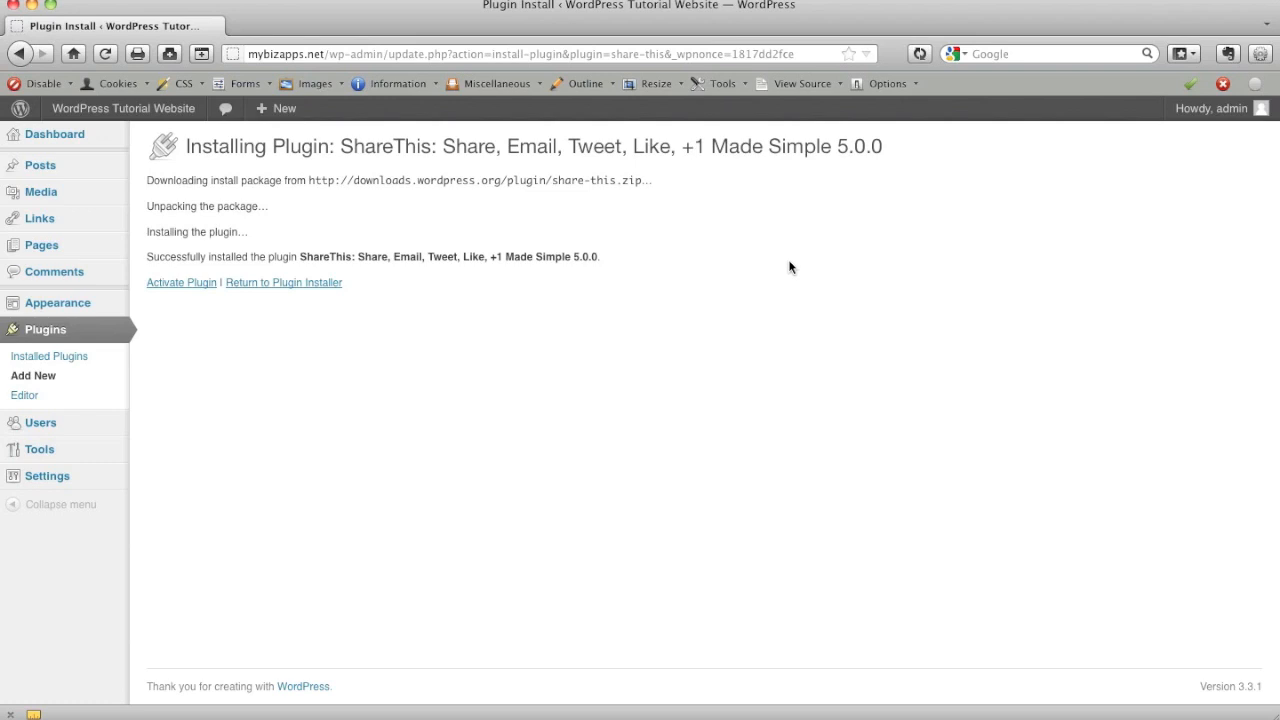
mouse_move(166, 288)
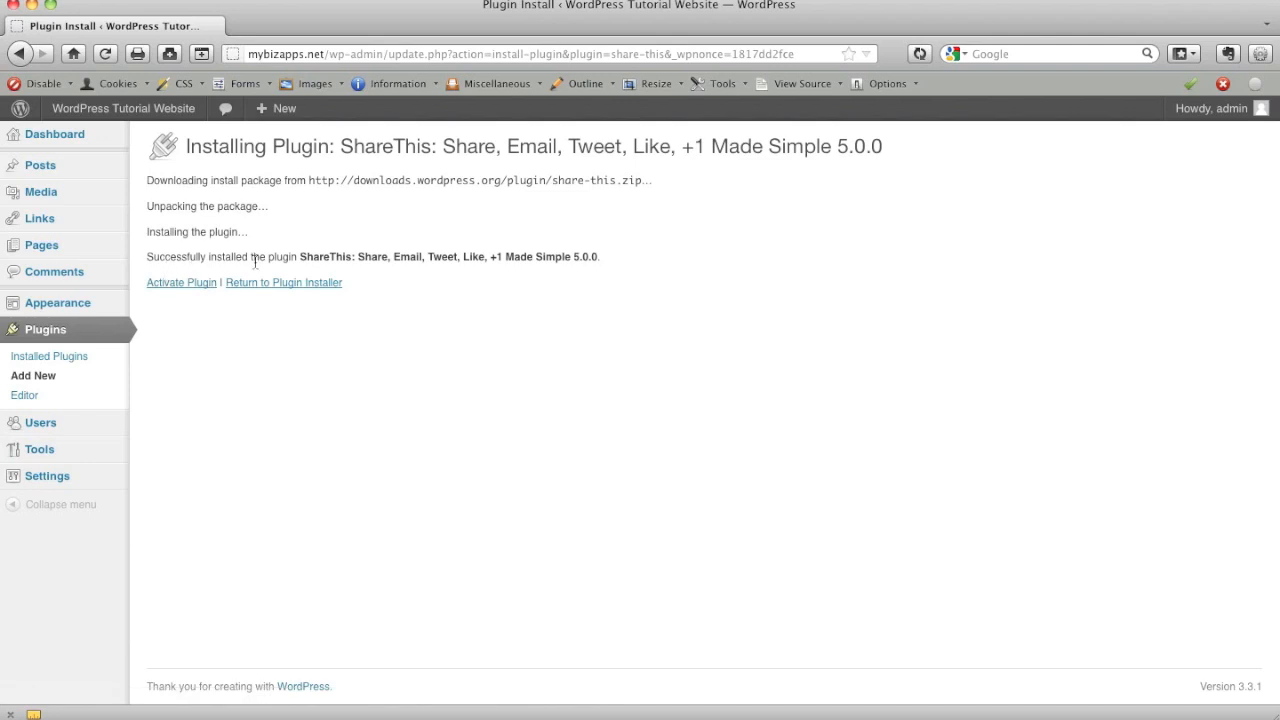
click(180, 282)
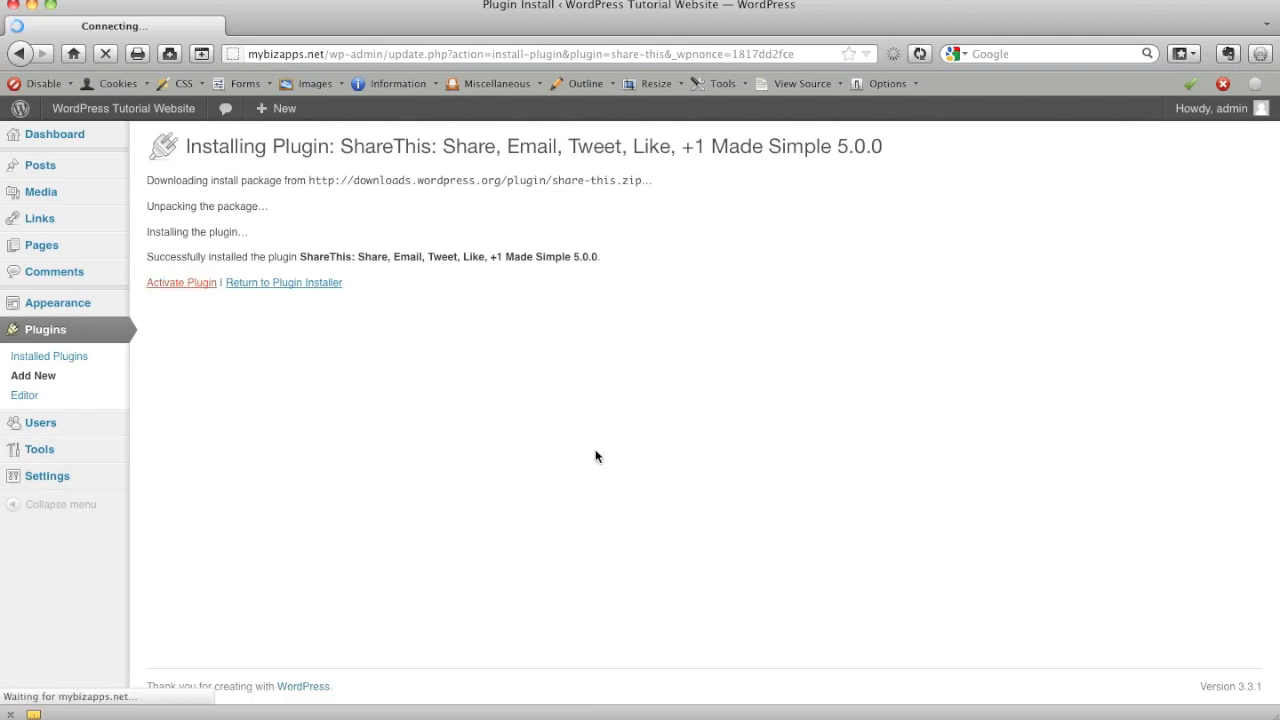
Confirm ShareThis shows as activated on the Plugins page.
click(180, 282)
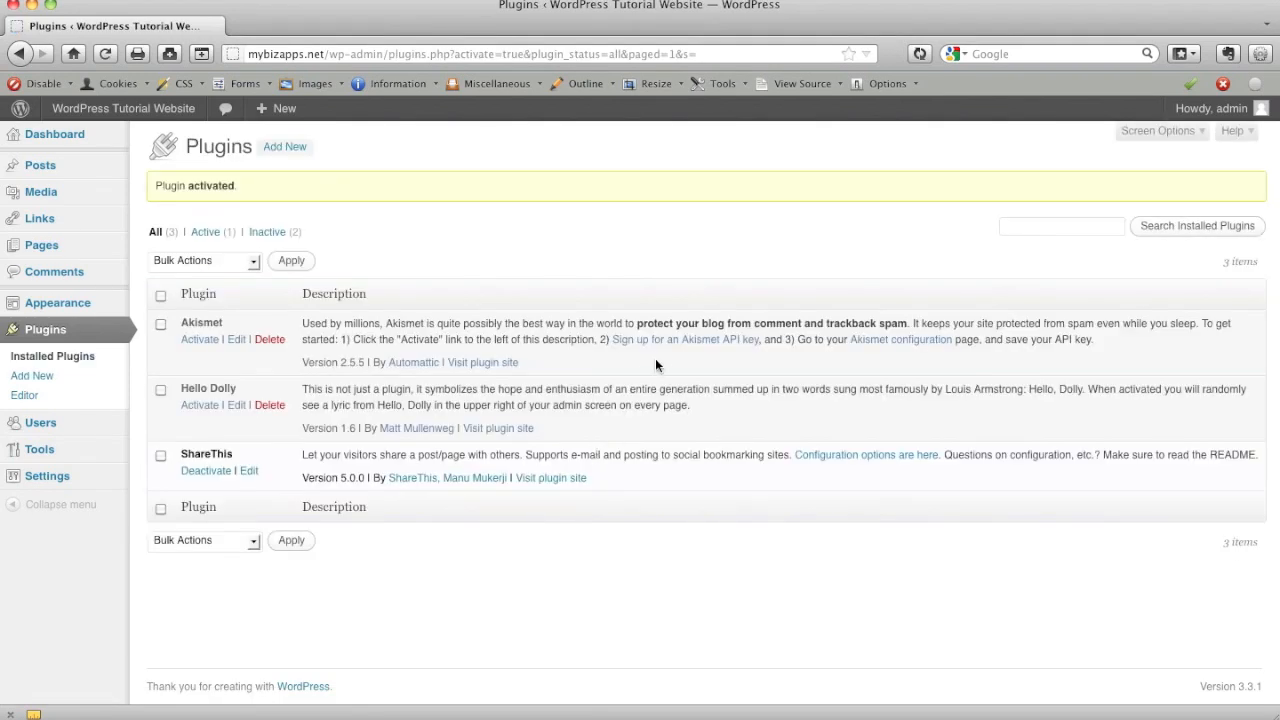
mouse_move(648, 312)
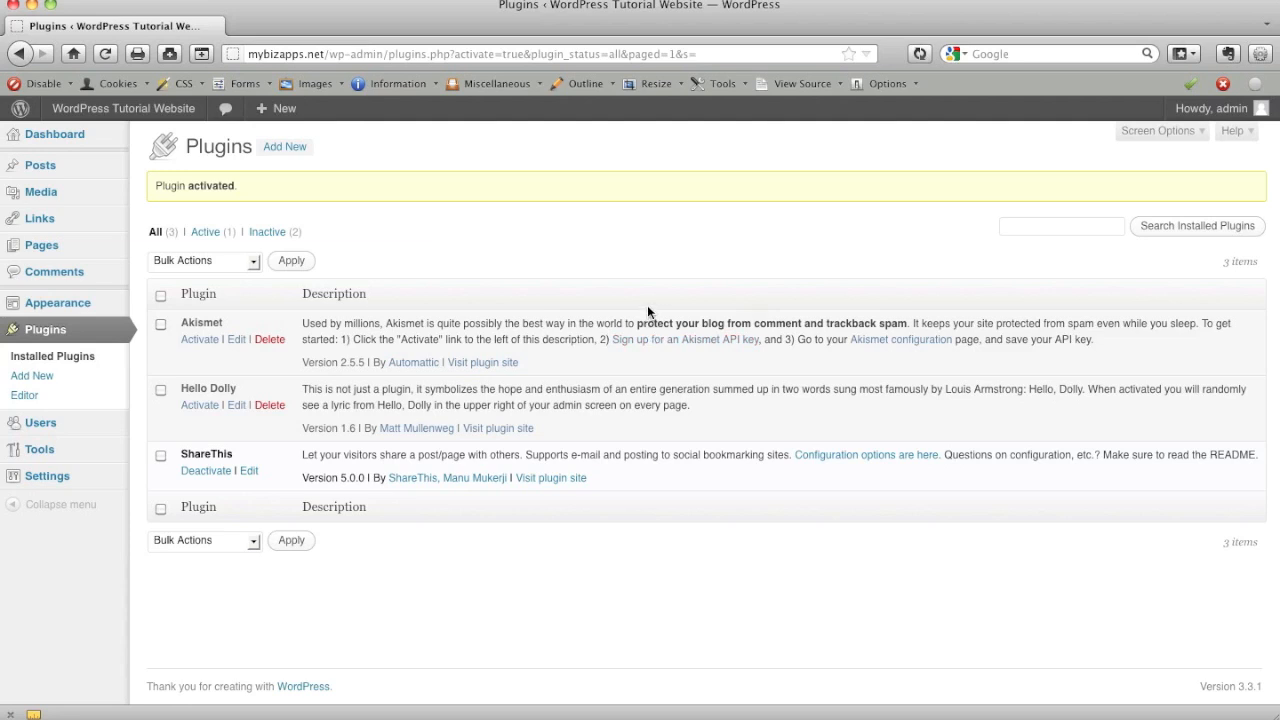
mouse_move(652, 304)
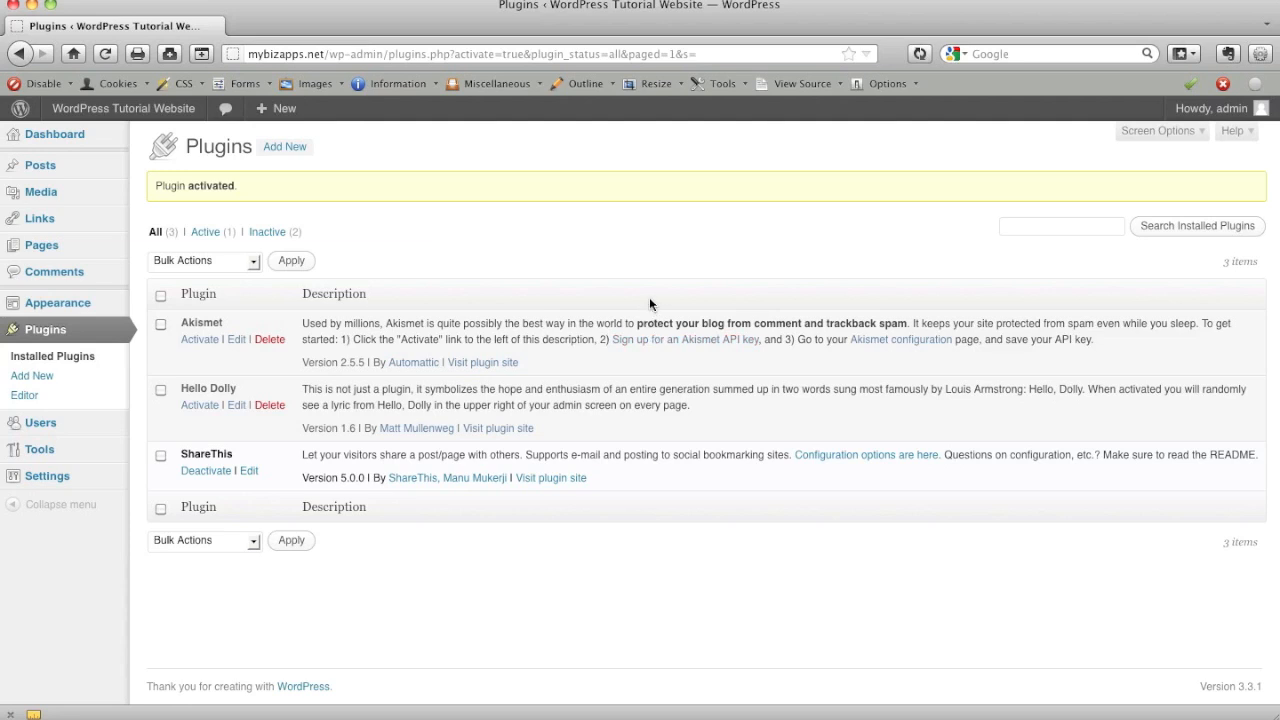
mouse_move(384, 188)
text(www.myb)
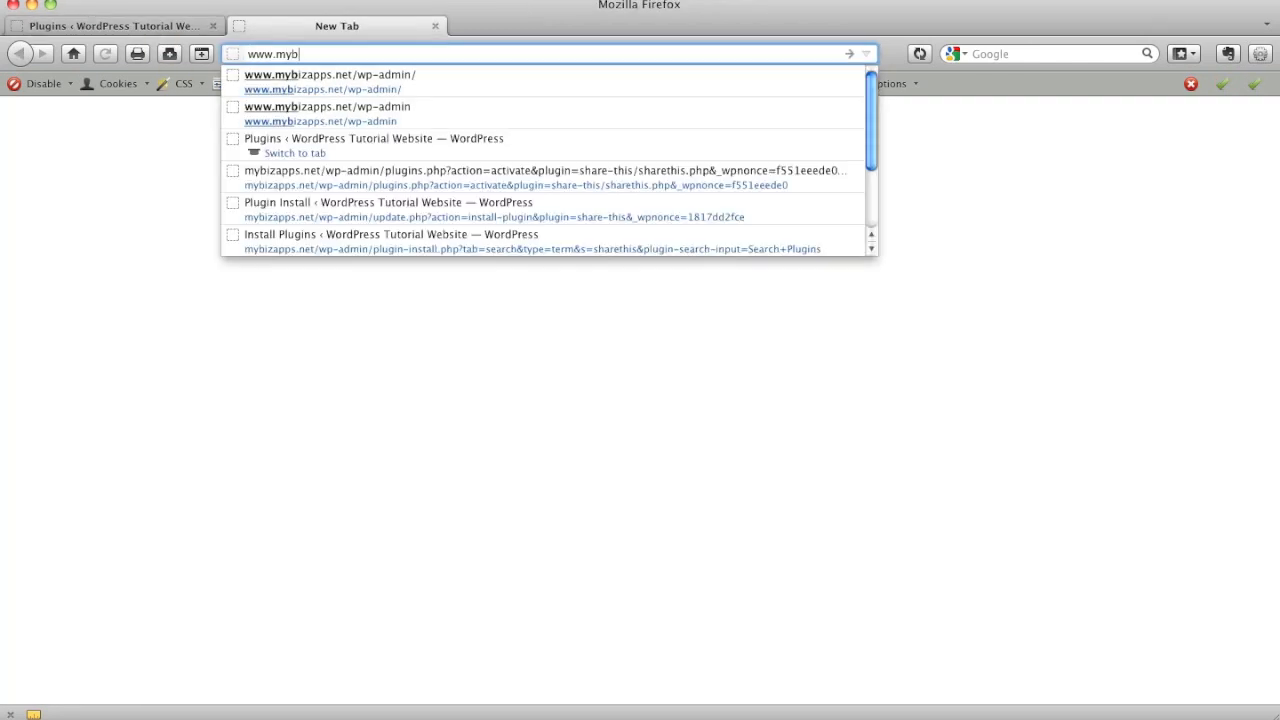
Load the live site, try the share popup under the Hello world! post and close it.
text(izapps.ne)
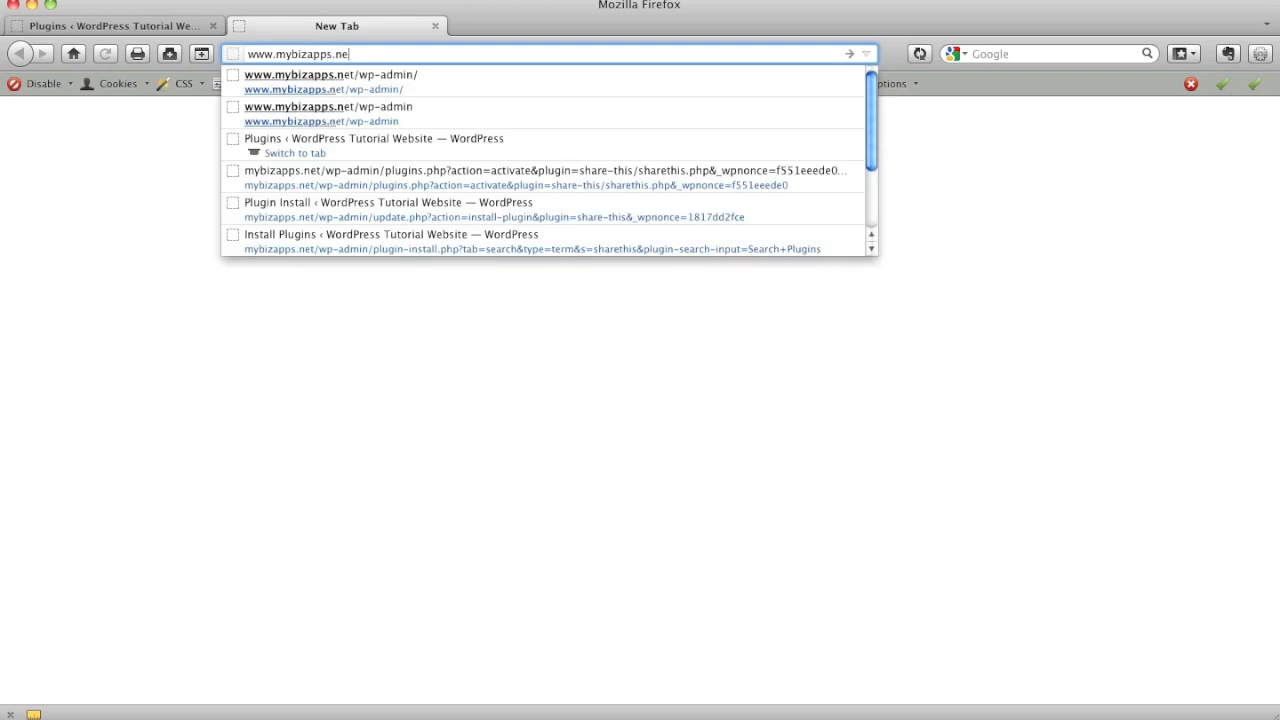
key(Return)
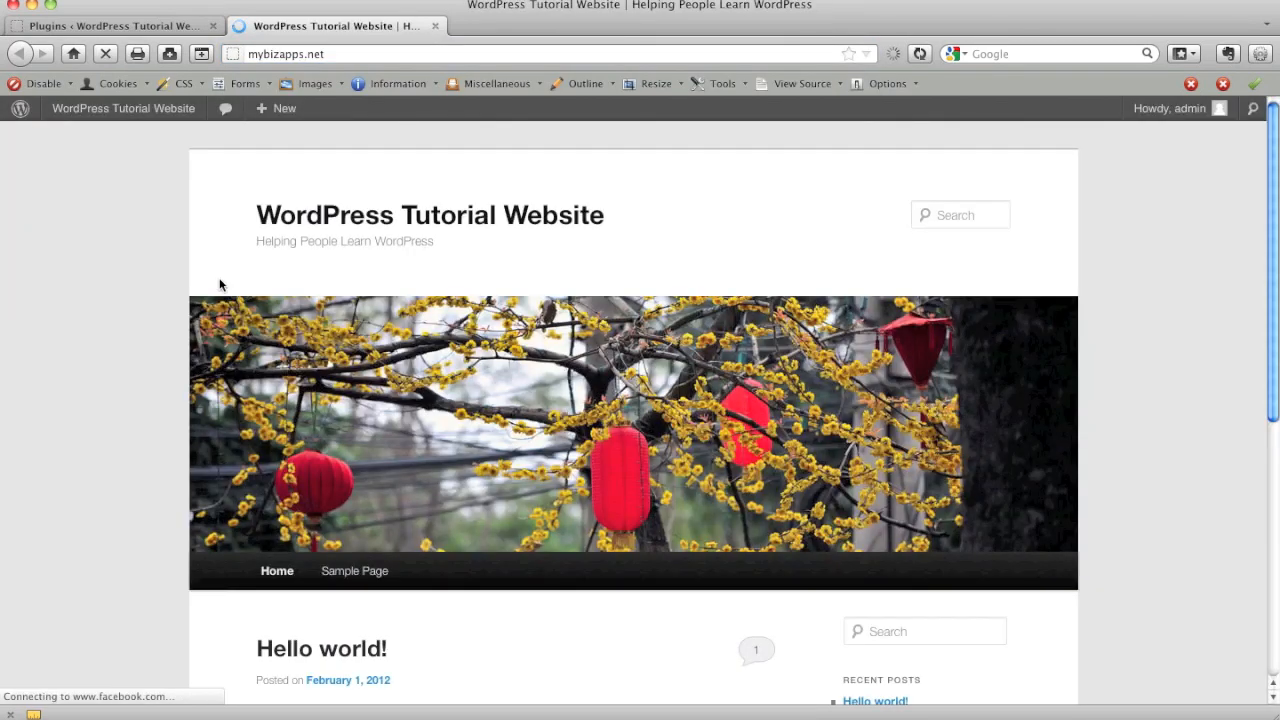
scroll(down, 3)
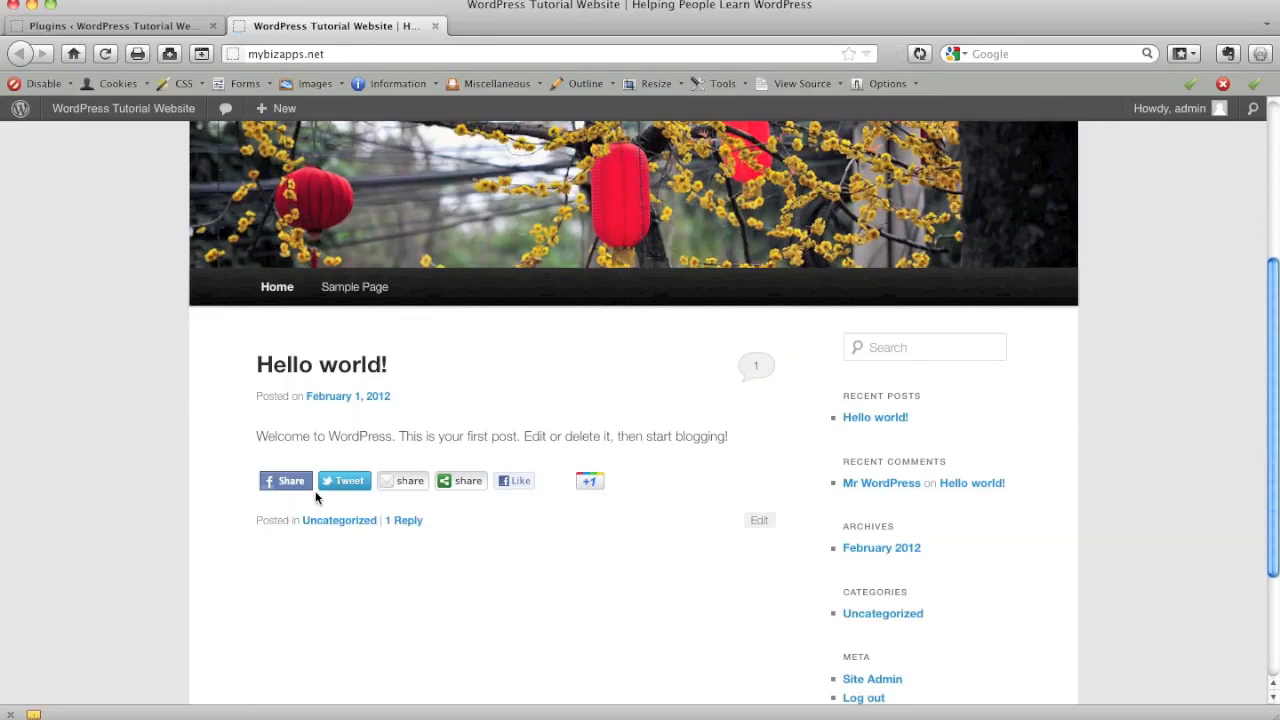
mouse_move(416, 490)
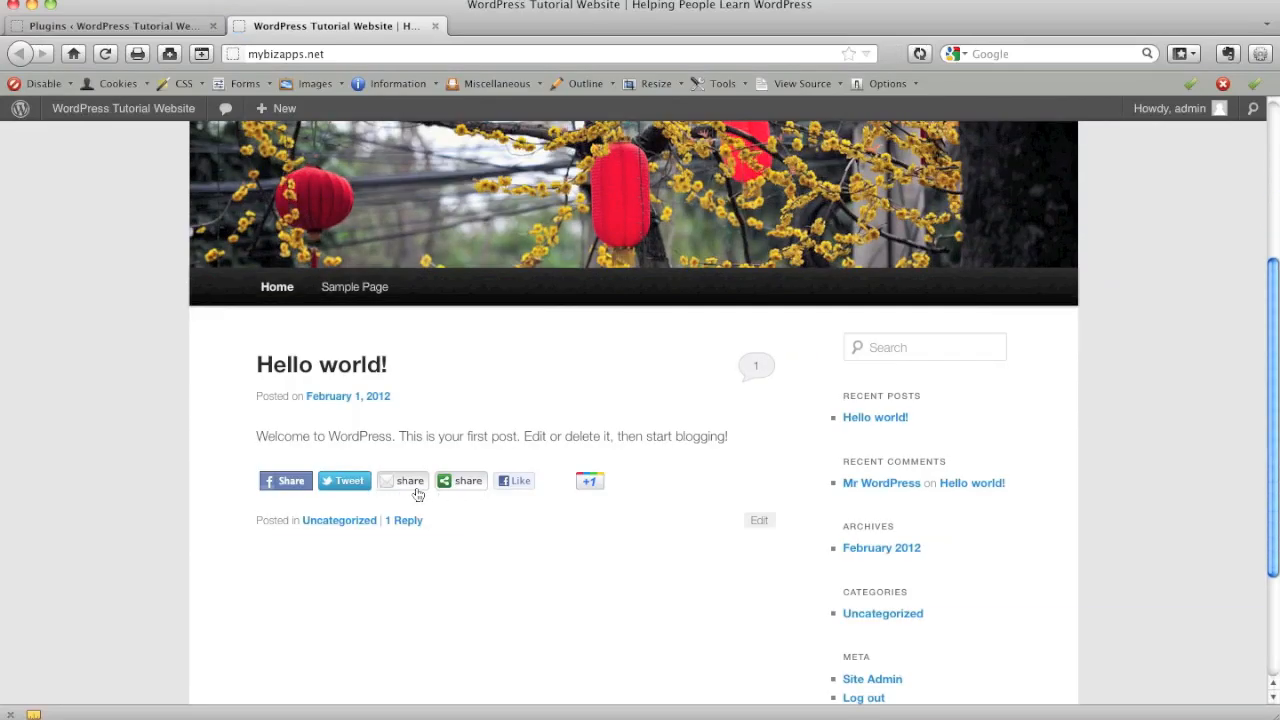
click(400, 480)
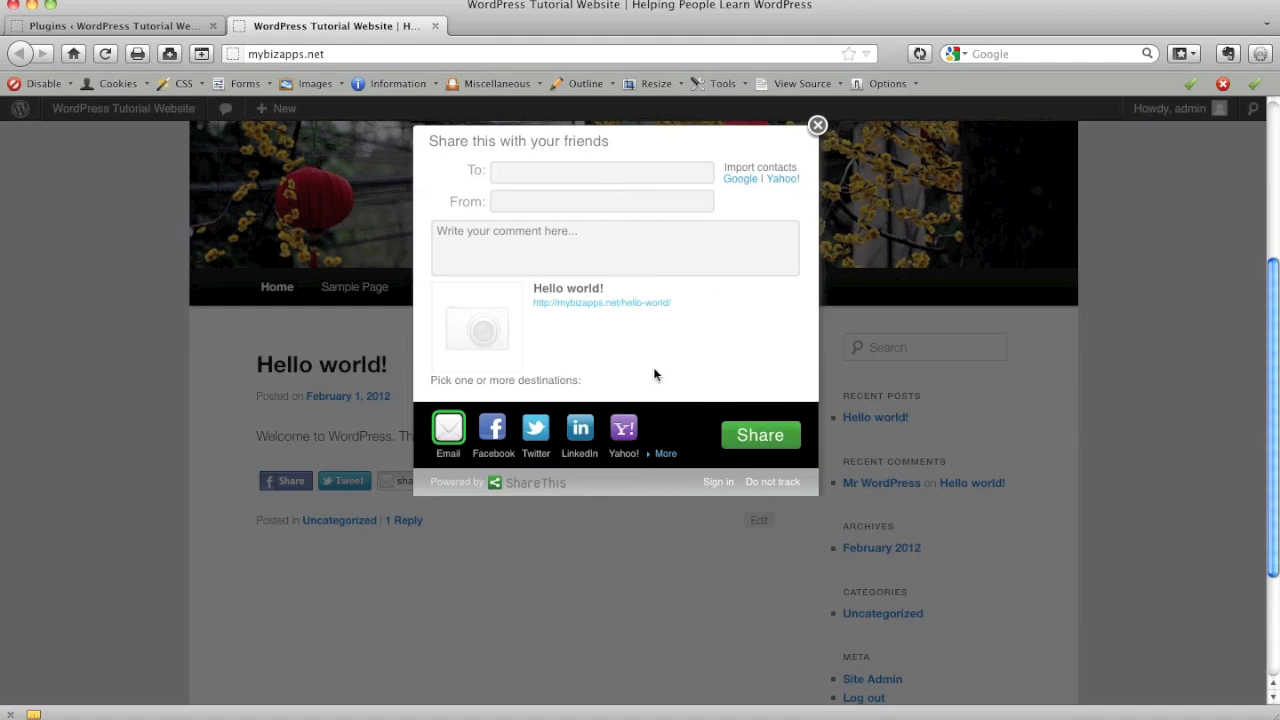
click(816, 124)
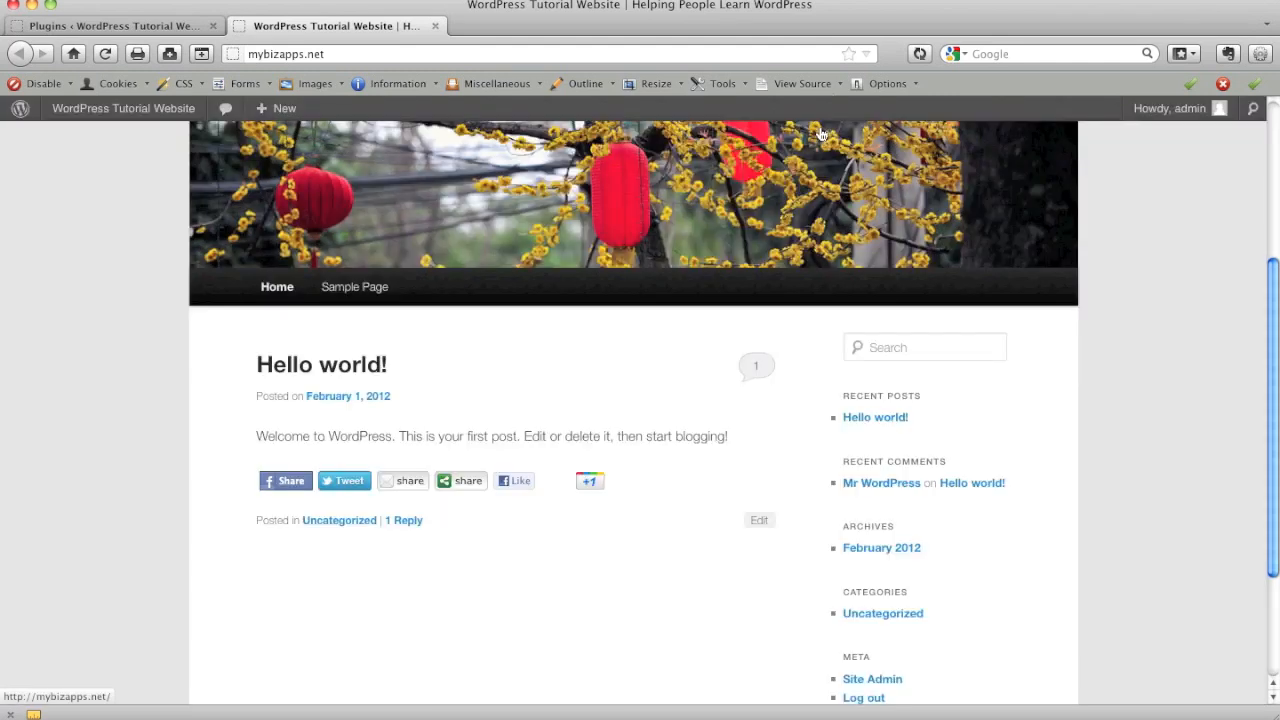
mouse_move(516, 400)
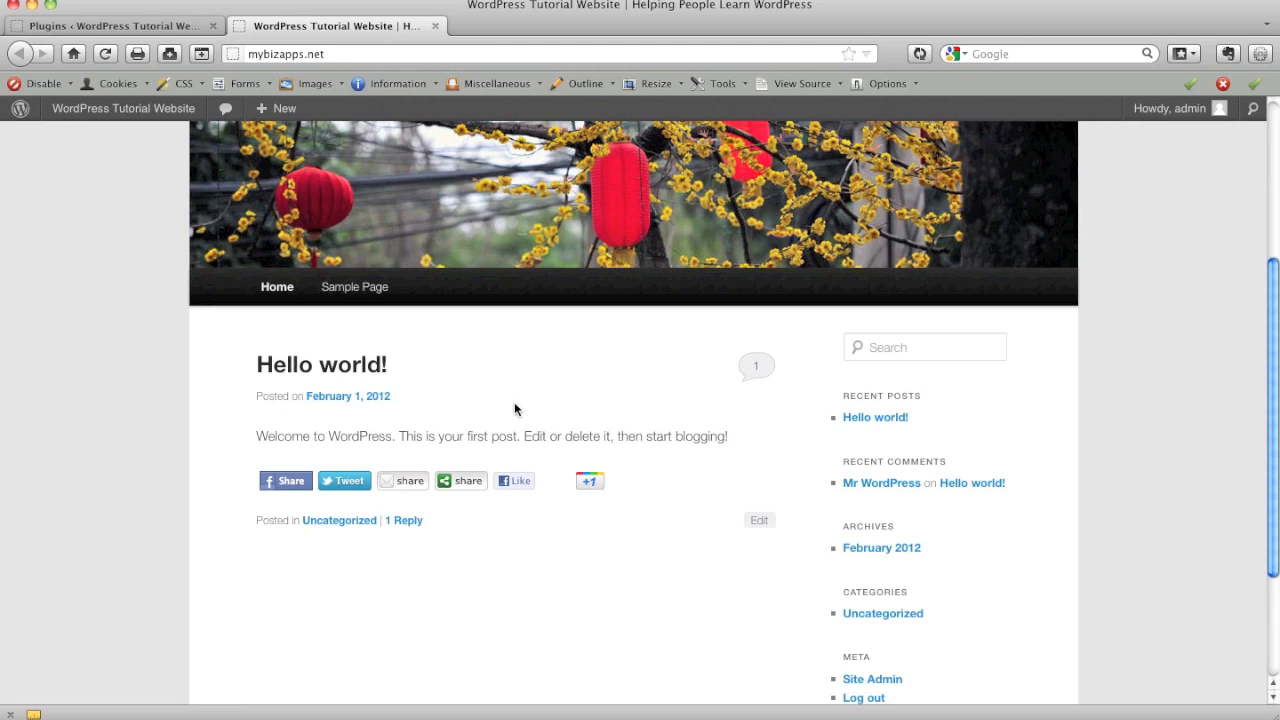
mouse_move(520, 400)
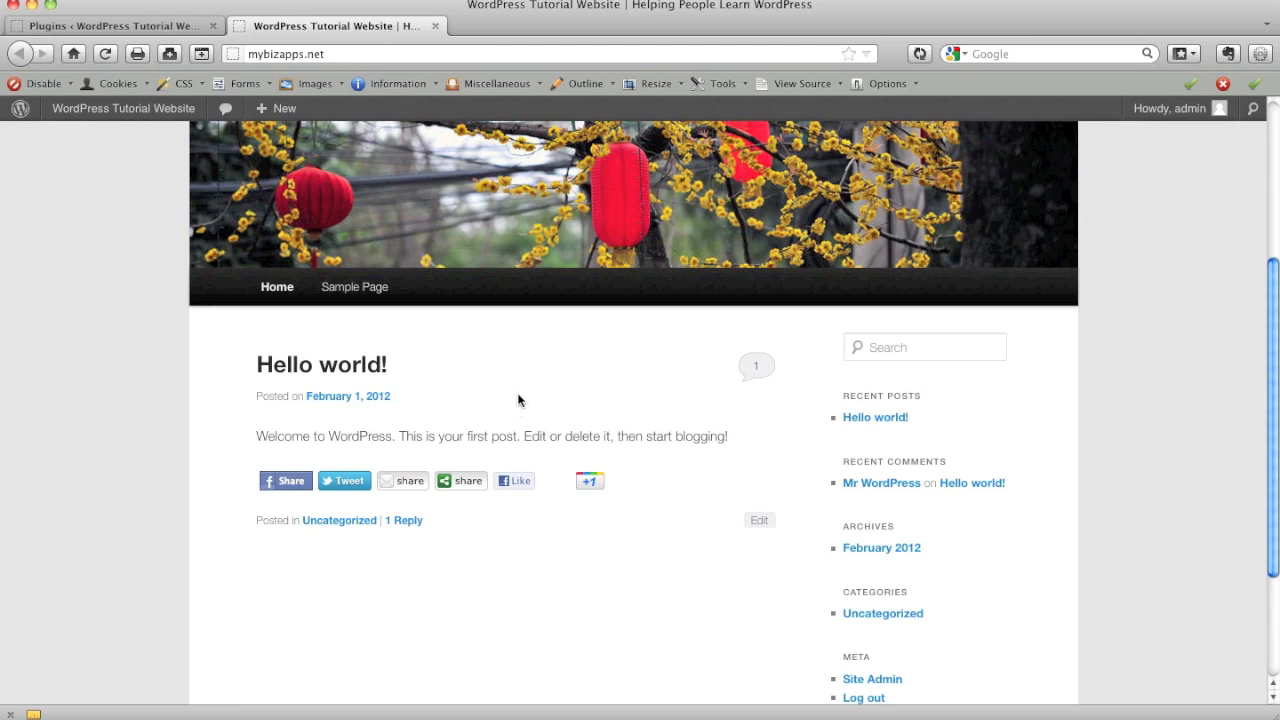
Return to the admin tab and open Settings > ShareThis options.
click(120, 24)
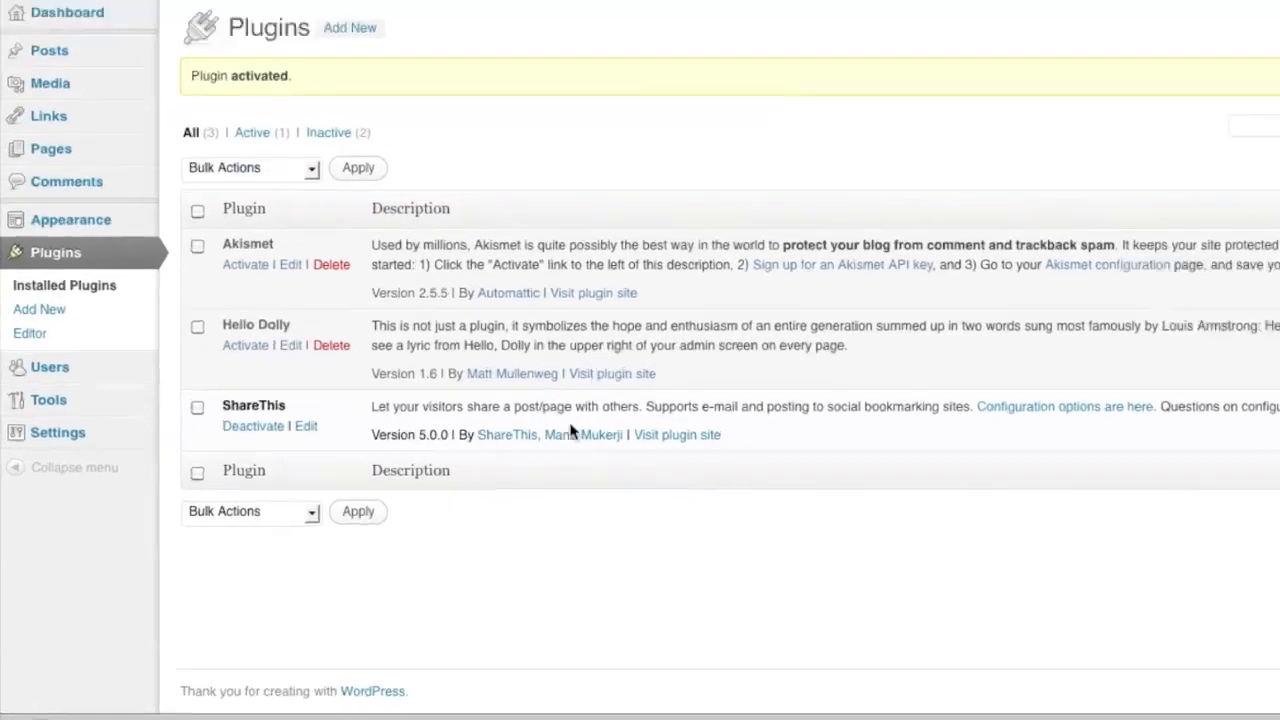
mouse_move(58, 380)
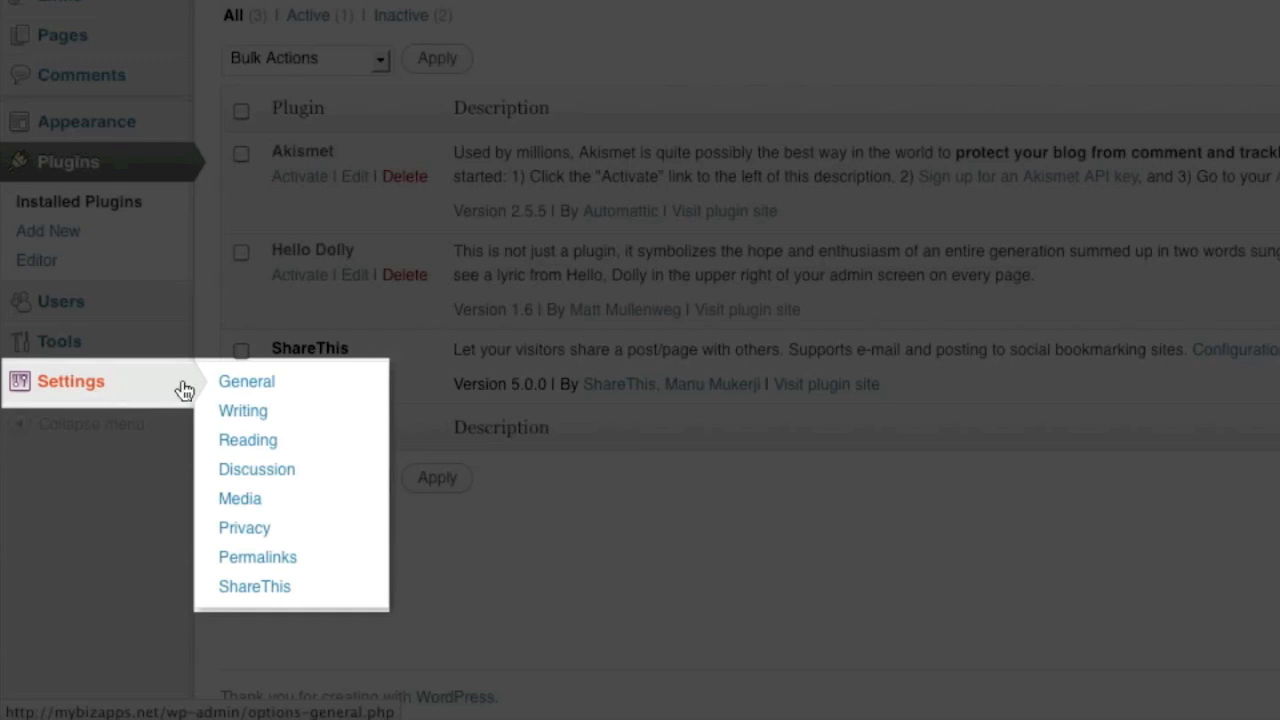
mouse_move(276, 594)
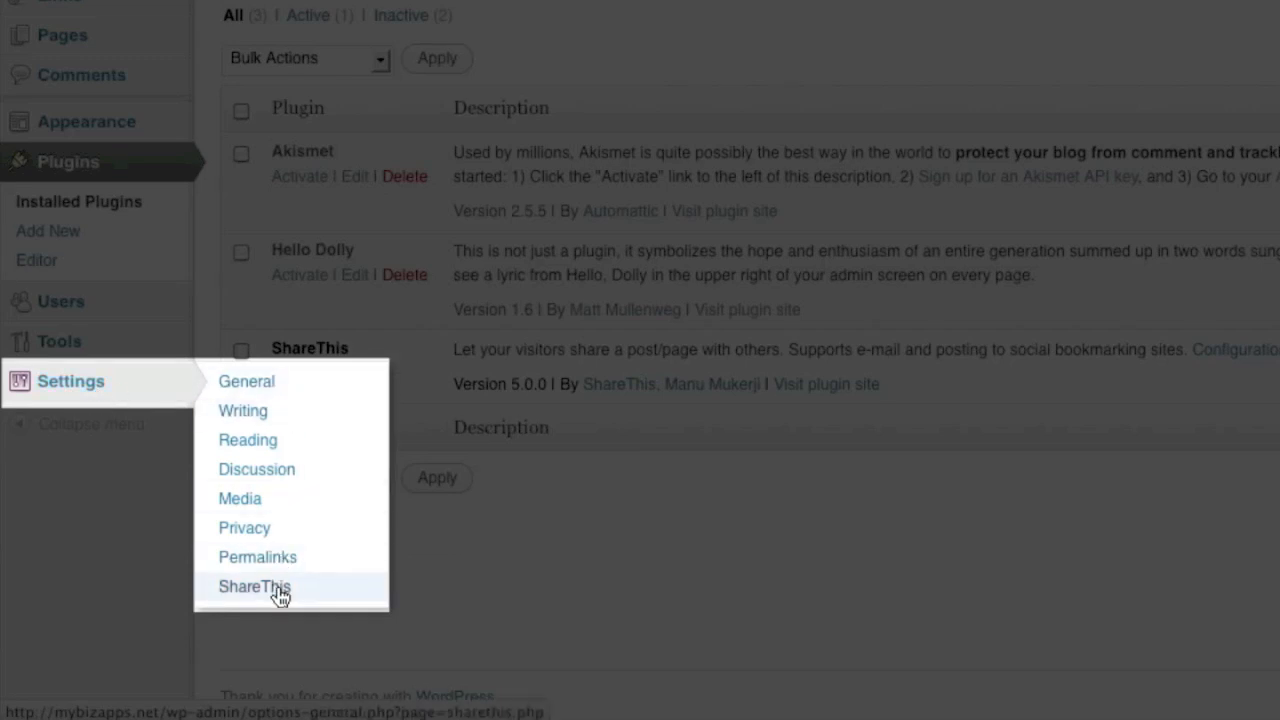
click(254, 588)
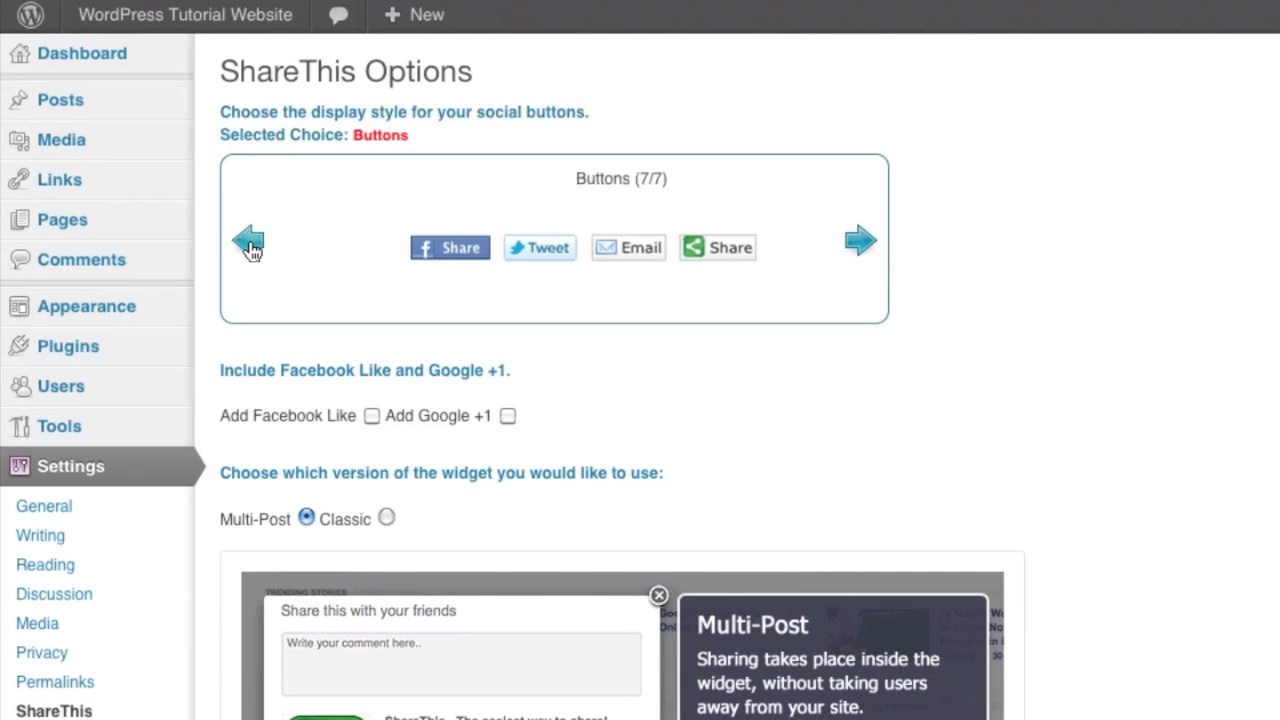
Step the style preview back twice to Regular Buttons (5/7).
click(248, 242)
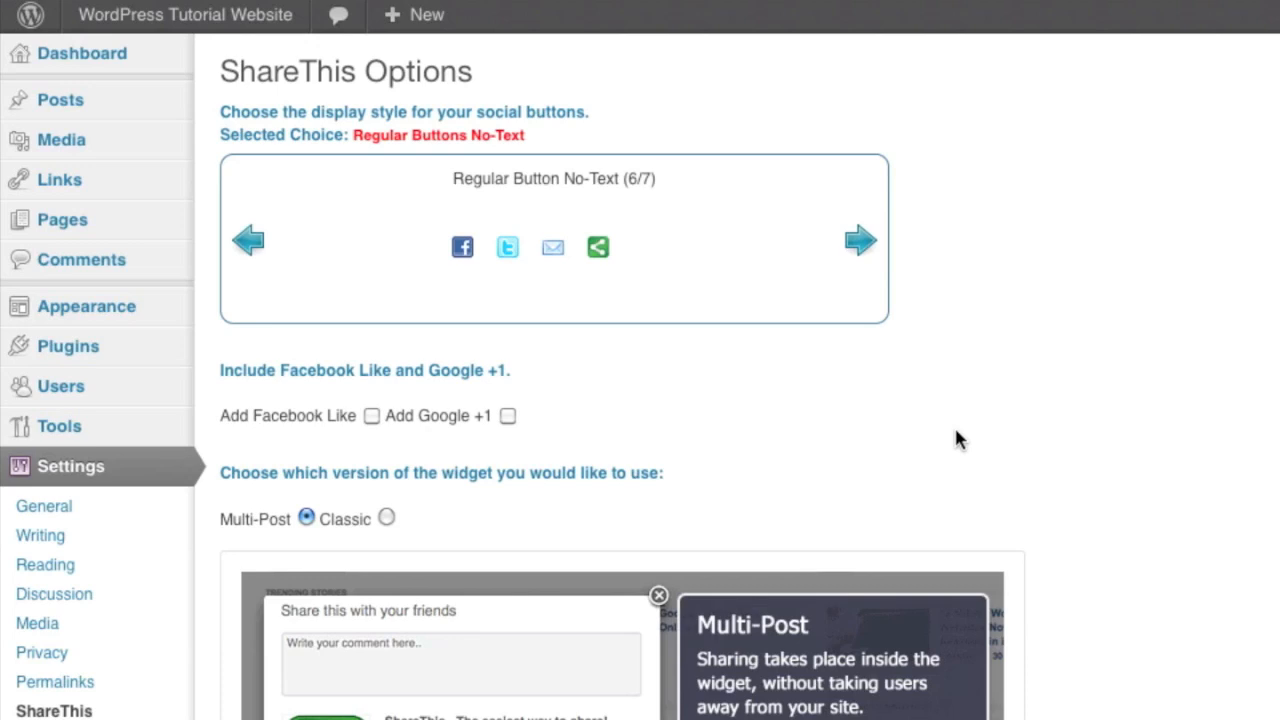
mouse_move(414, 216)
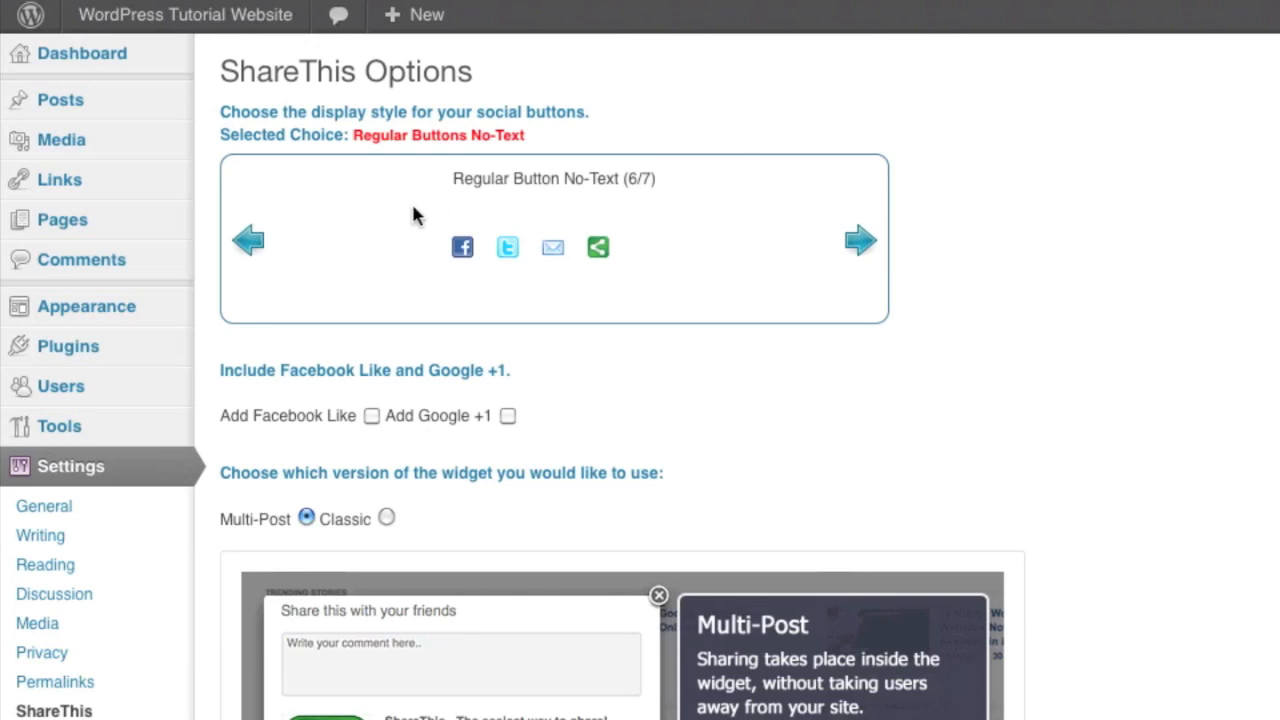
click(248, 240)
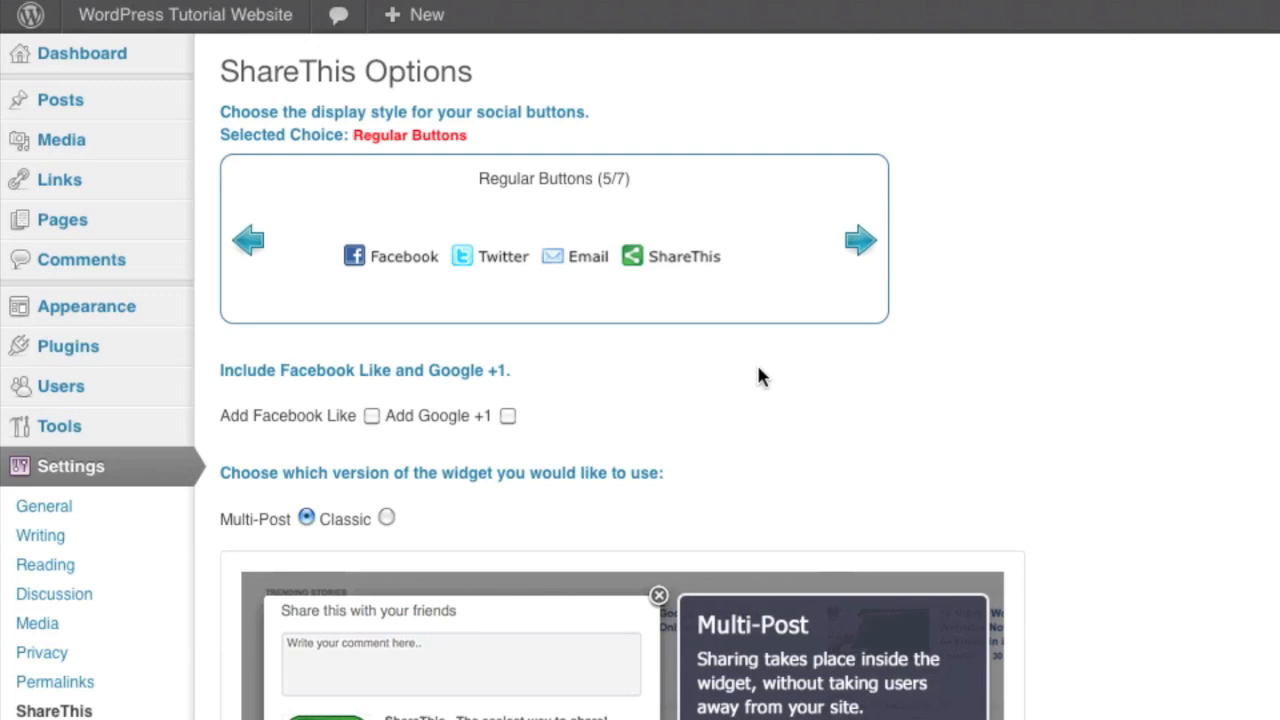
mouse_move(790, 358)
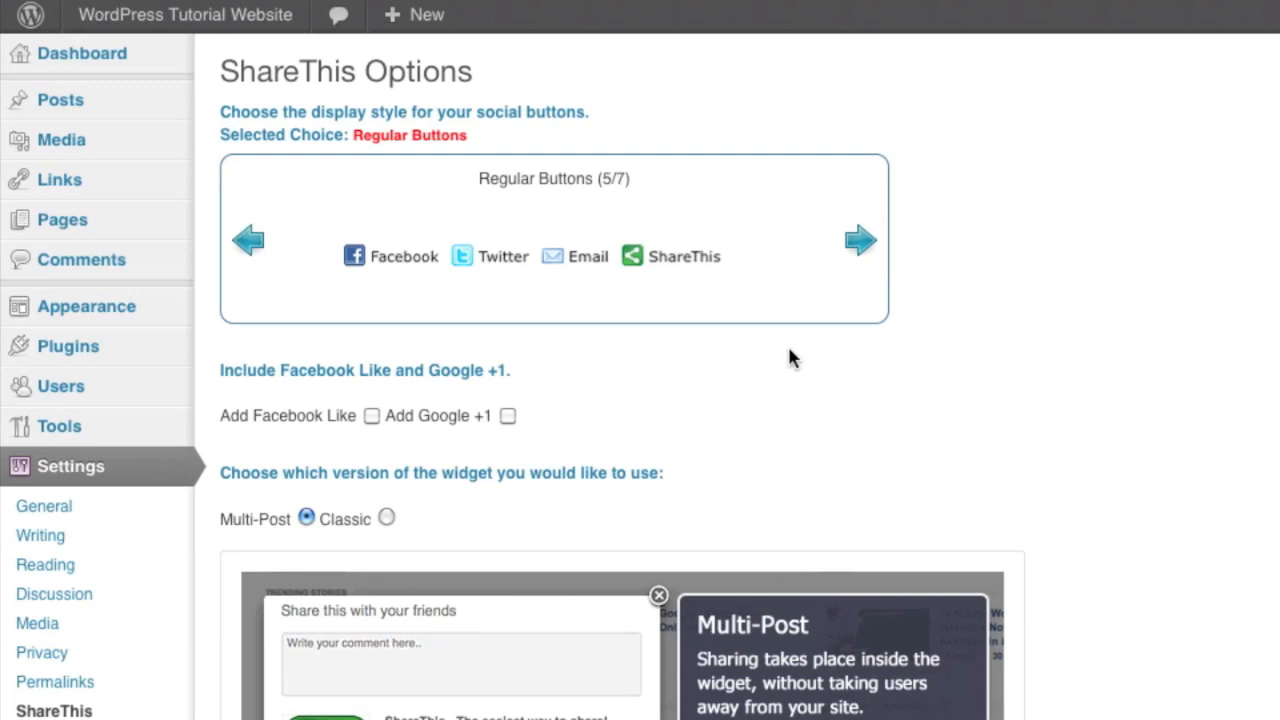
mouse_move(250, 244)
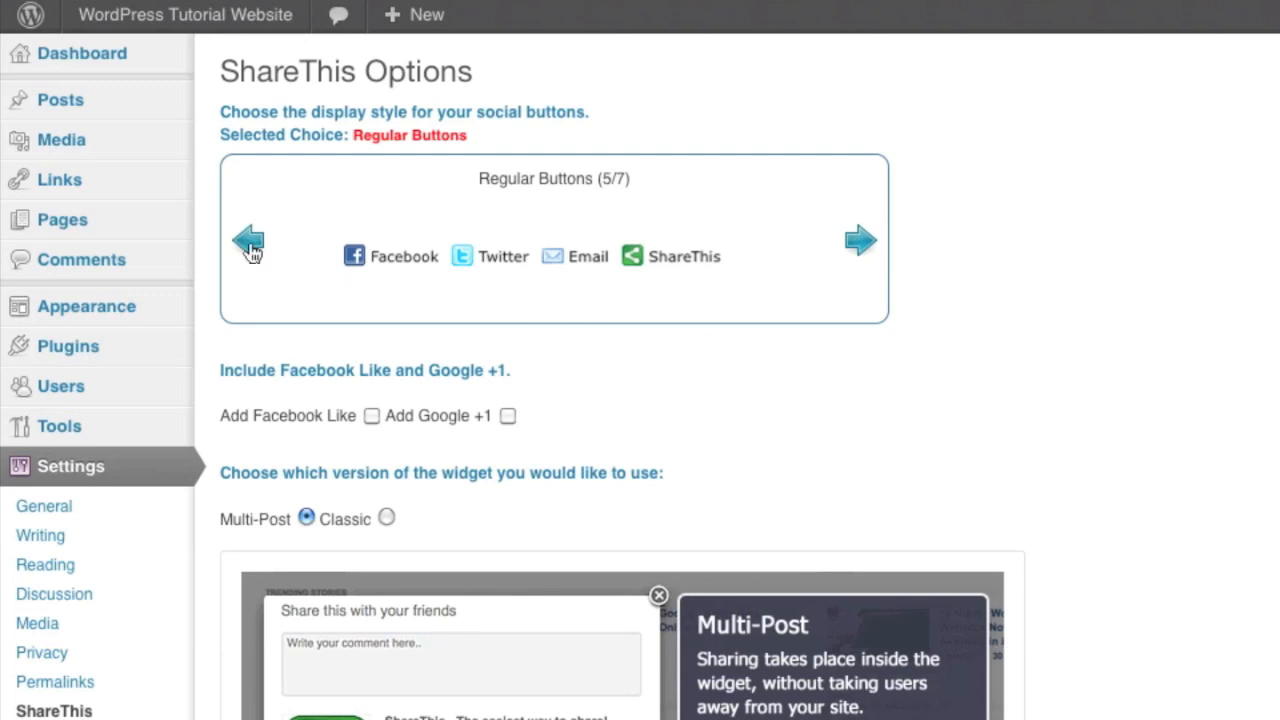
Step to the Classic style, try the Hello world! share popup again and close it.
click(248, 240)
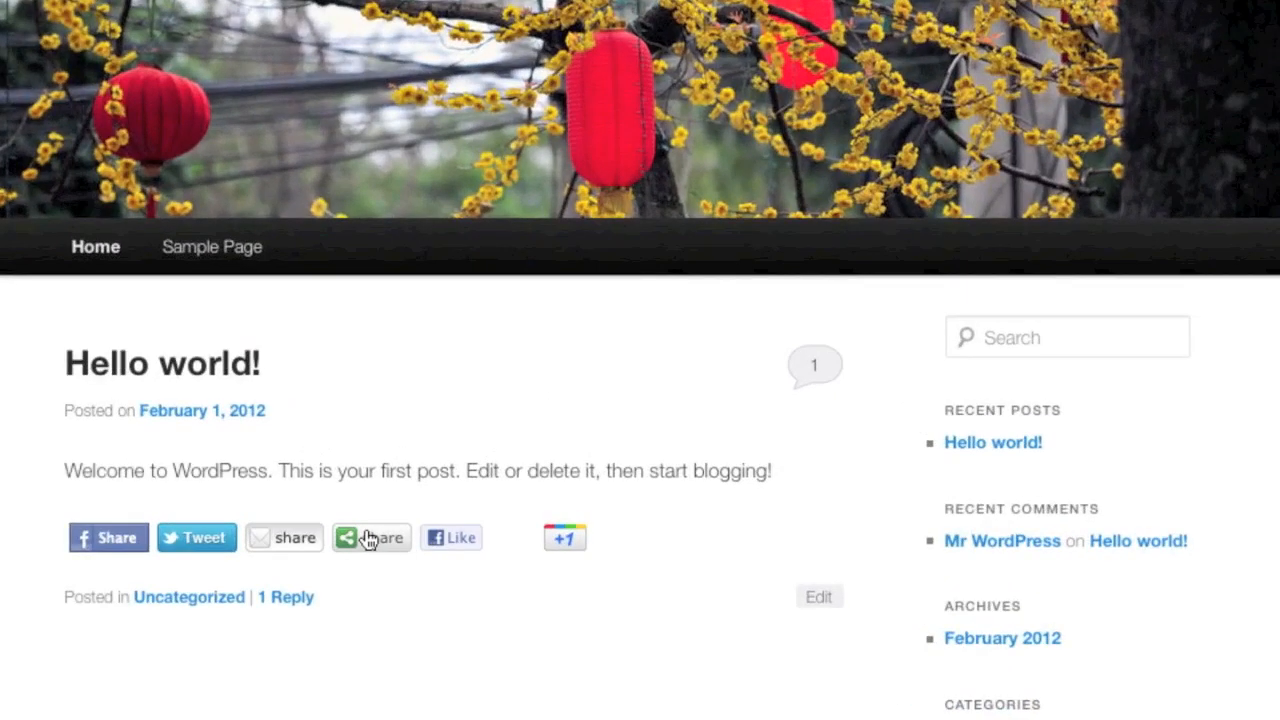
click(372, 536)
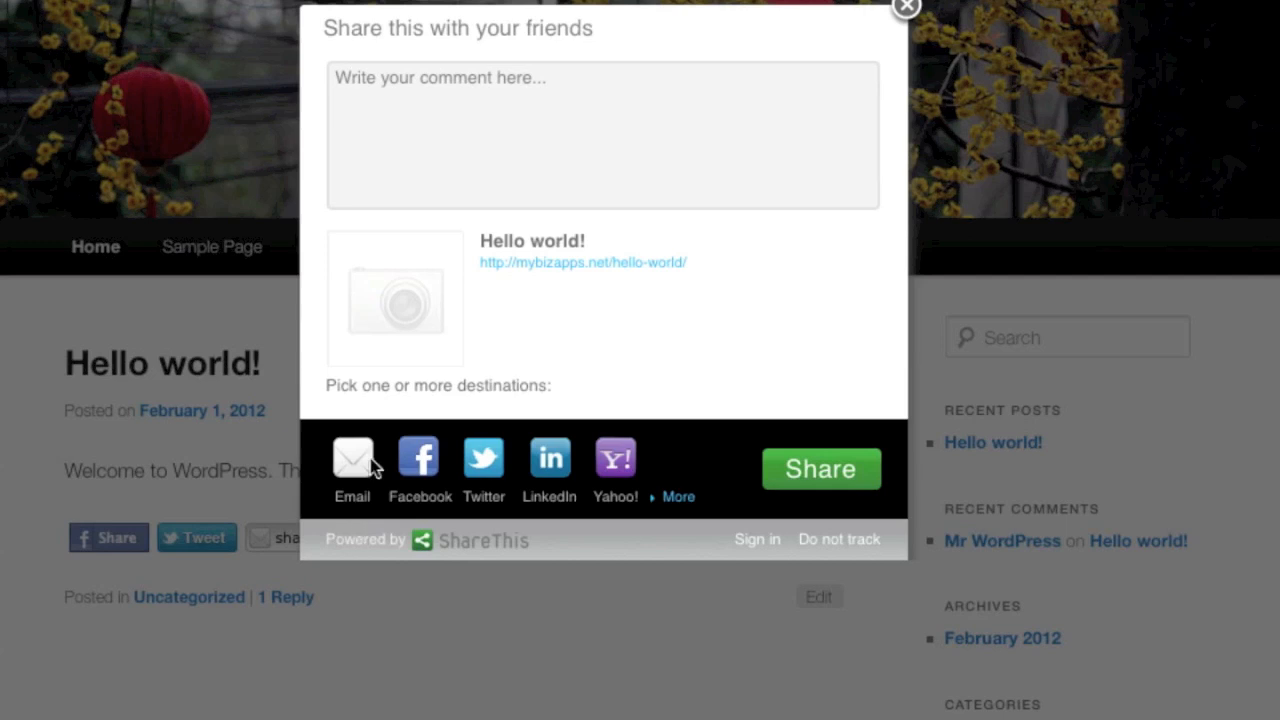
mouse_move(432, 462)
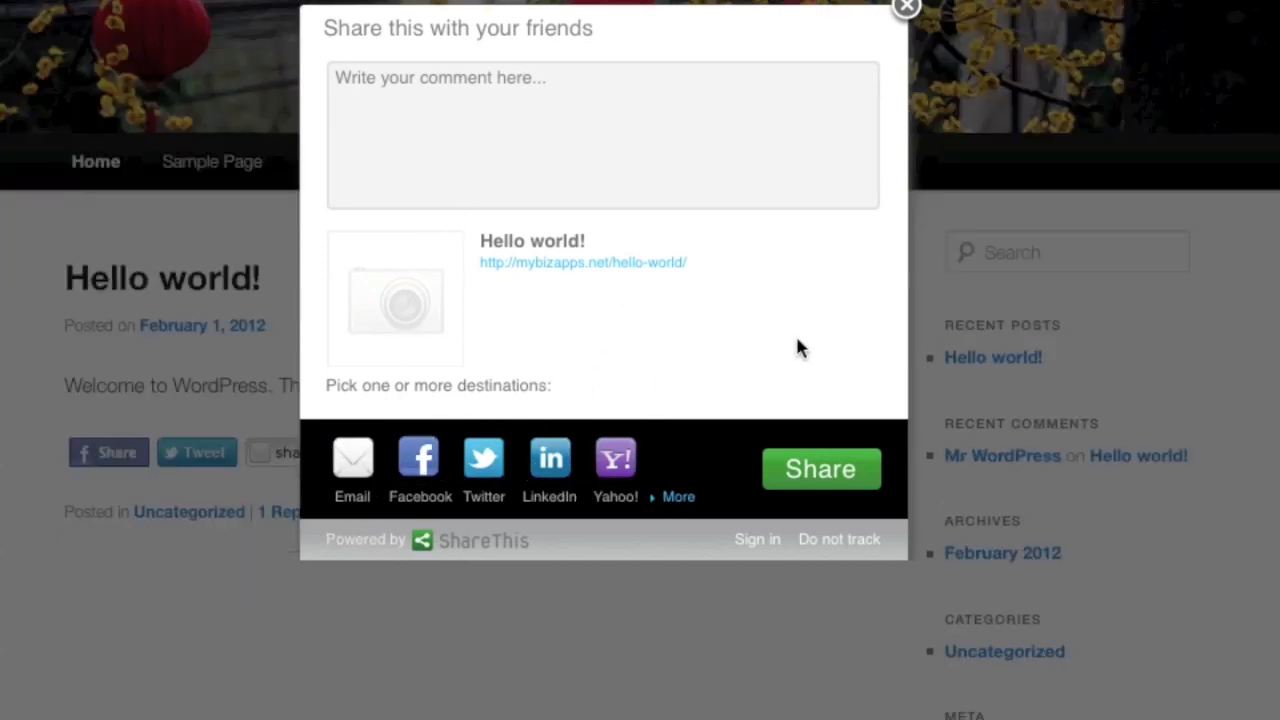
mouse_move(904, 10)
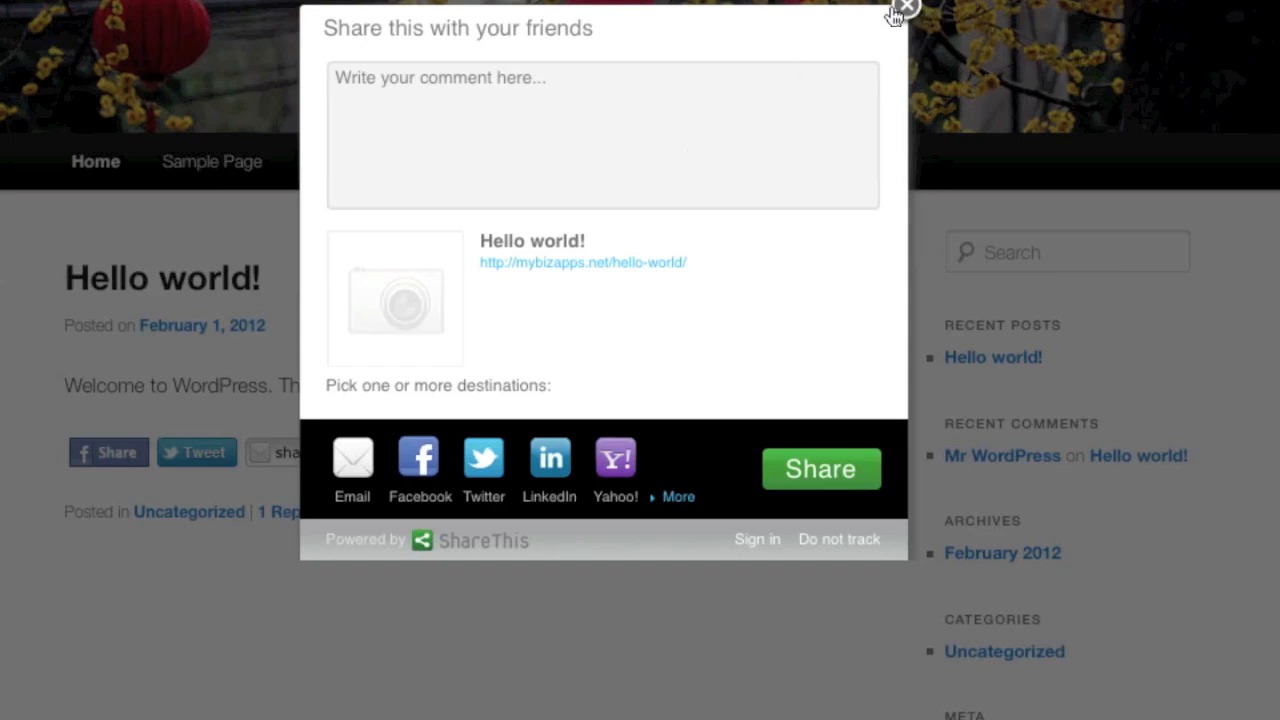
click(904, 12)
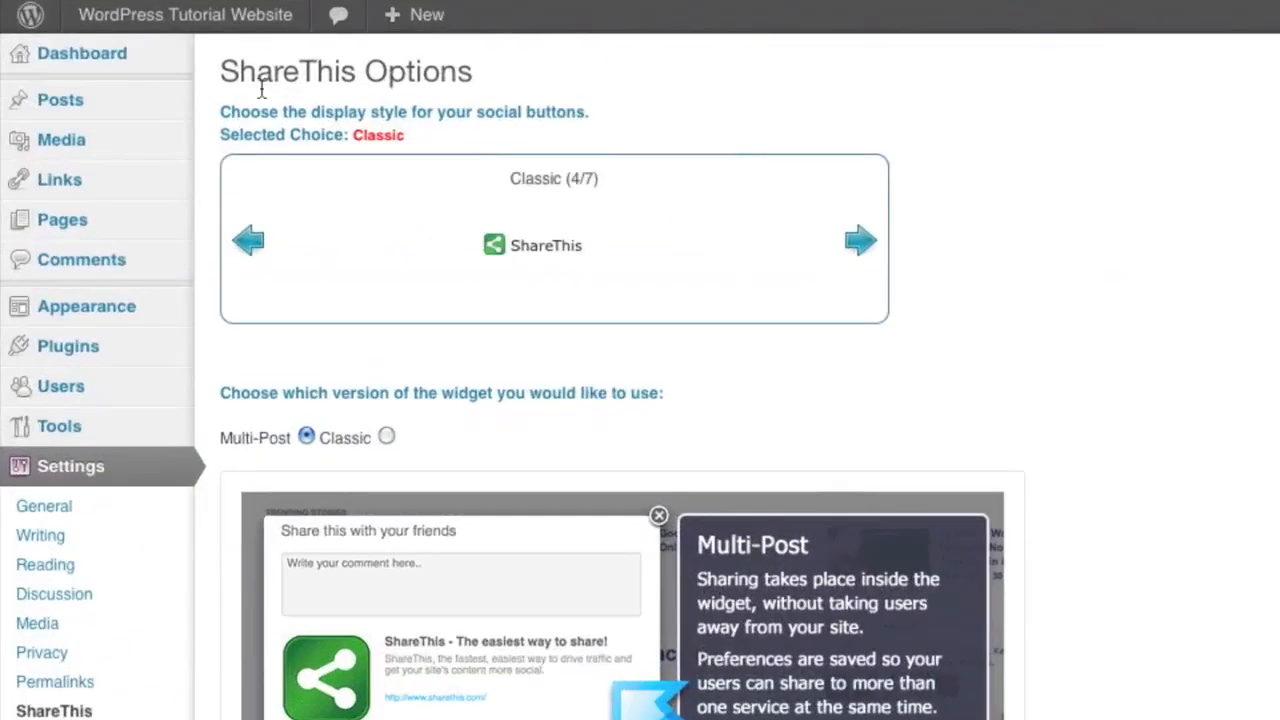
Step the style carousel back through Vertical Count to Large Icons (1/7).
click(248, 240)
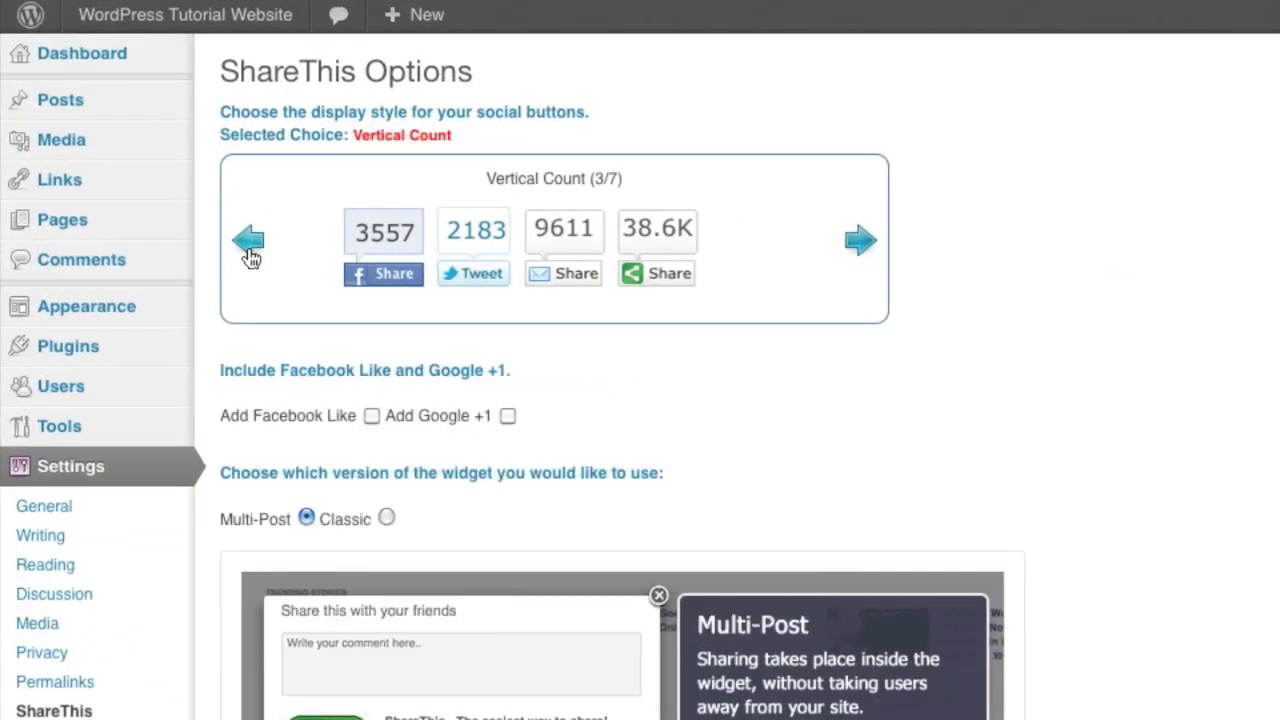
mouse_move(768, 82)
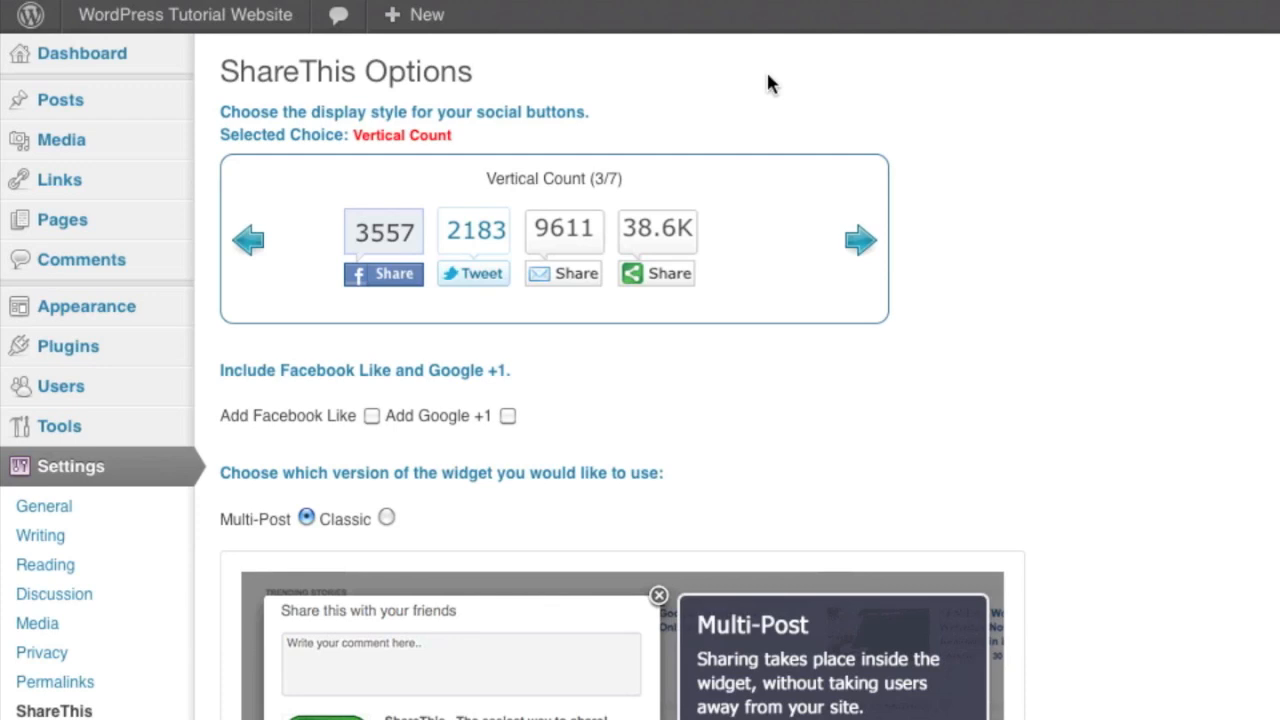
mouse_move(770, 80)
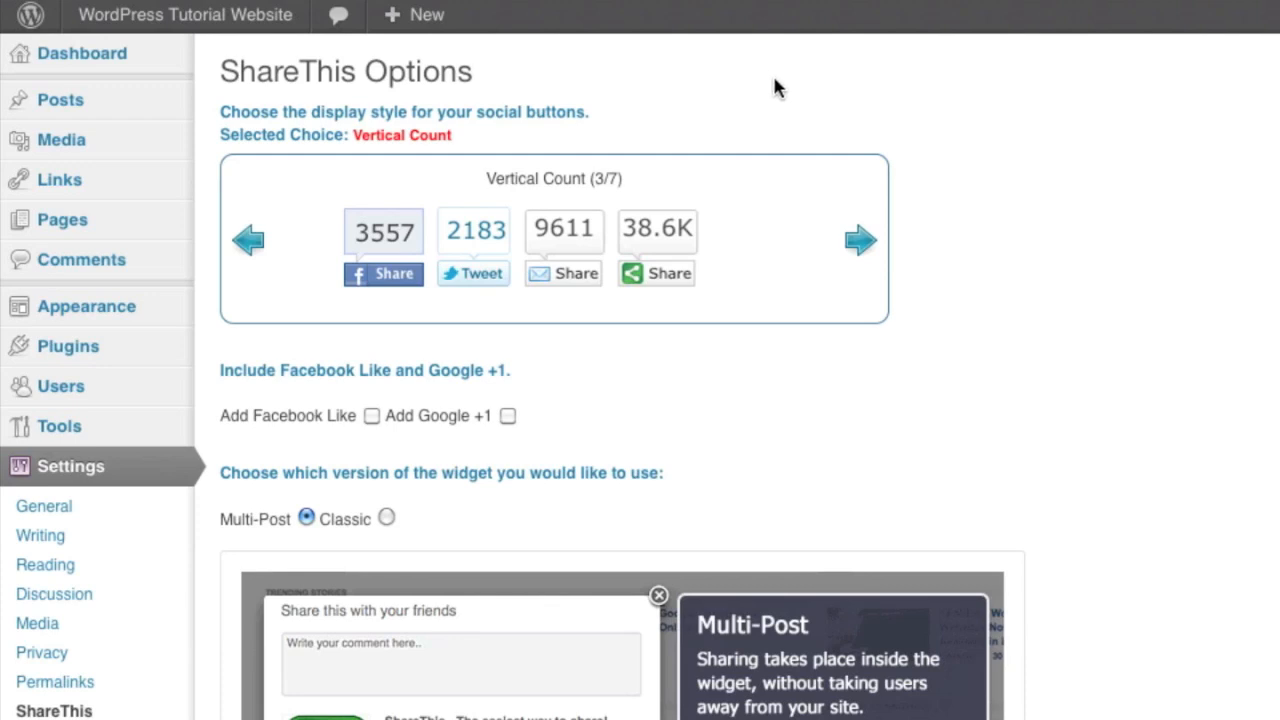
click(248, 240)
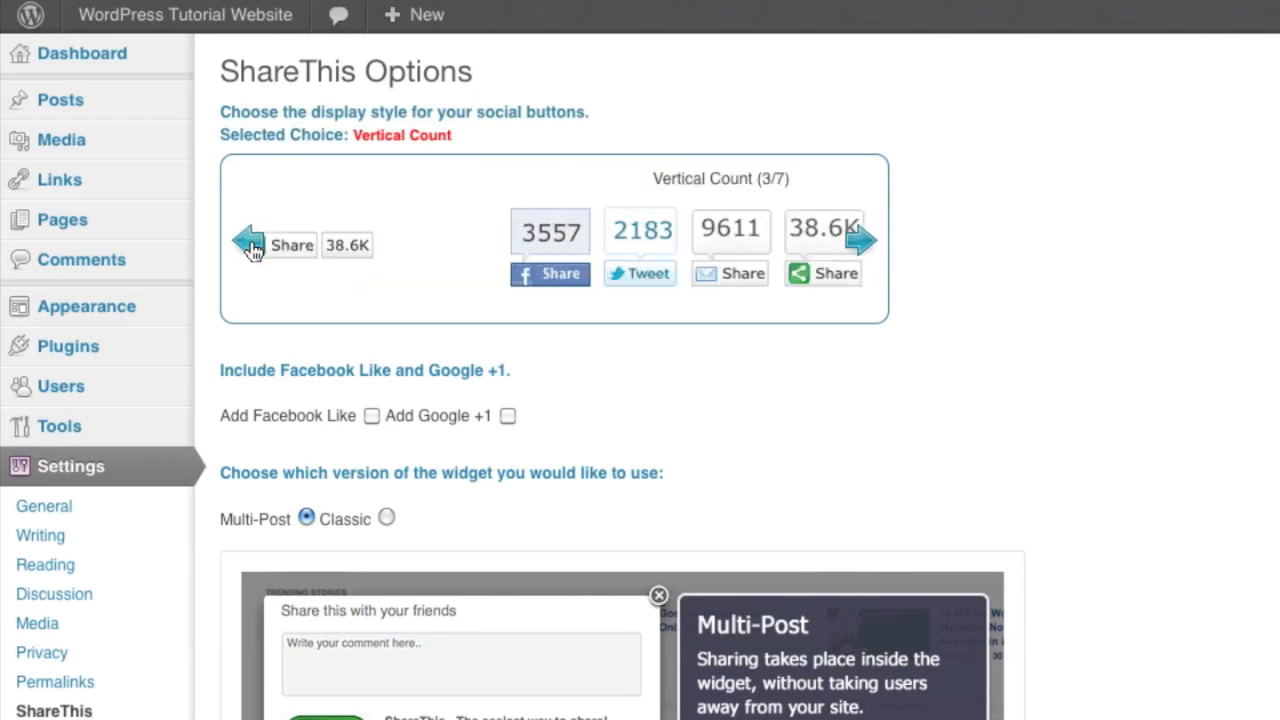
click(252, 244)
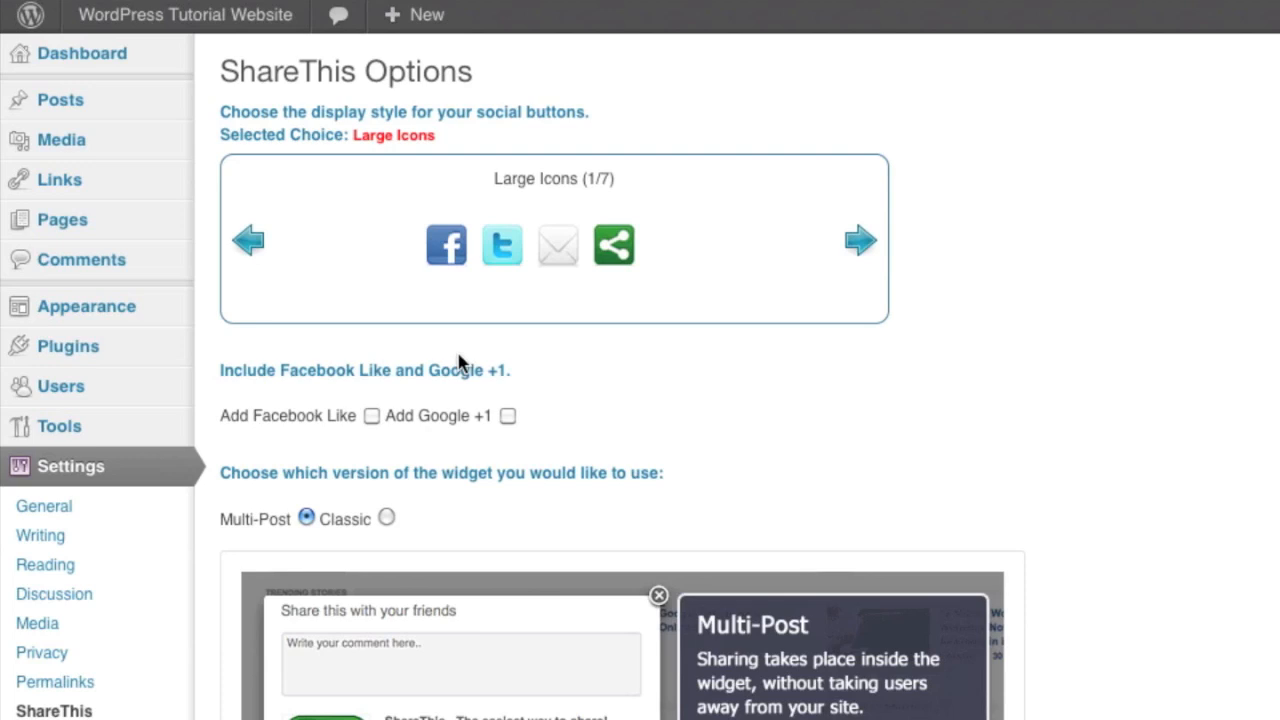
mouse_move(476, 288)
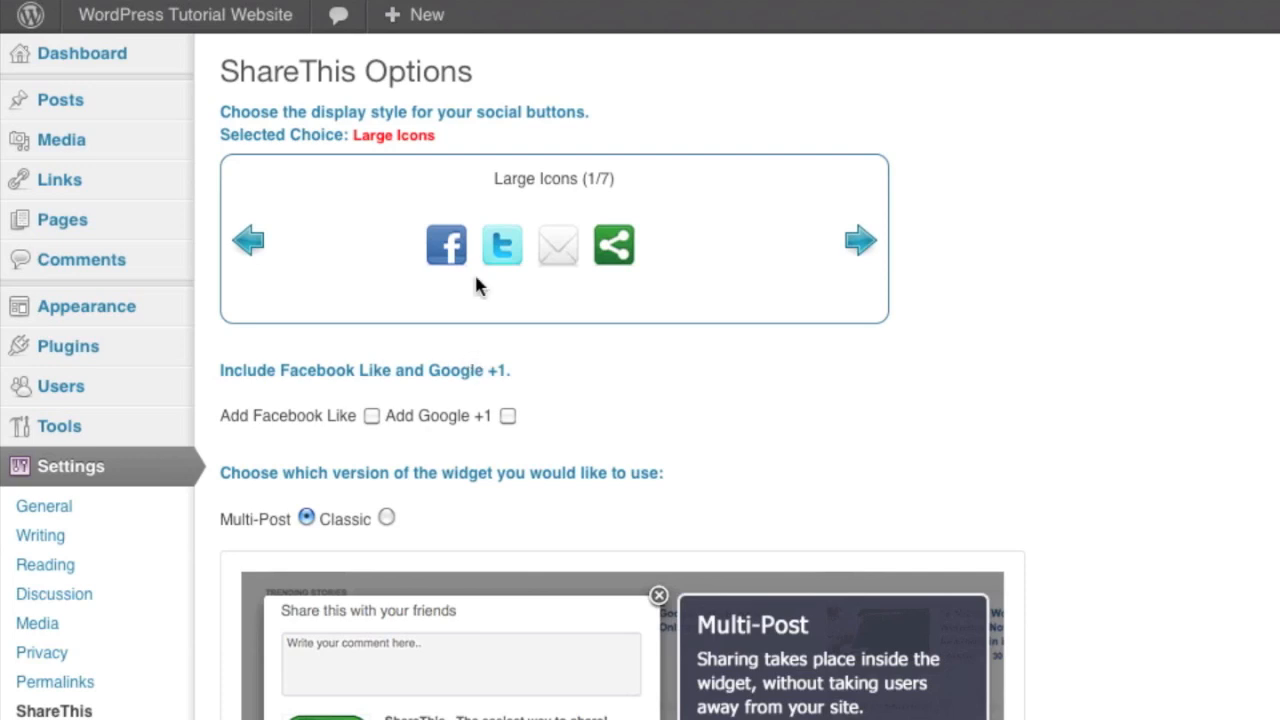
mouse_move(620, 258)
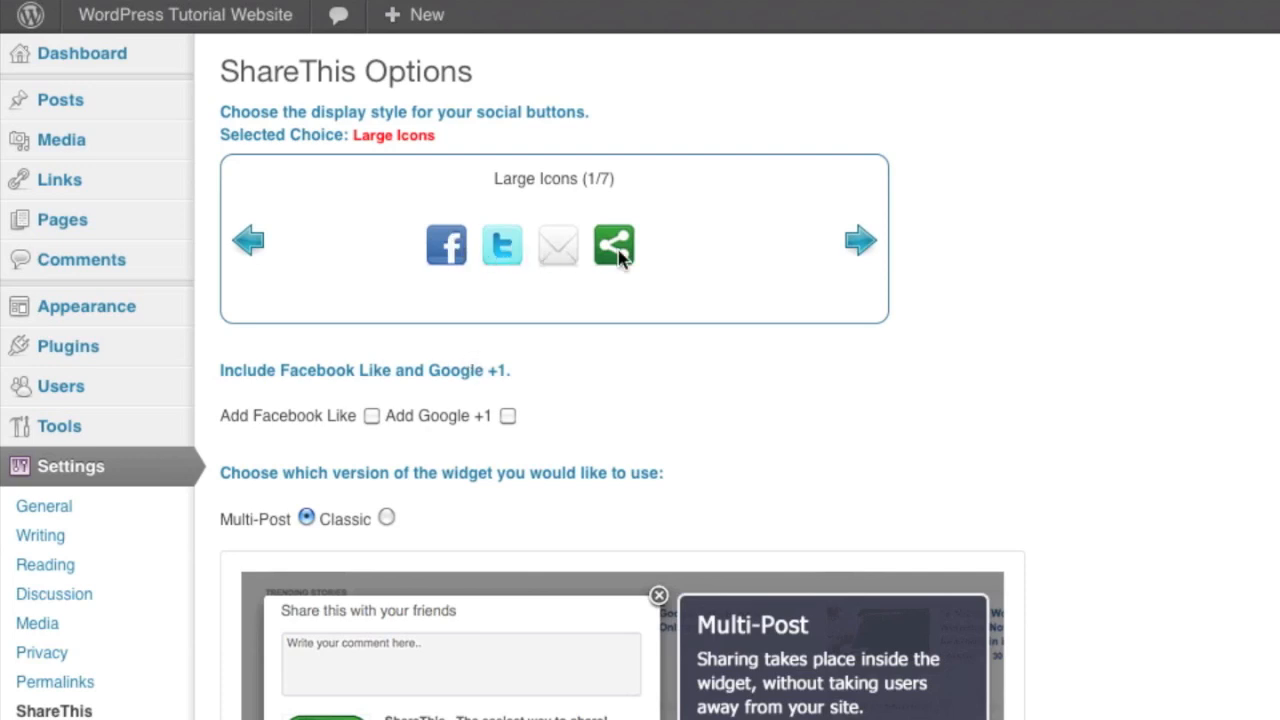
mouse_move(252, 246)
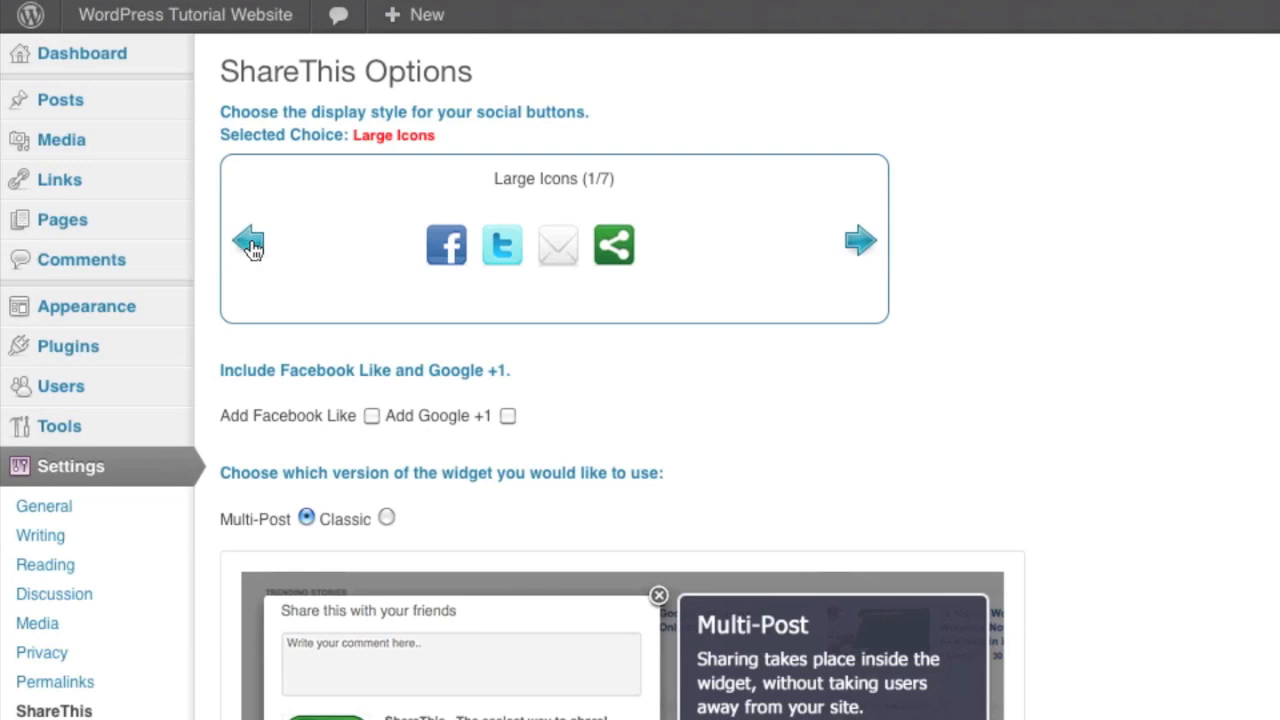
Cycle the style carousel past Buttons, Regular and Classic until Vertical Count is the Selected Choice.
click(250, 240)
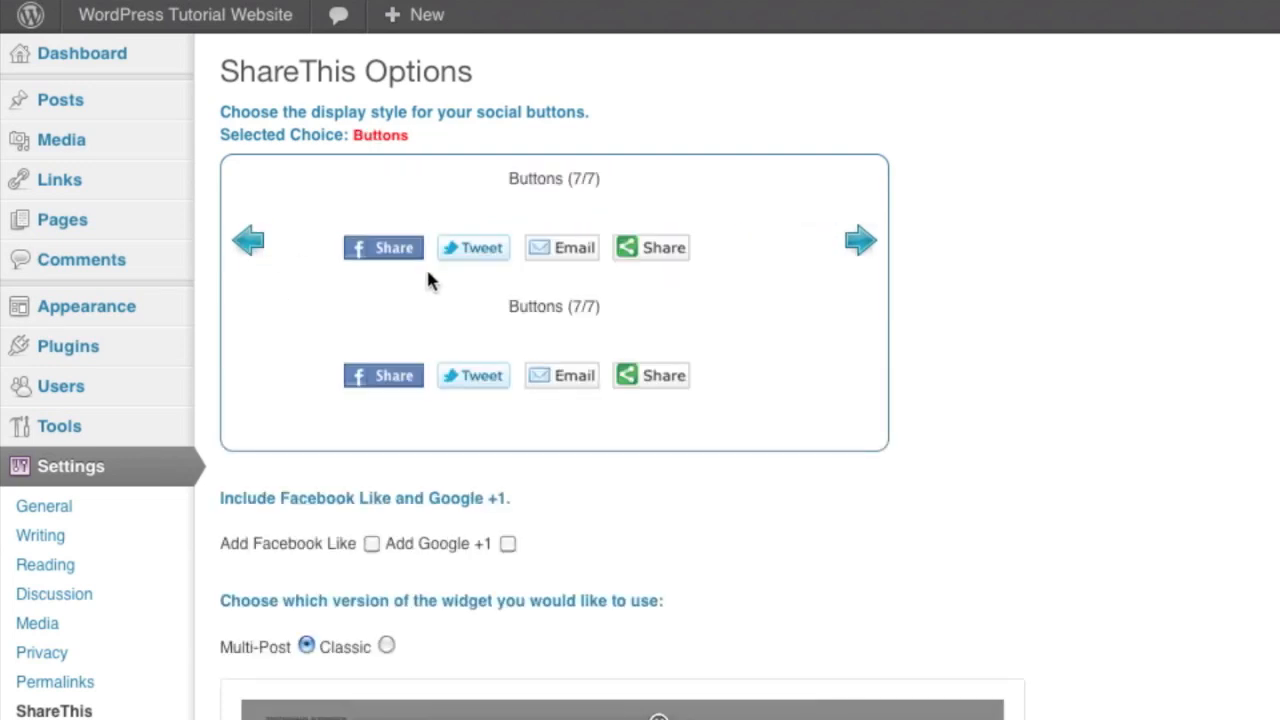
mouse_move(320, 272)
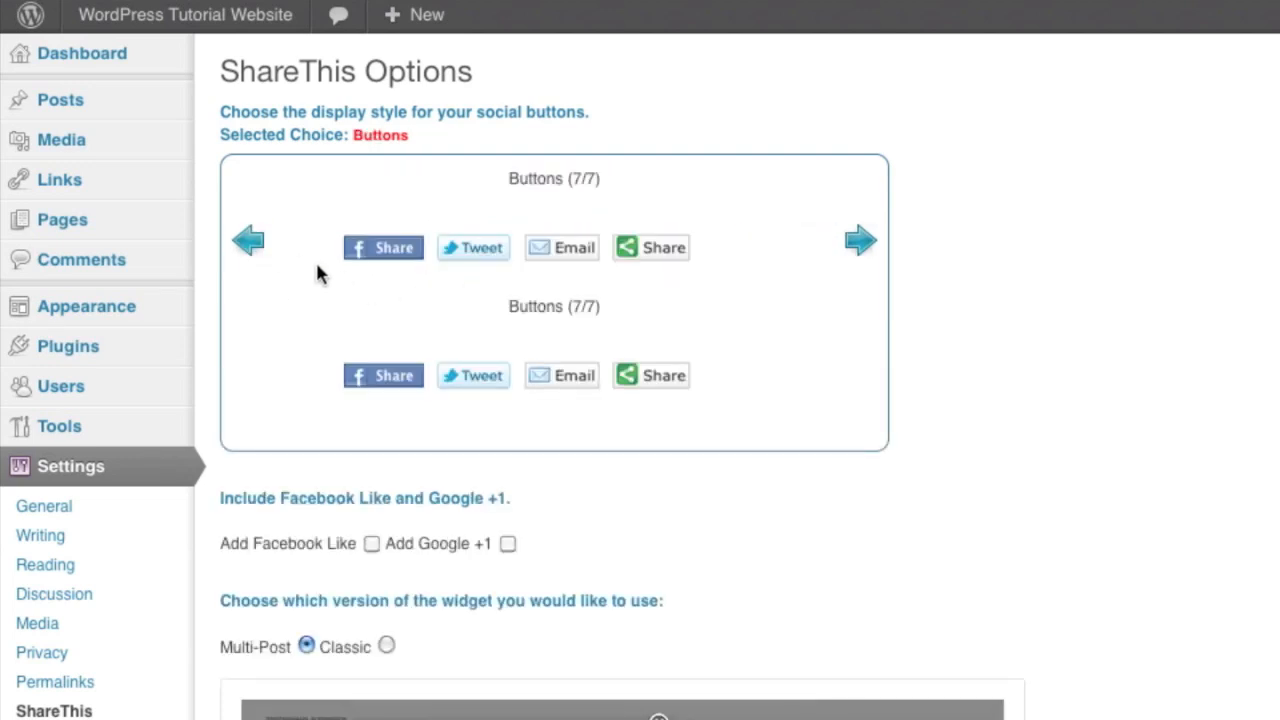
click(248, 240)
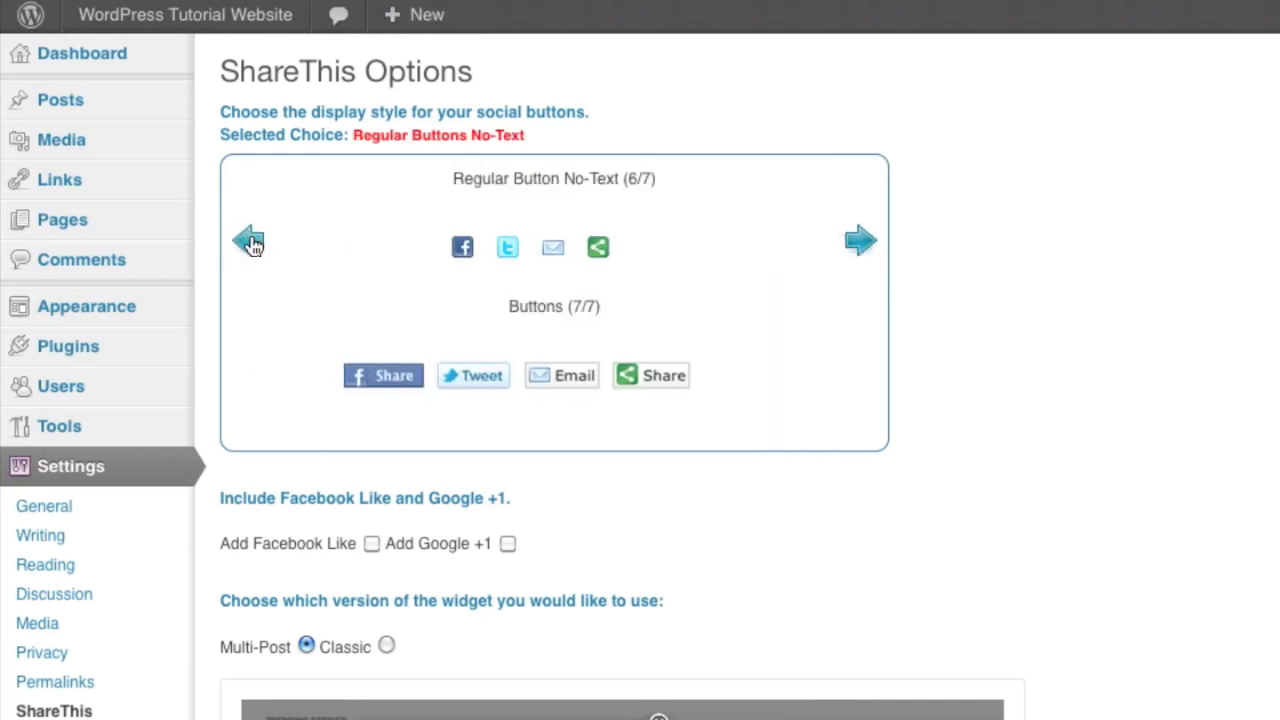
click(248, 240)
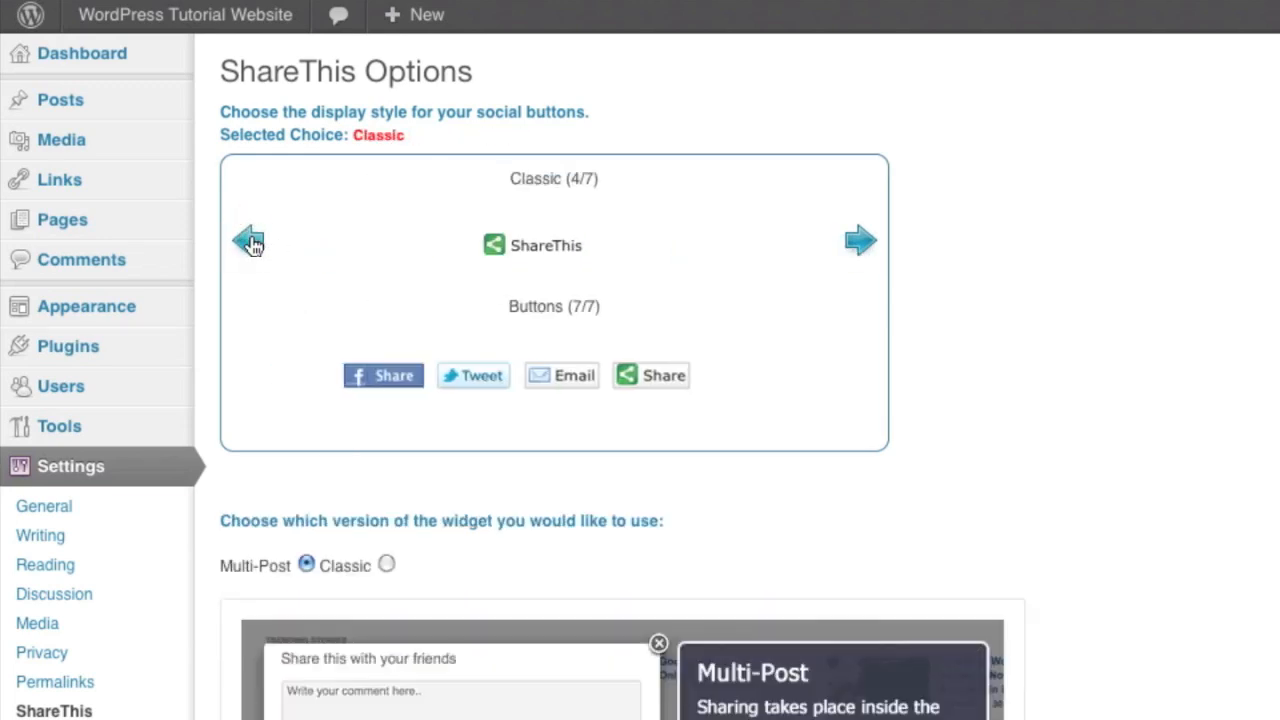
click(250, 240)
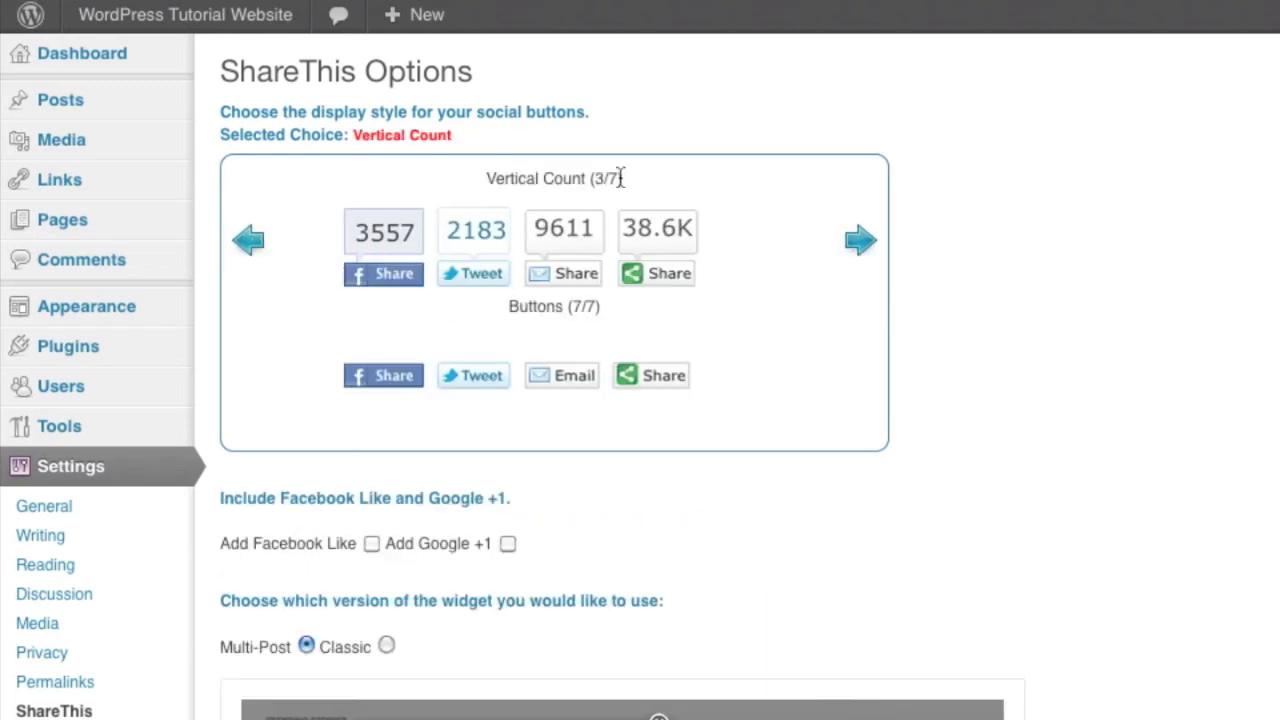
mouse_move(964, 308)
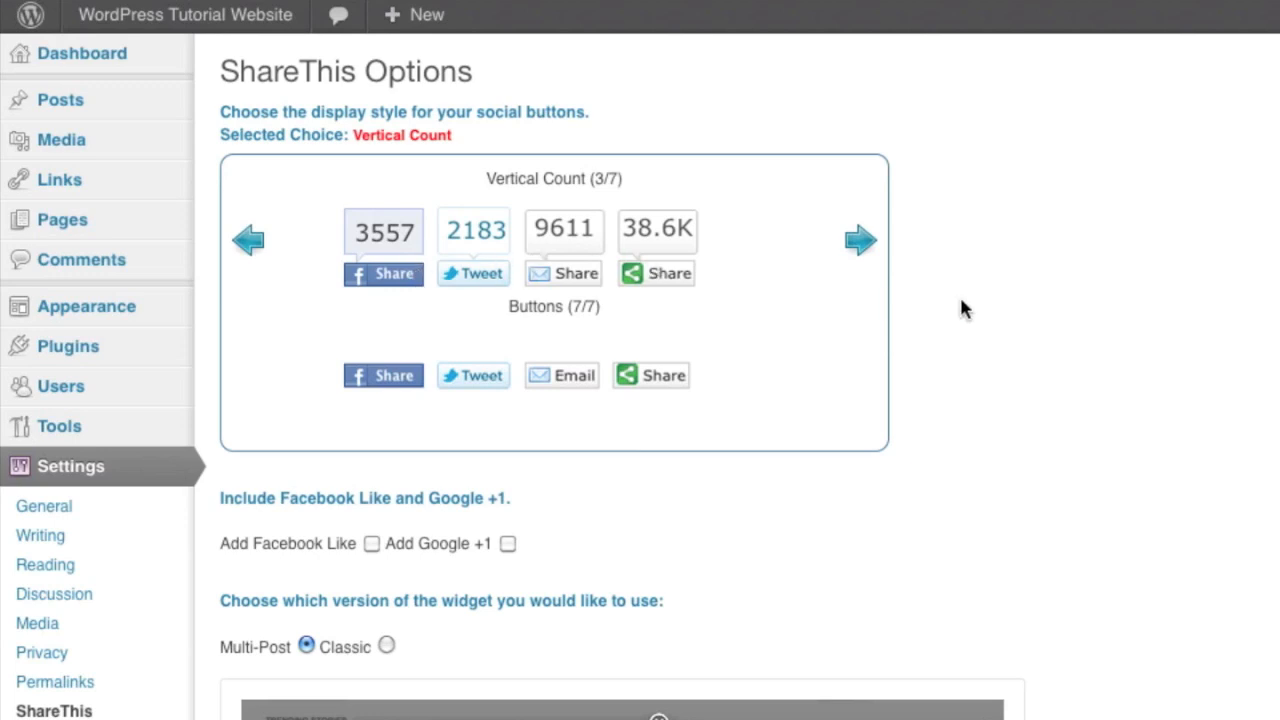
scroll(down, 3)
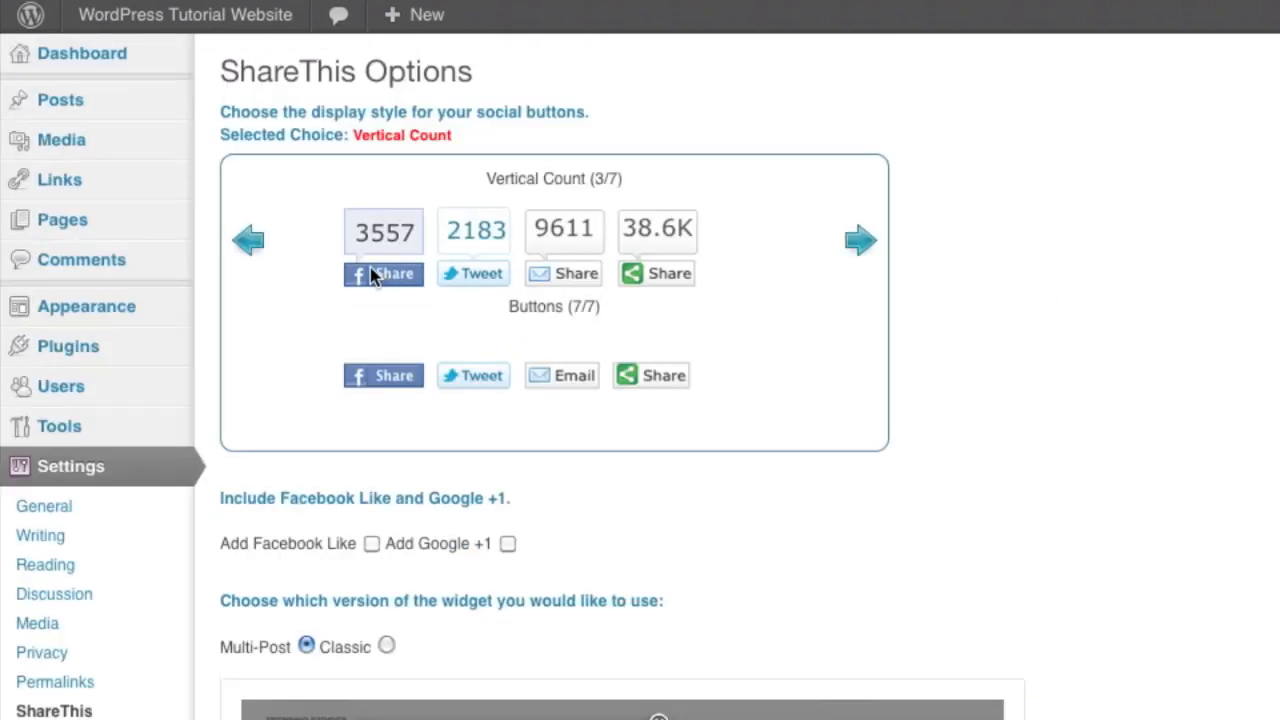
mouse_move(1108, 332)
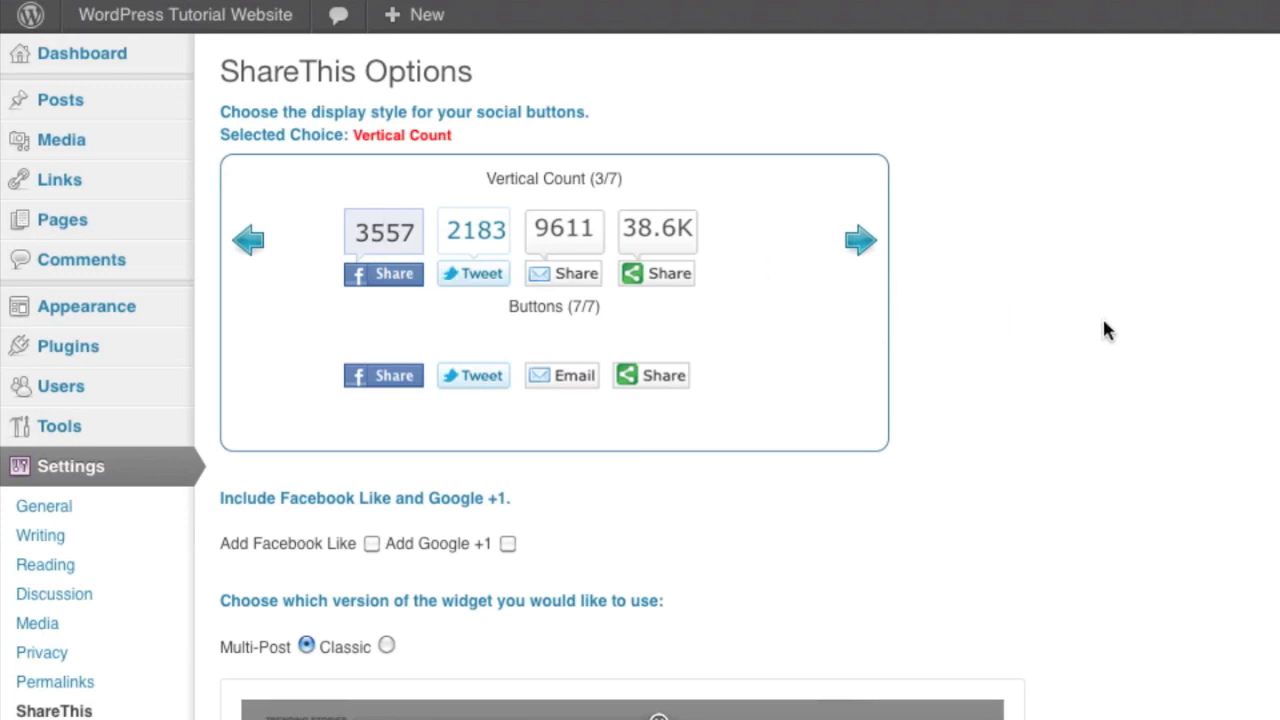
scroll(down, 3)
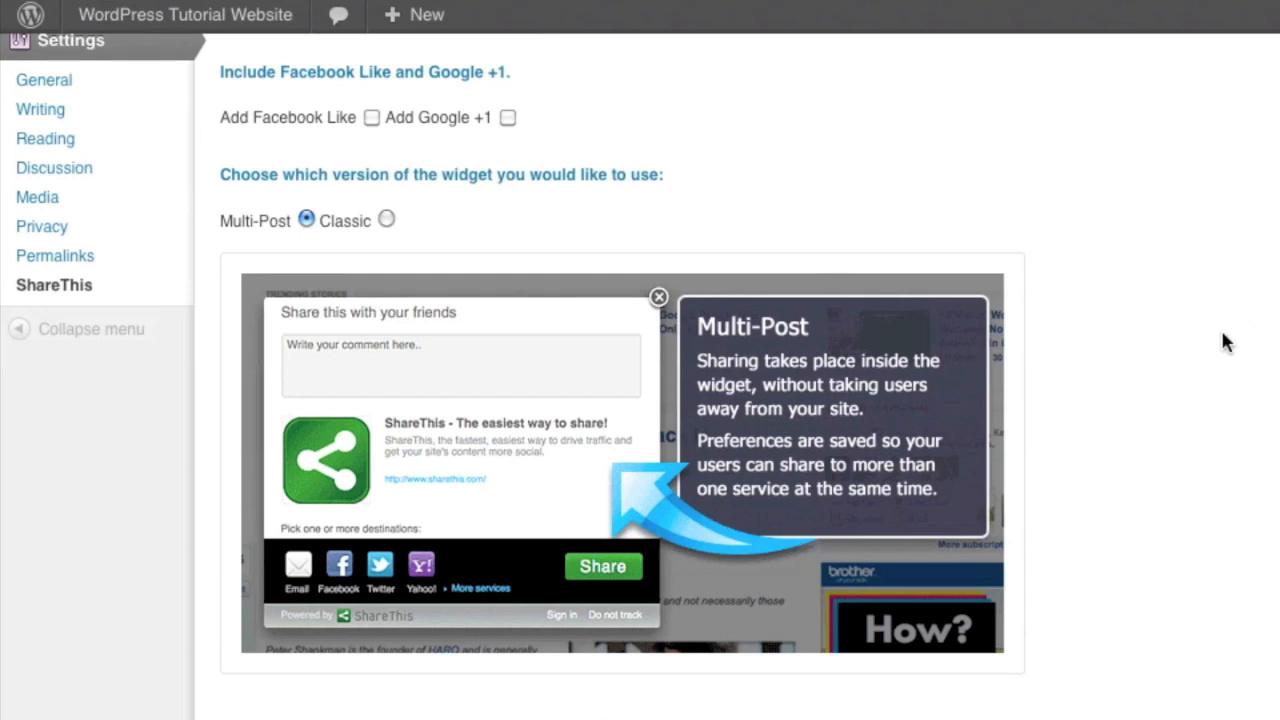
Tick both Add Facebook Like and Add Google +1 in the ShareThis settings.
click(372, 116)
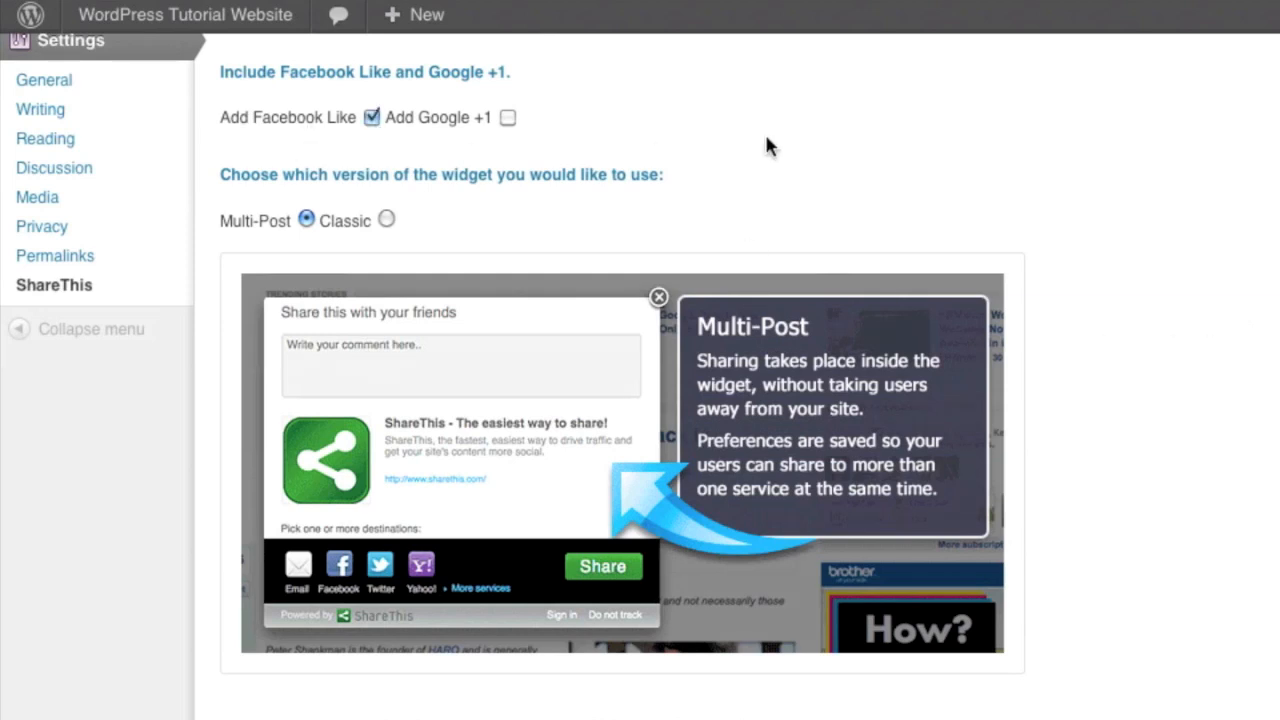
mouse_move(564, 136)
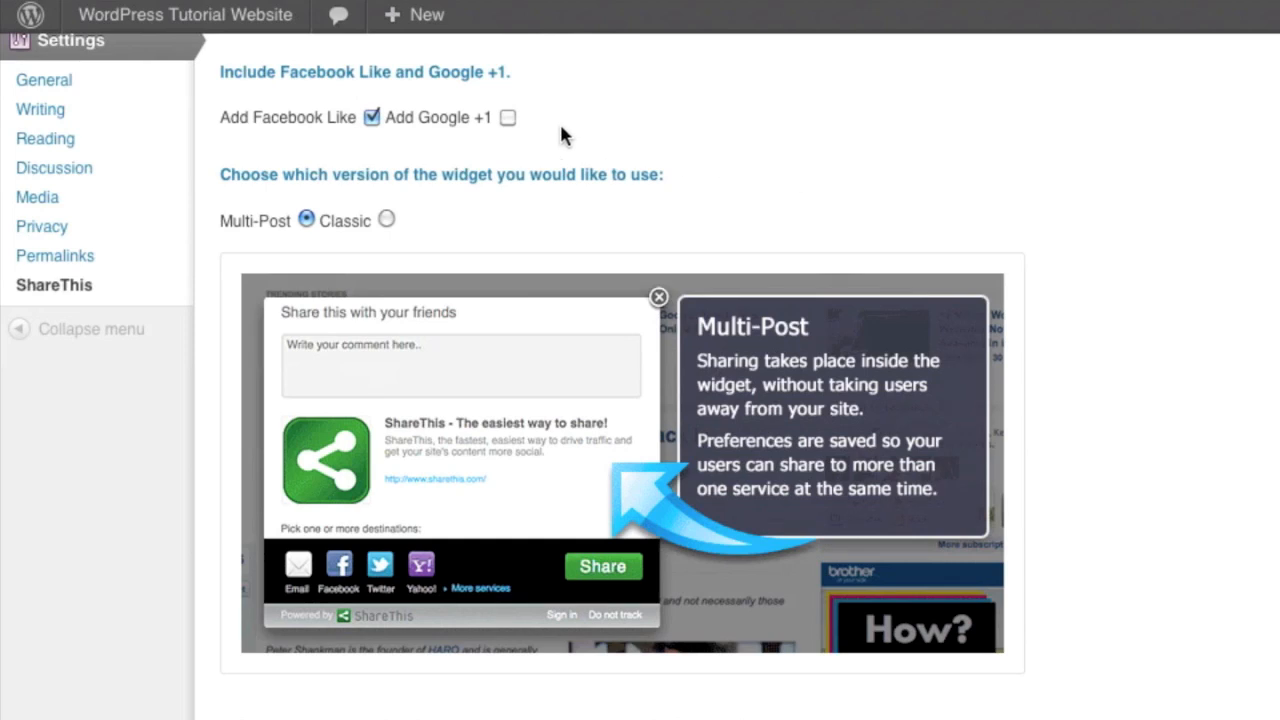
click(518, 116)
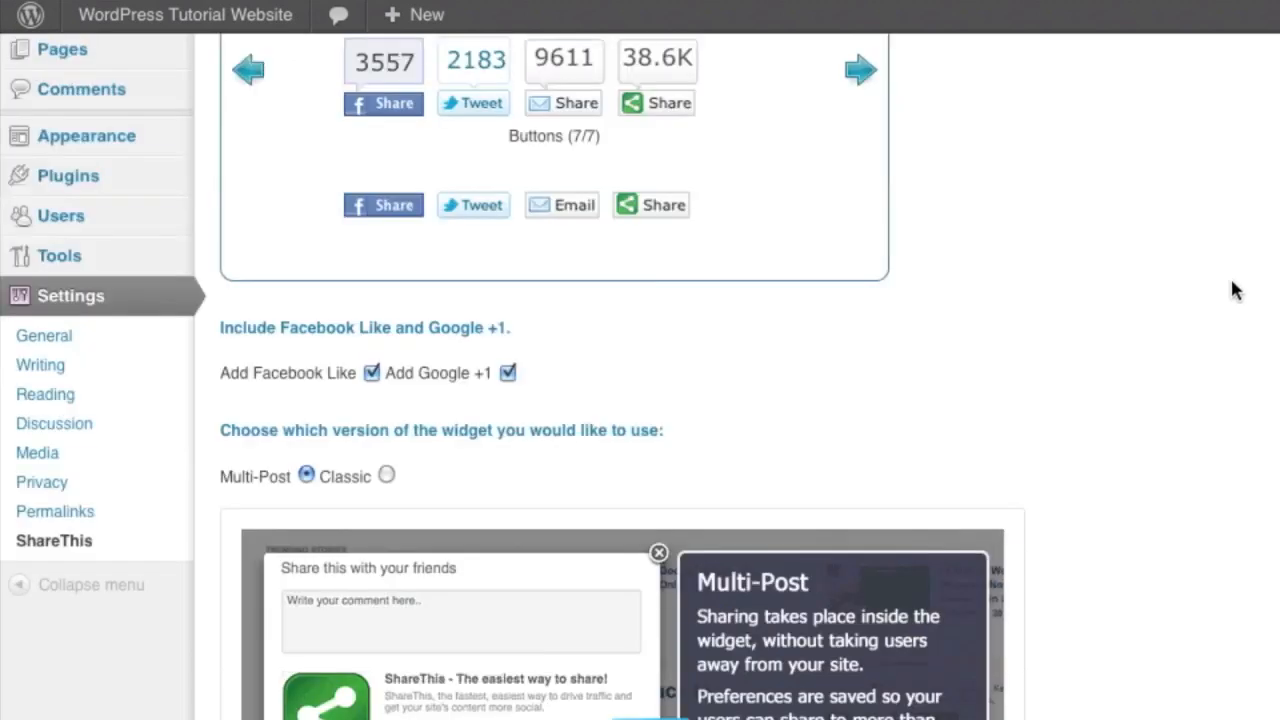
scroll(down, 3)
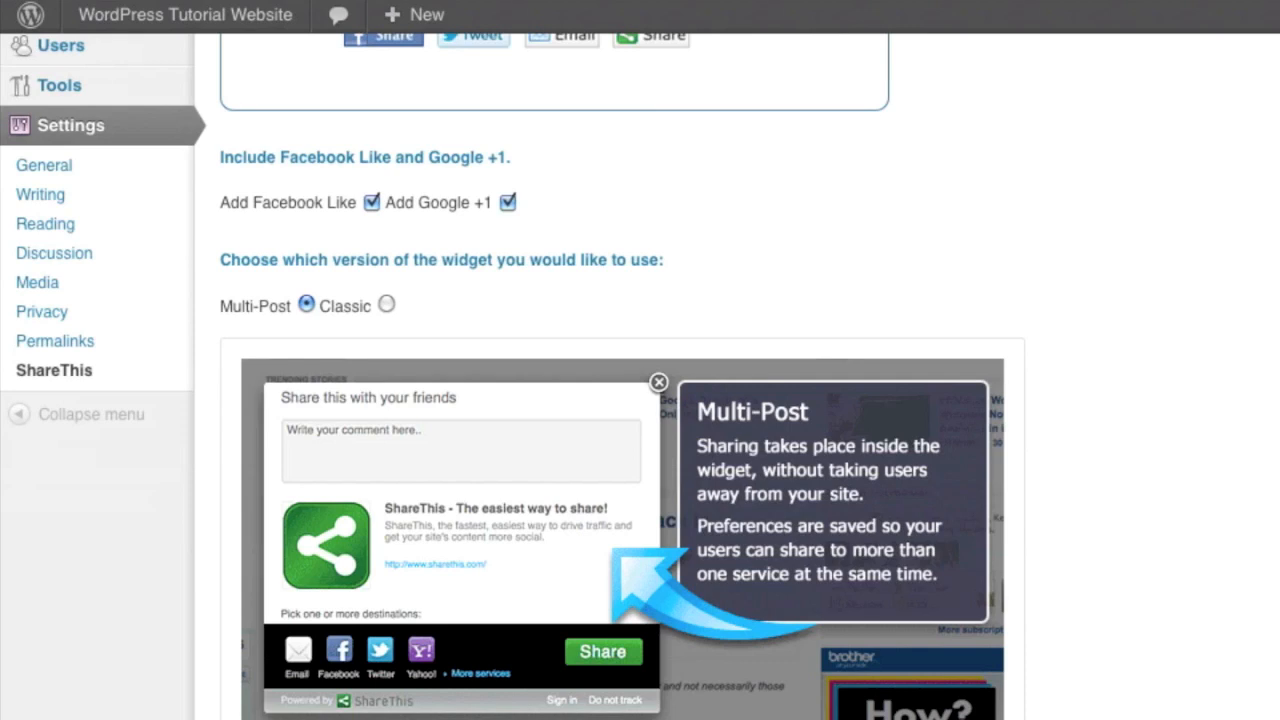
scroll(down, 3)
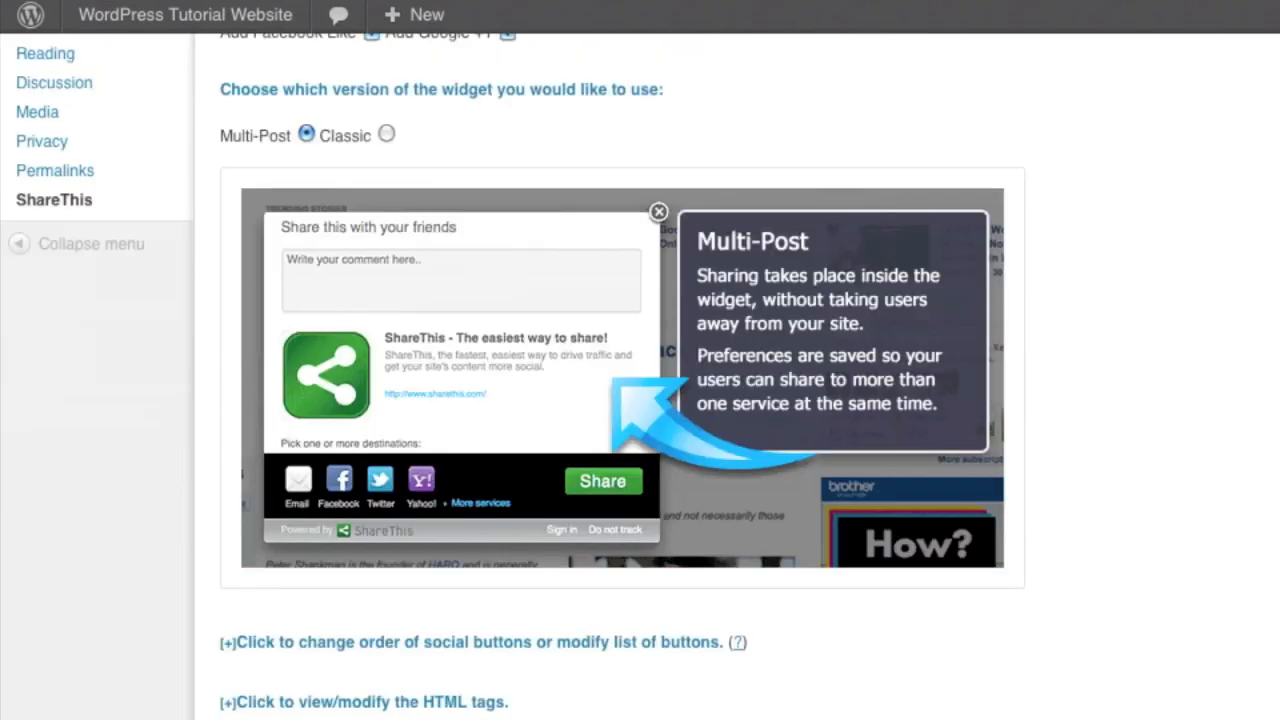
mouse_move(308, 136)
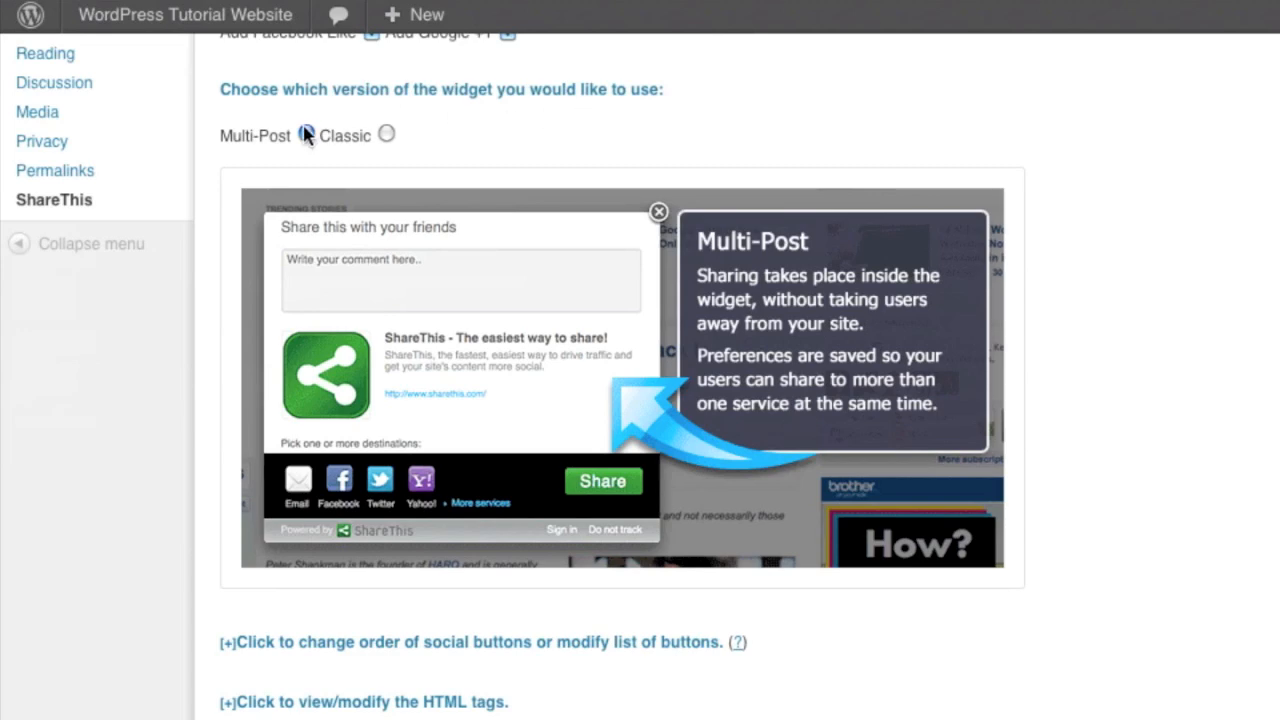
Choose the Multi-Post widget version, then try sharing Hello world to Facebook and dismiss the login prompt.
click(306, 134)
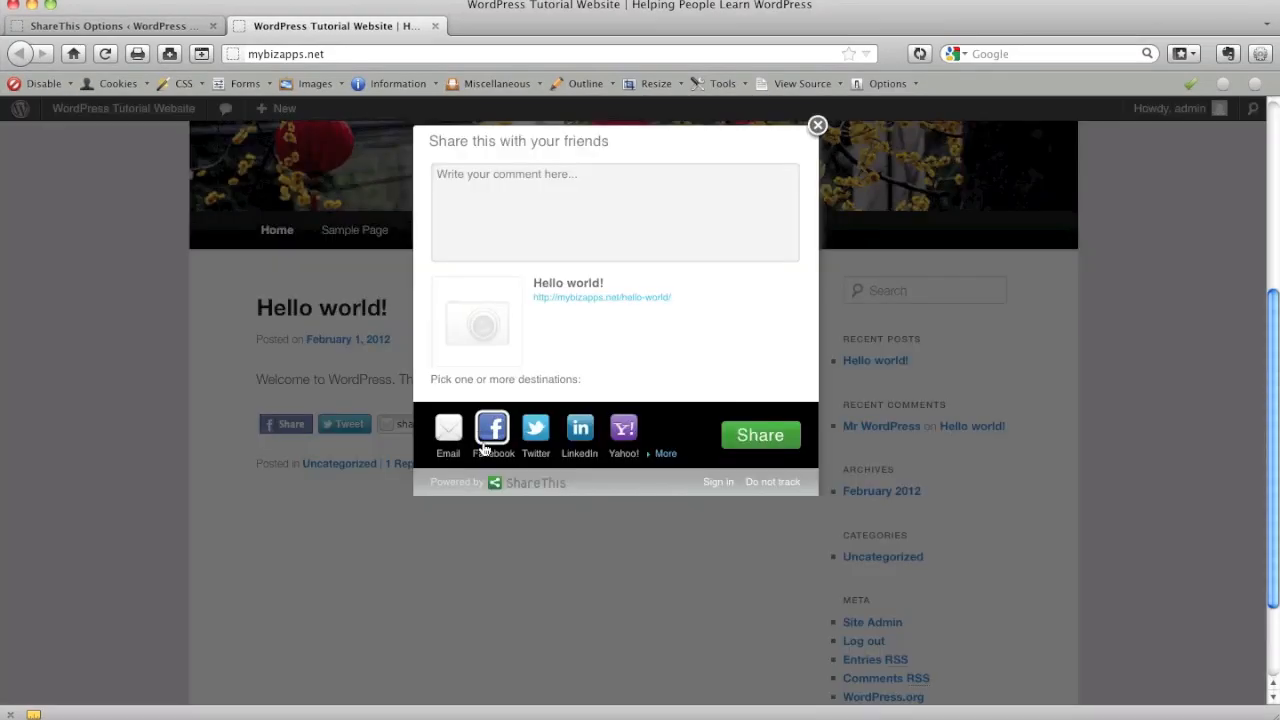
click(492, 428)
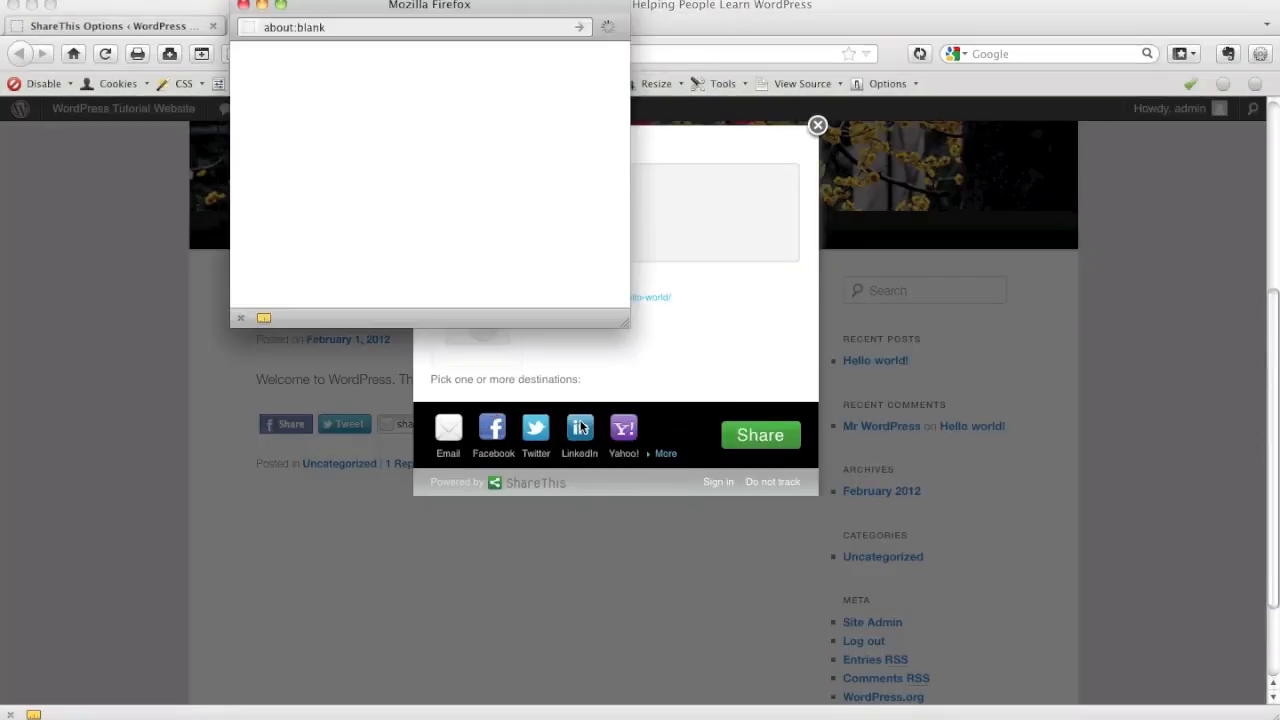
click(492, 428)
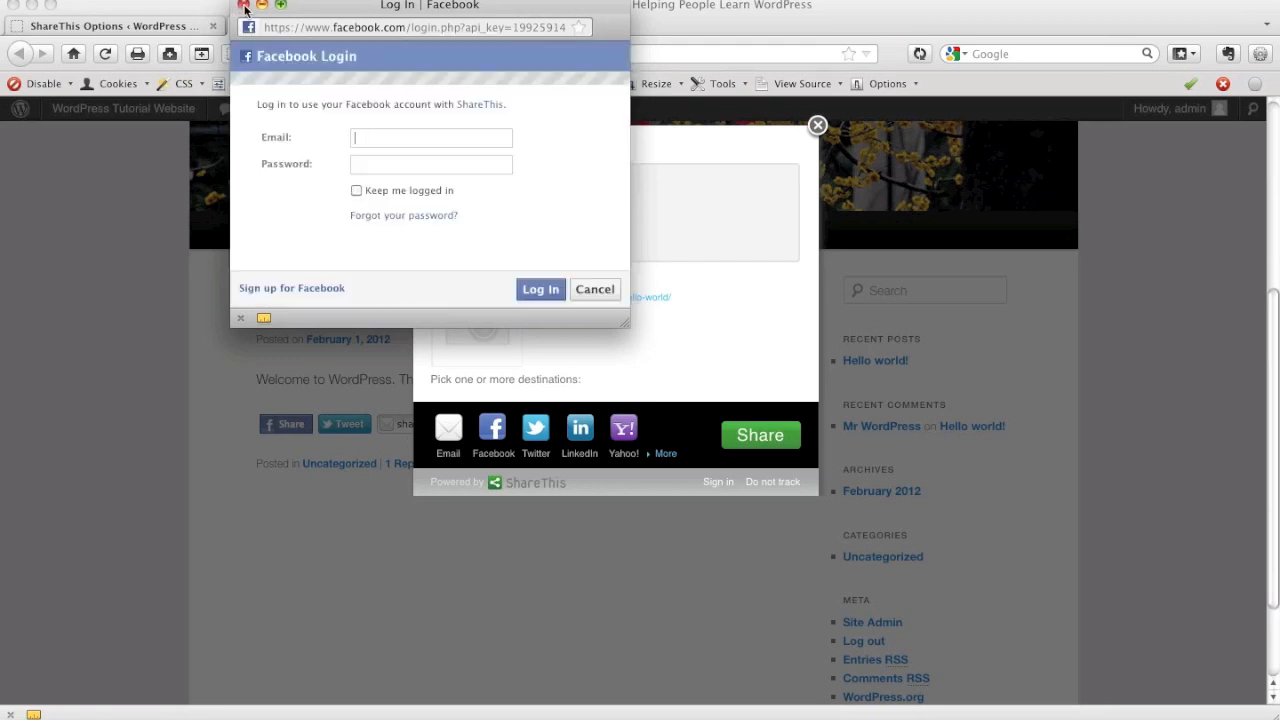
mouse_move(436, 214)
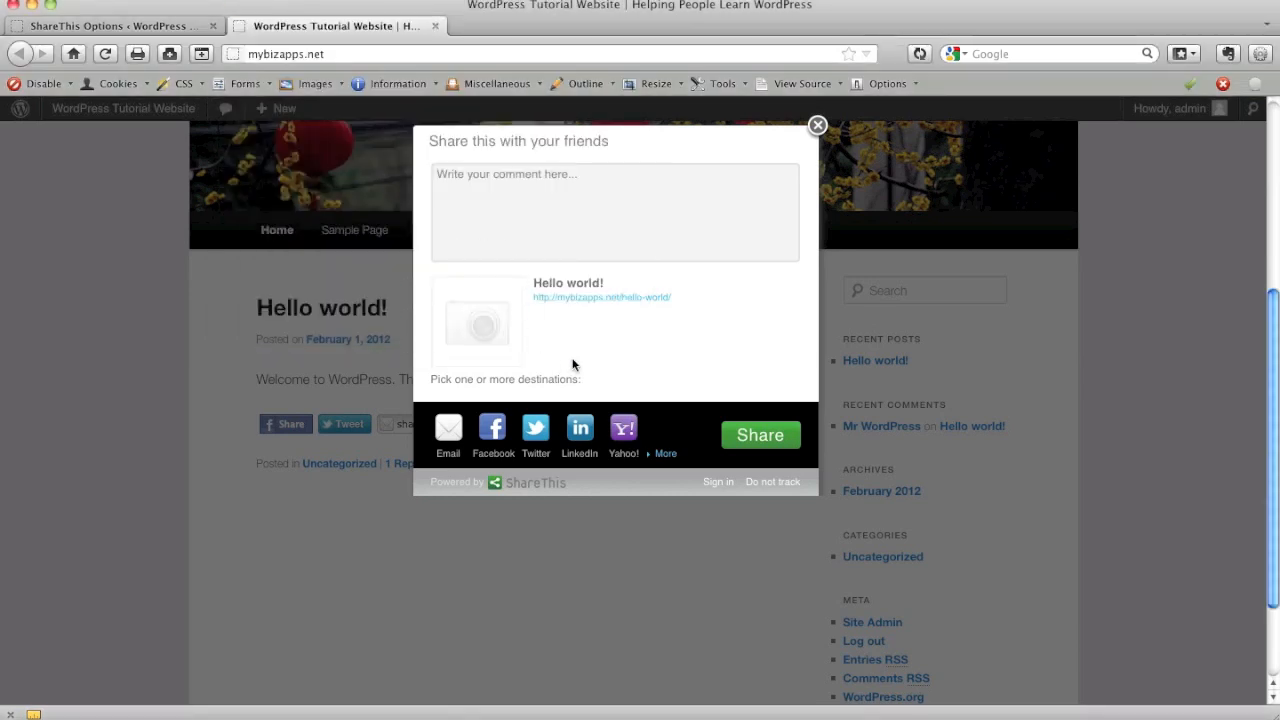
click(596, 210)
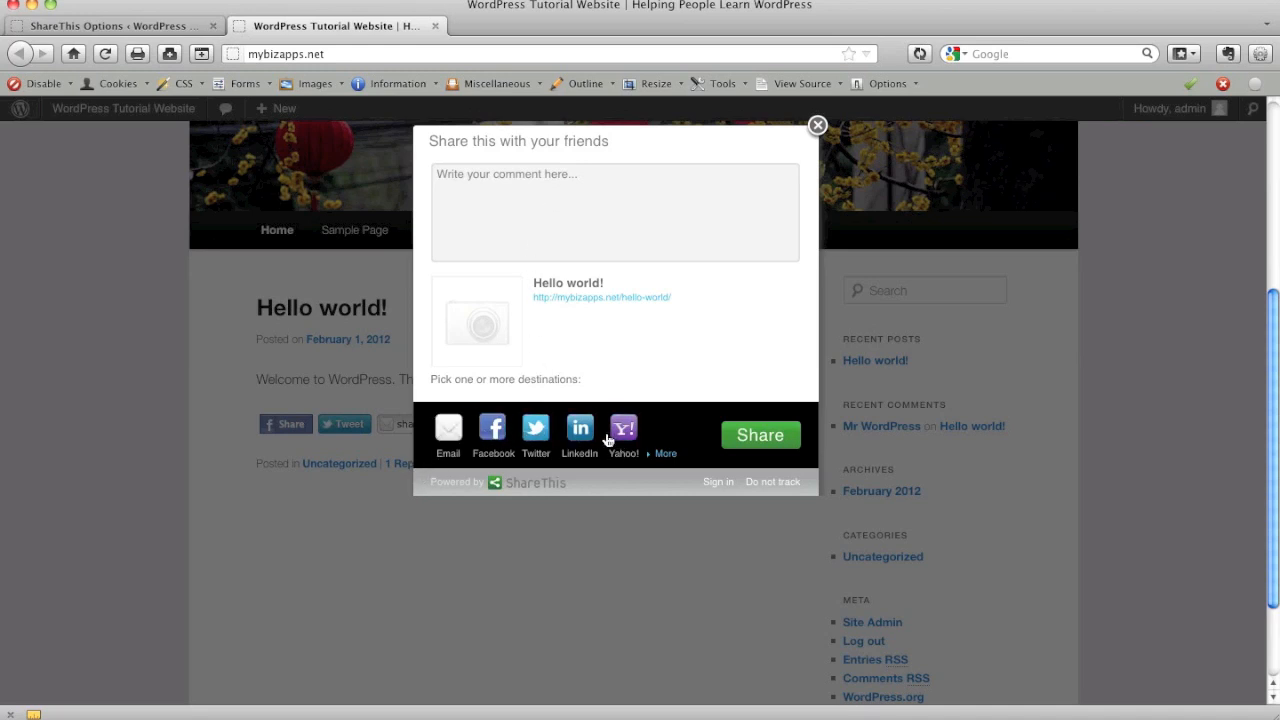
mouse_move(780, 152)
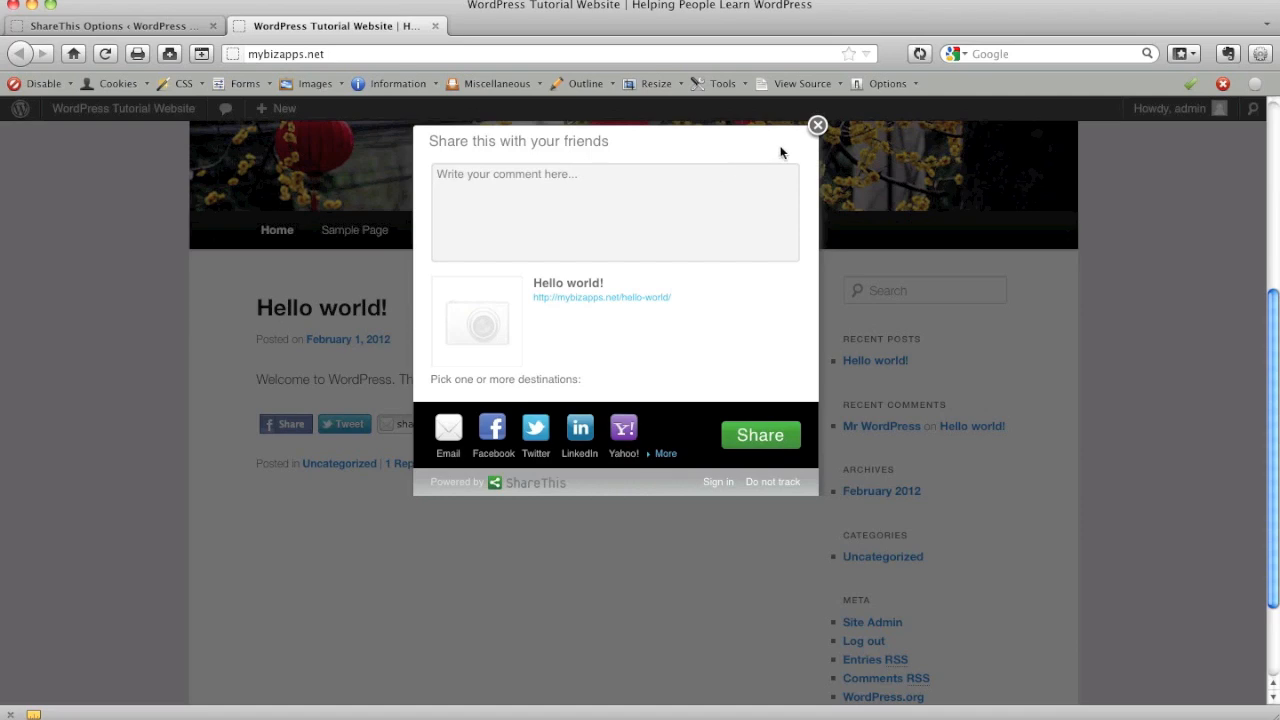
Back in the ShareThis settings, select the Classic direct-post widget version.
click(120, 22)
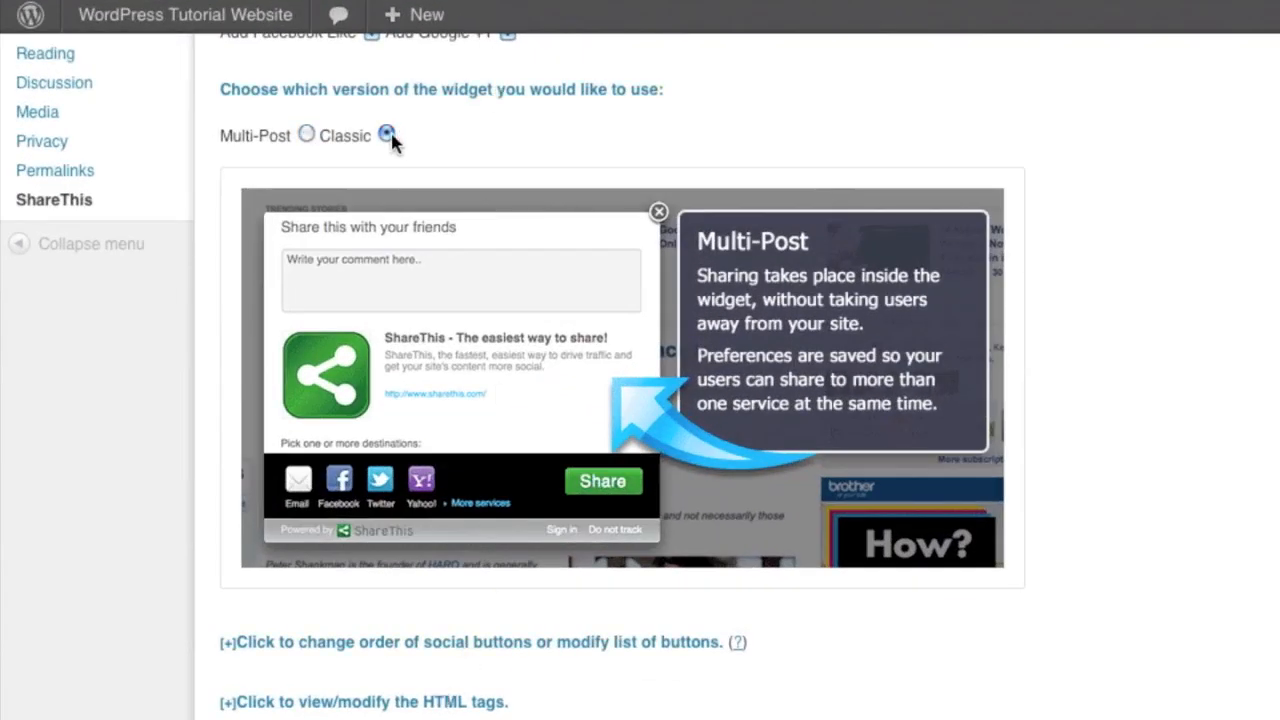
click(388, 134)
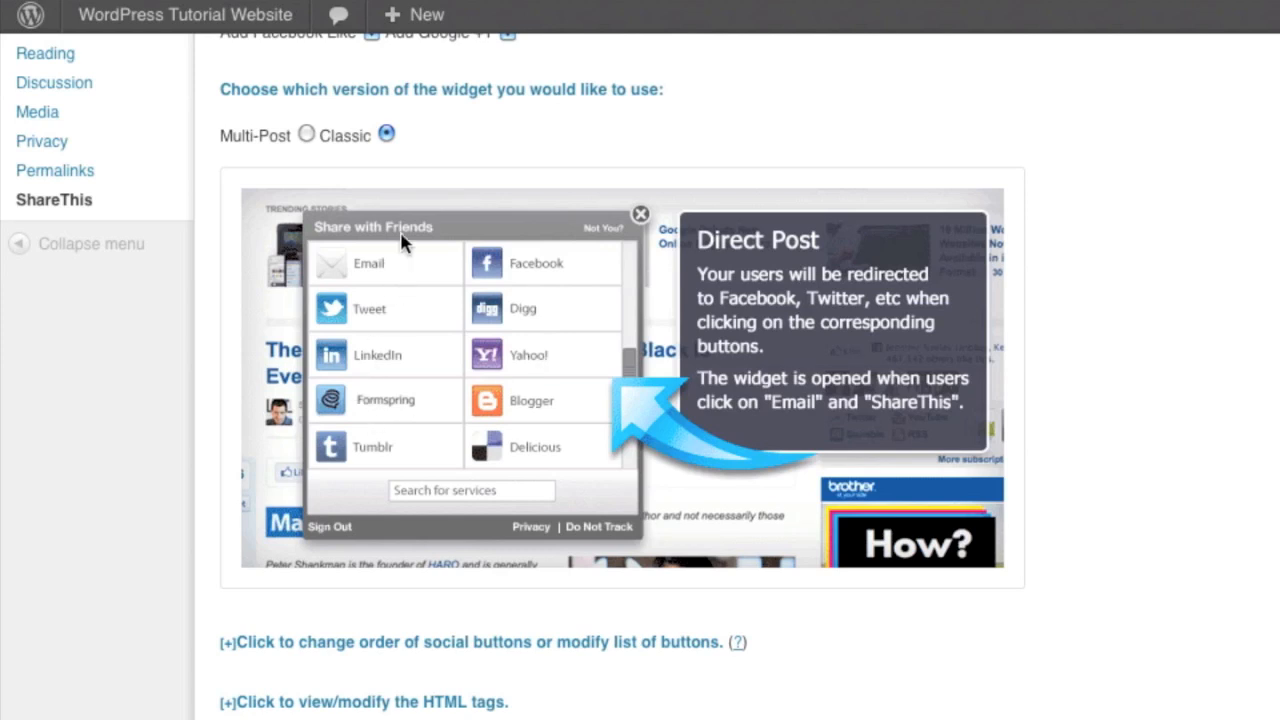
mouse_move(570, 330)
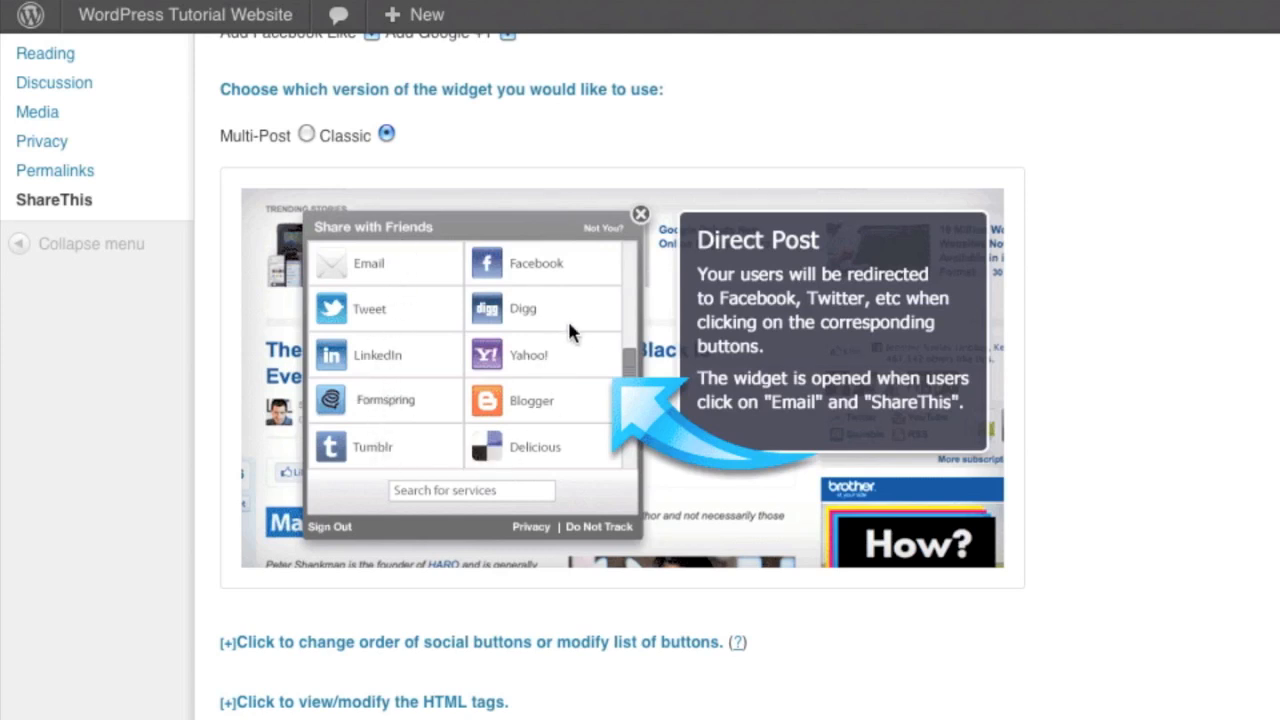
mouse_move(572, 288)
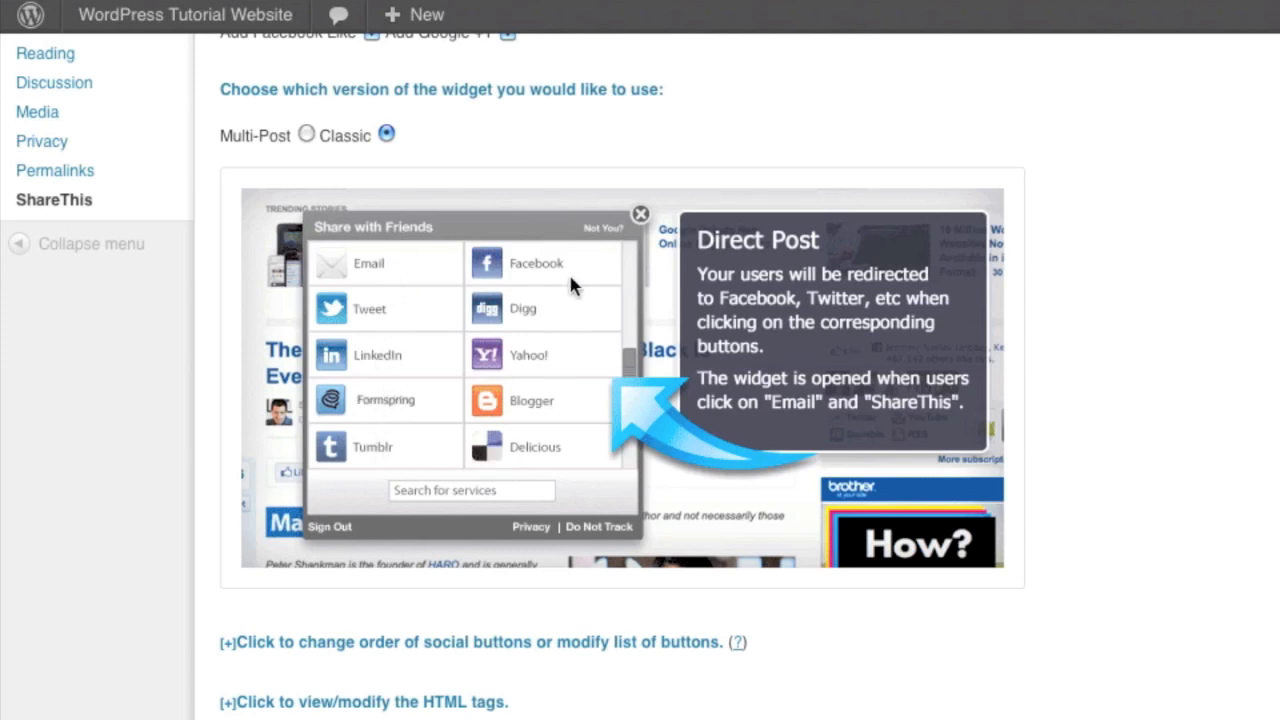
mouse_move(550, 386)
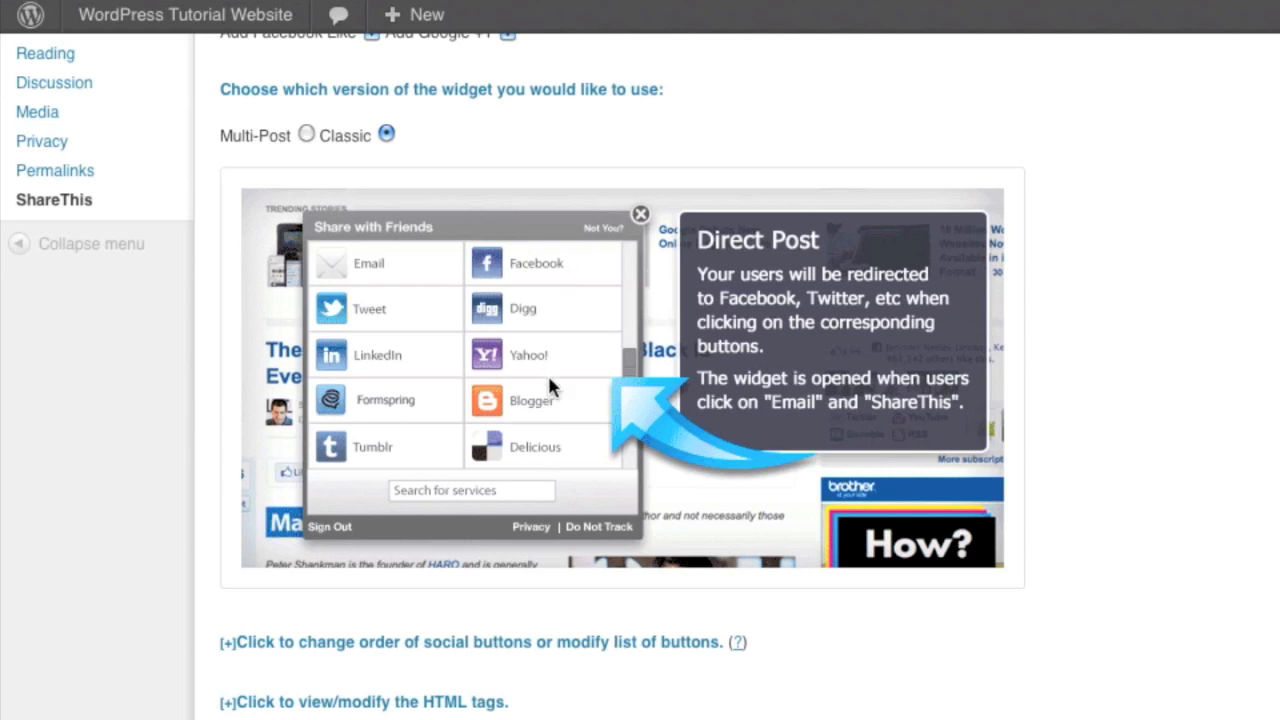
mouse_move(546, 364)
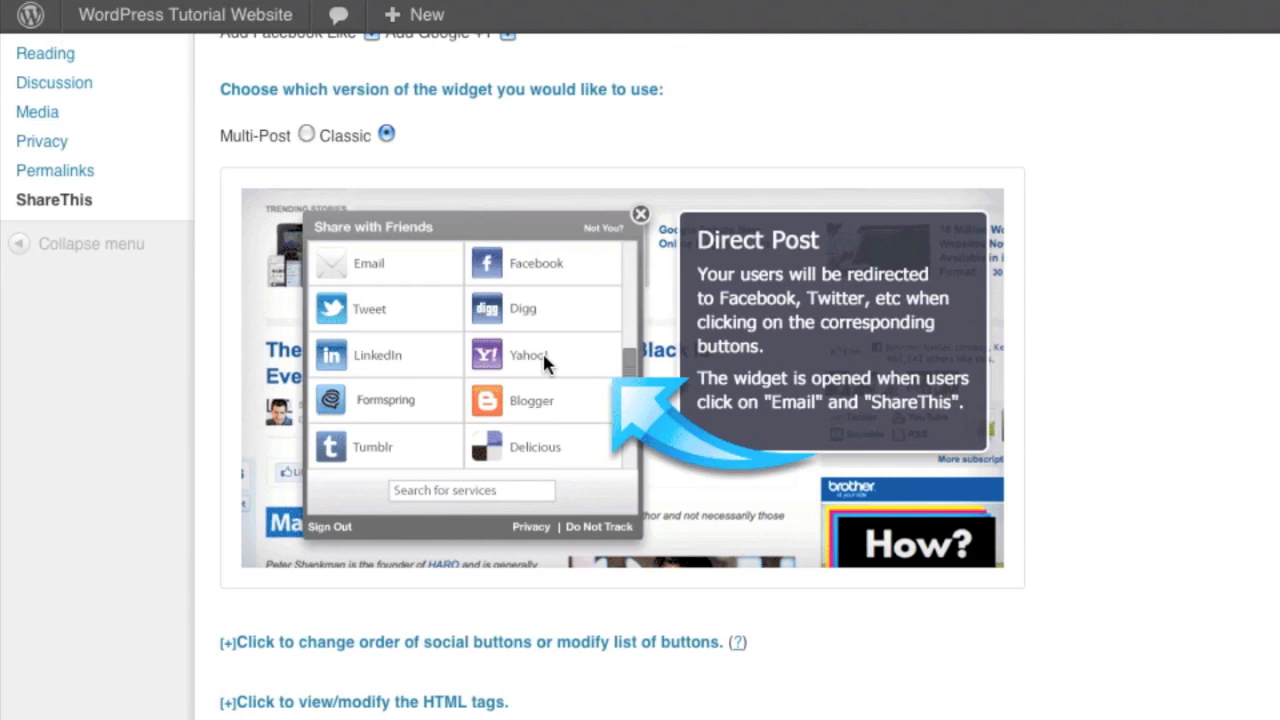
mouse_move(304, 156)
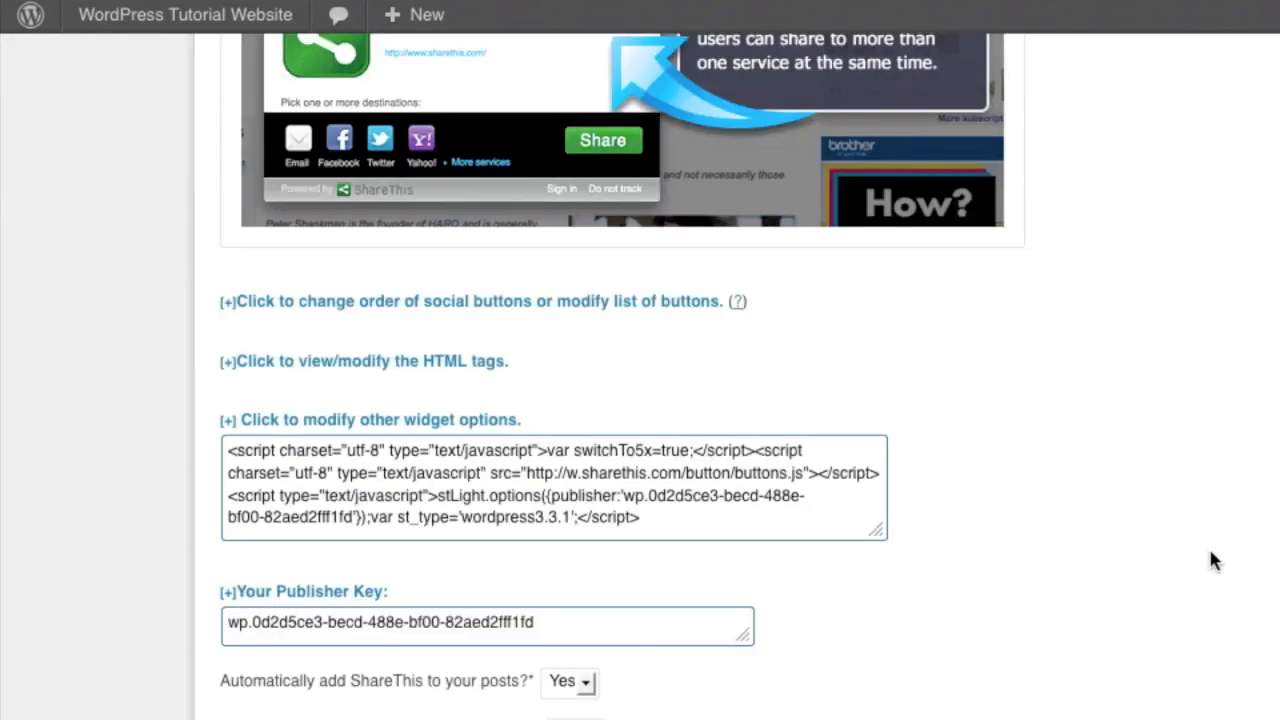
mouse_move(458, 312)
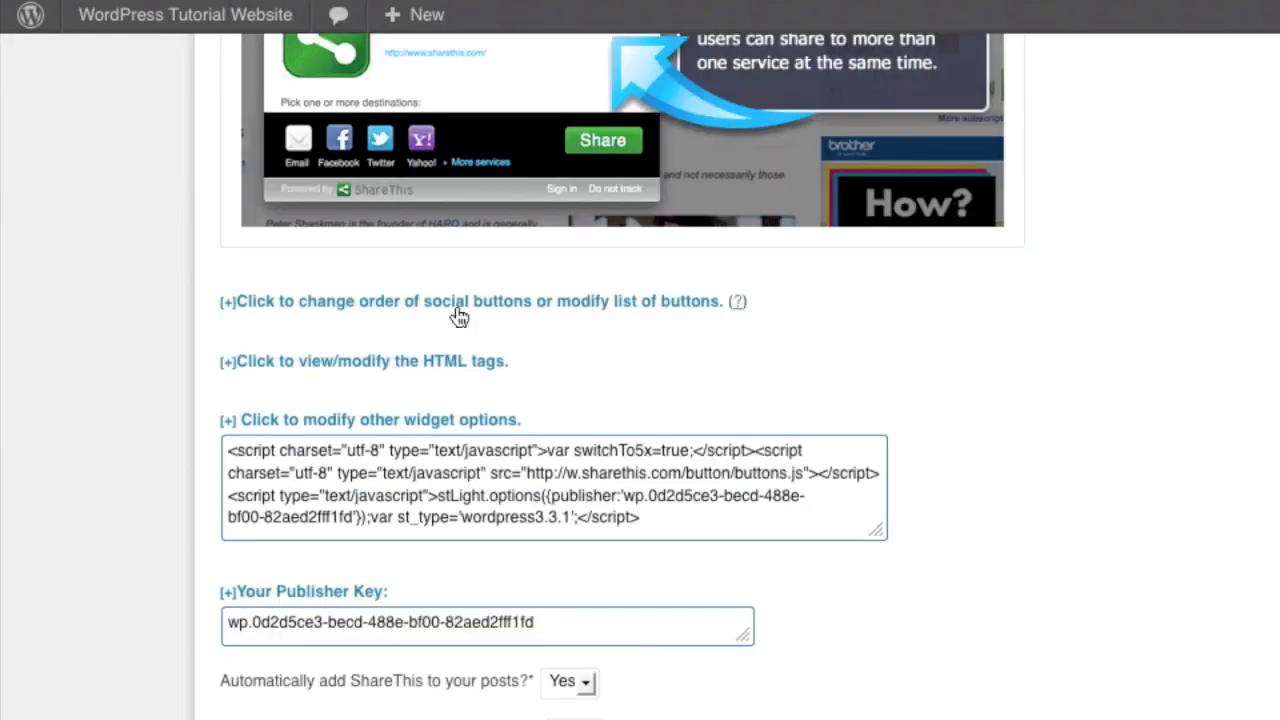
Expand the button order list and move the email entry out of its current position.
click(472, 300)
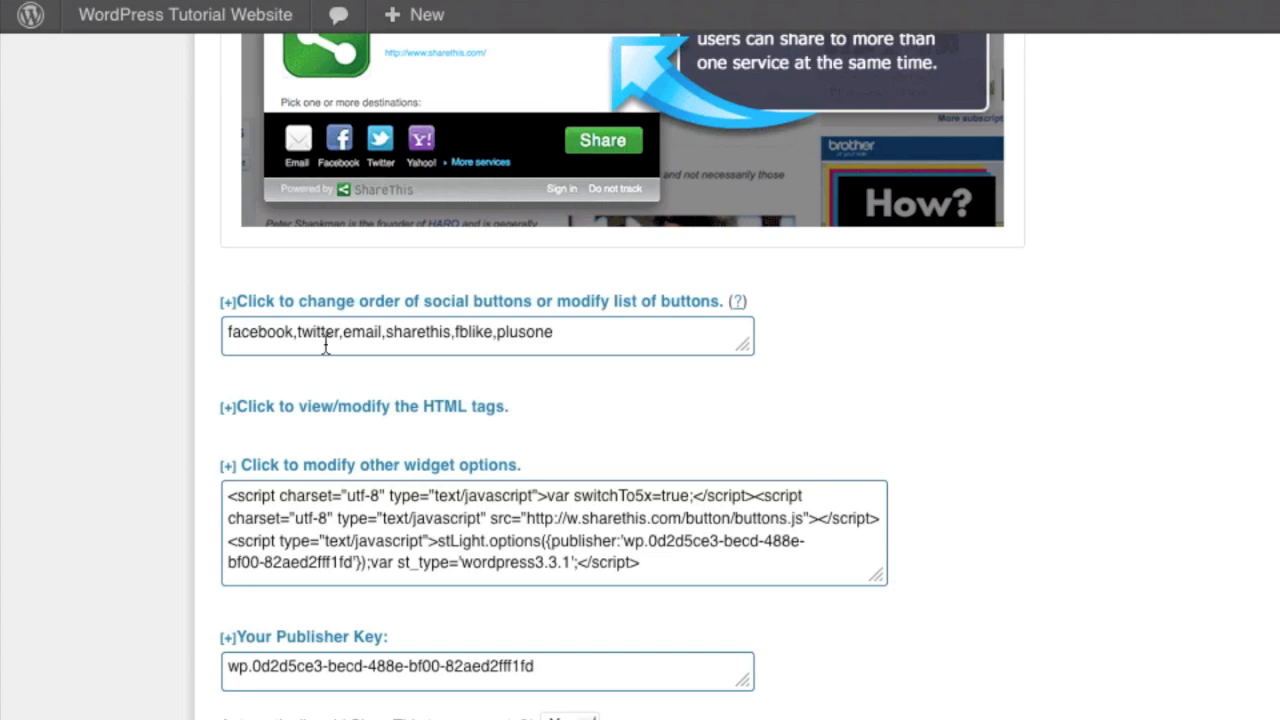
double_click(380, 332)
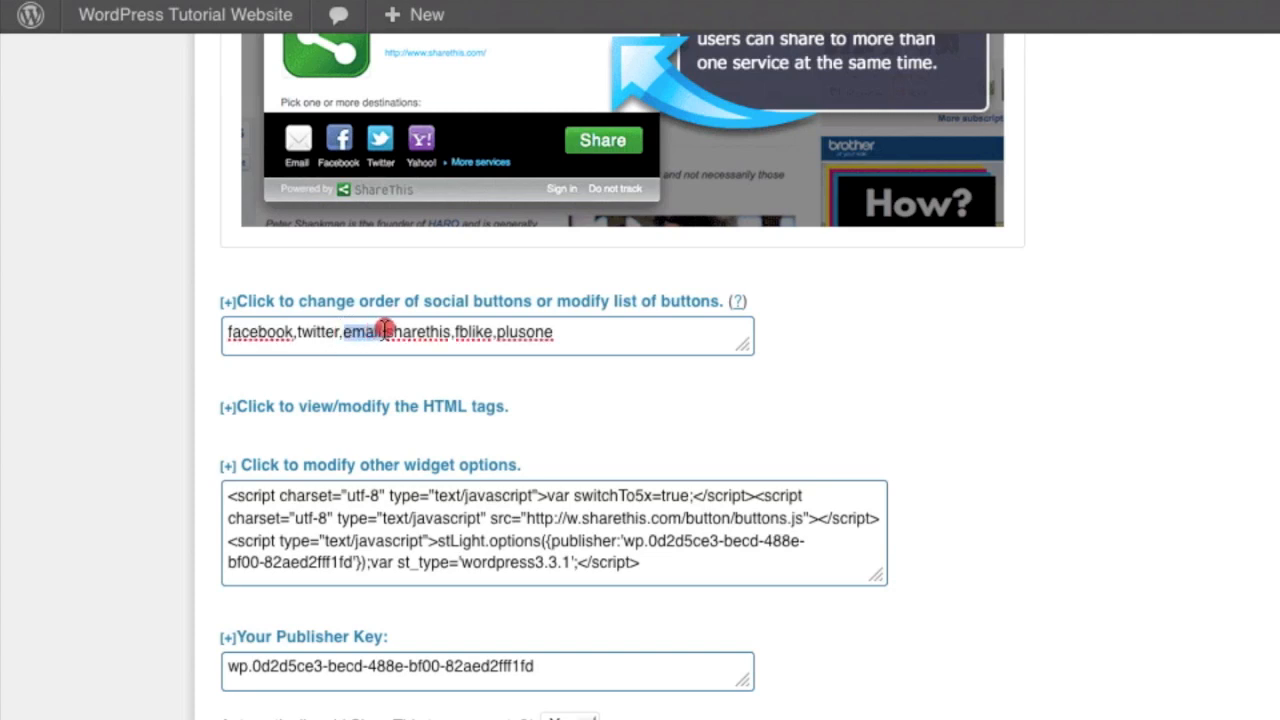
double_click(358, 332)
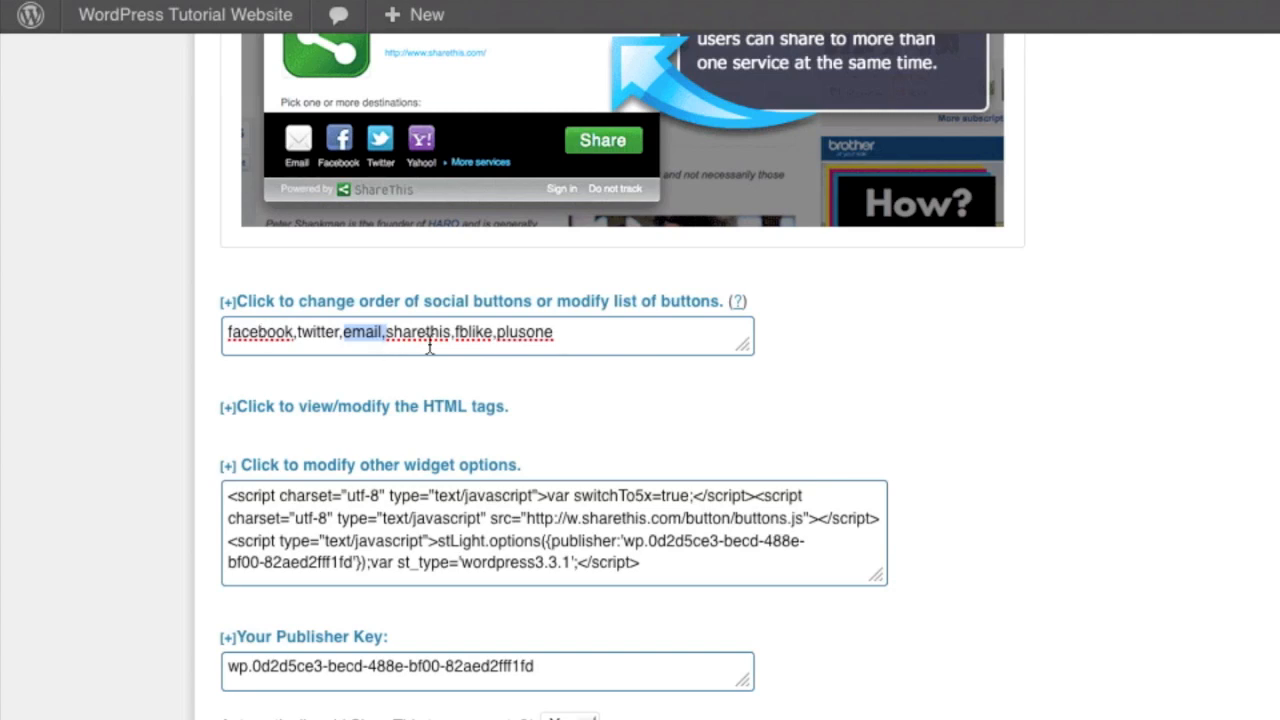
mouse_move(690, 340)
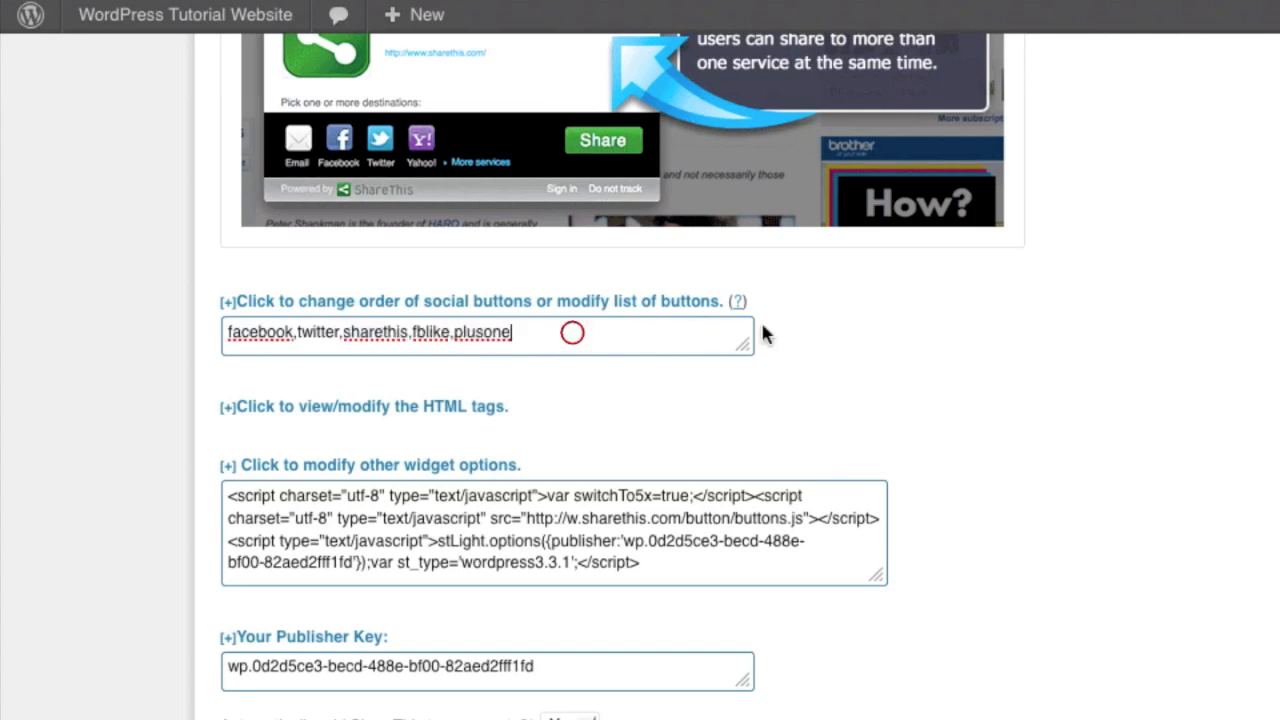
text(email,)
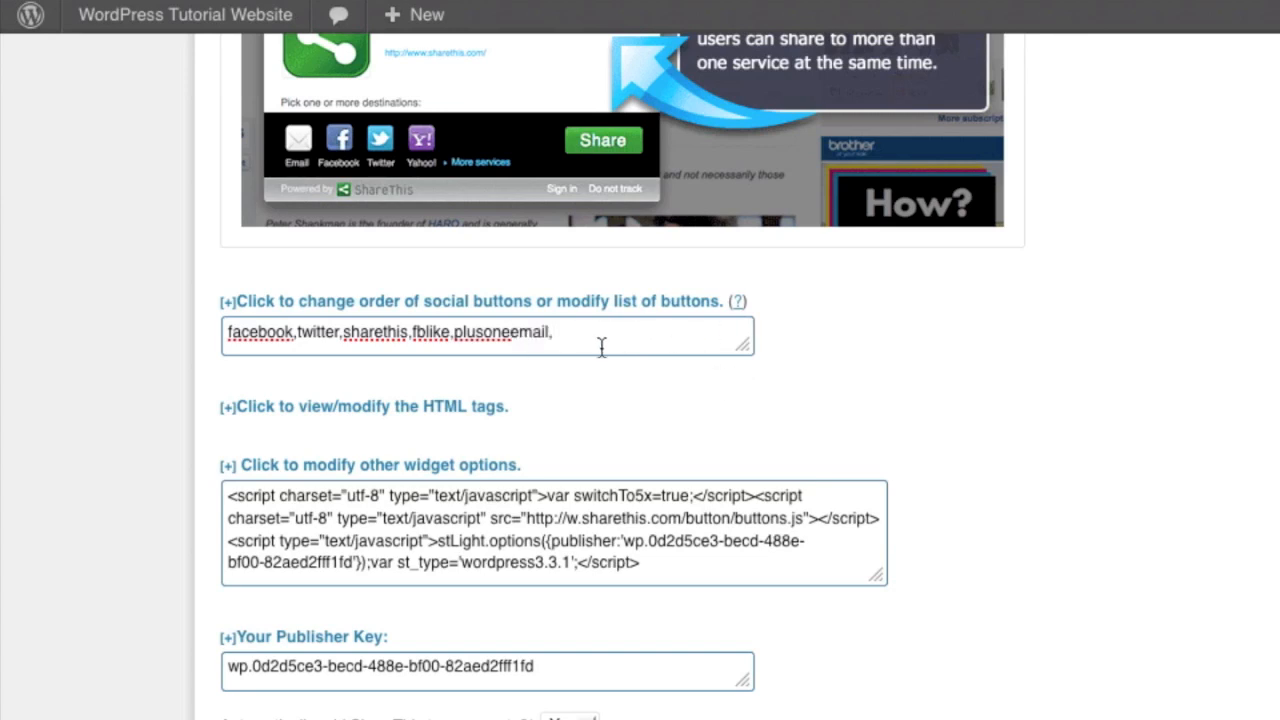
mouse_move(572, 328)
text(,)
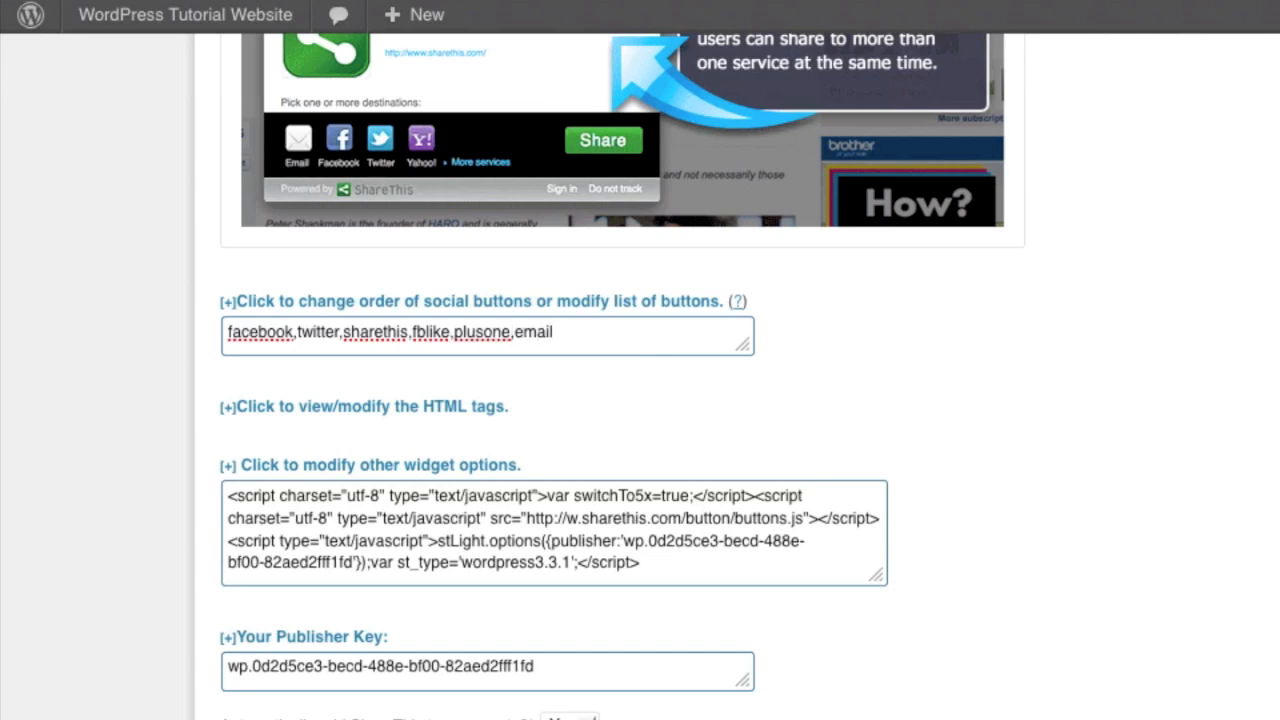
Edit the list to read facebook,fblike,plusone,twitter,sharethis,email.
double_click(480, 332)
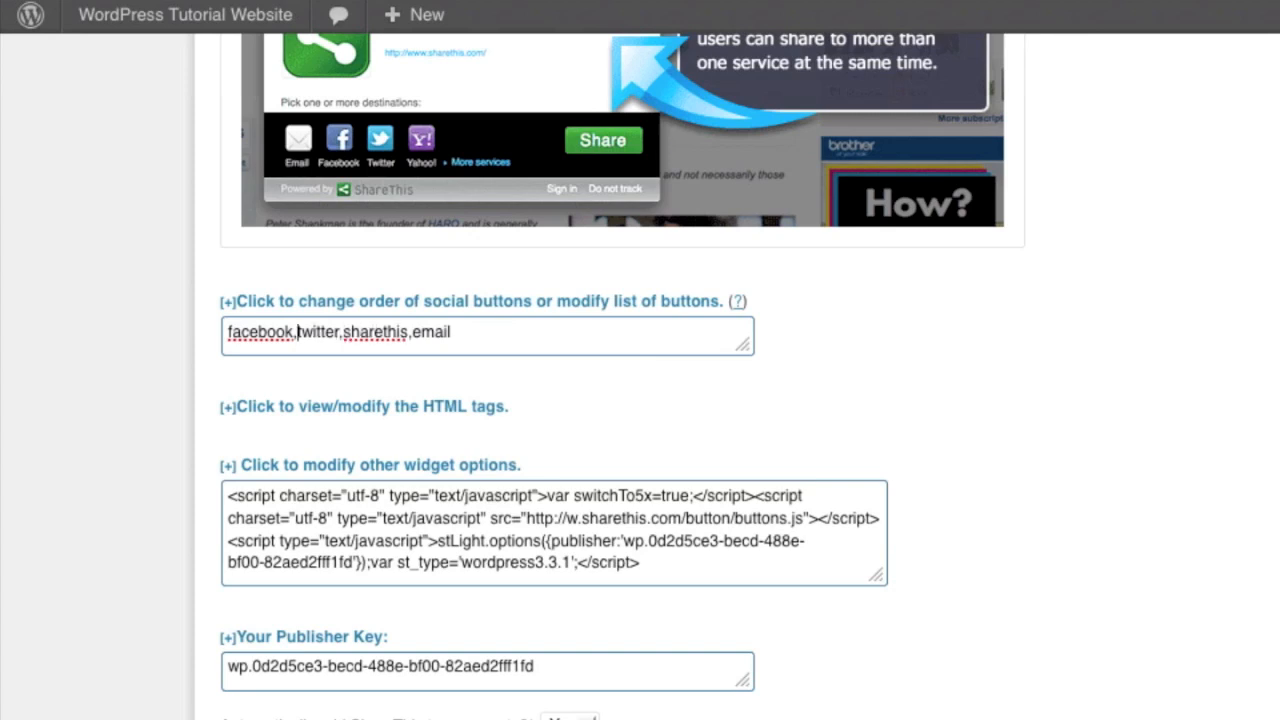
text(,fblike,plusone)
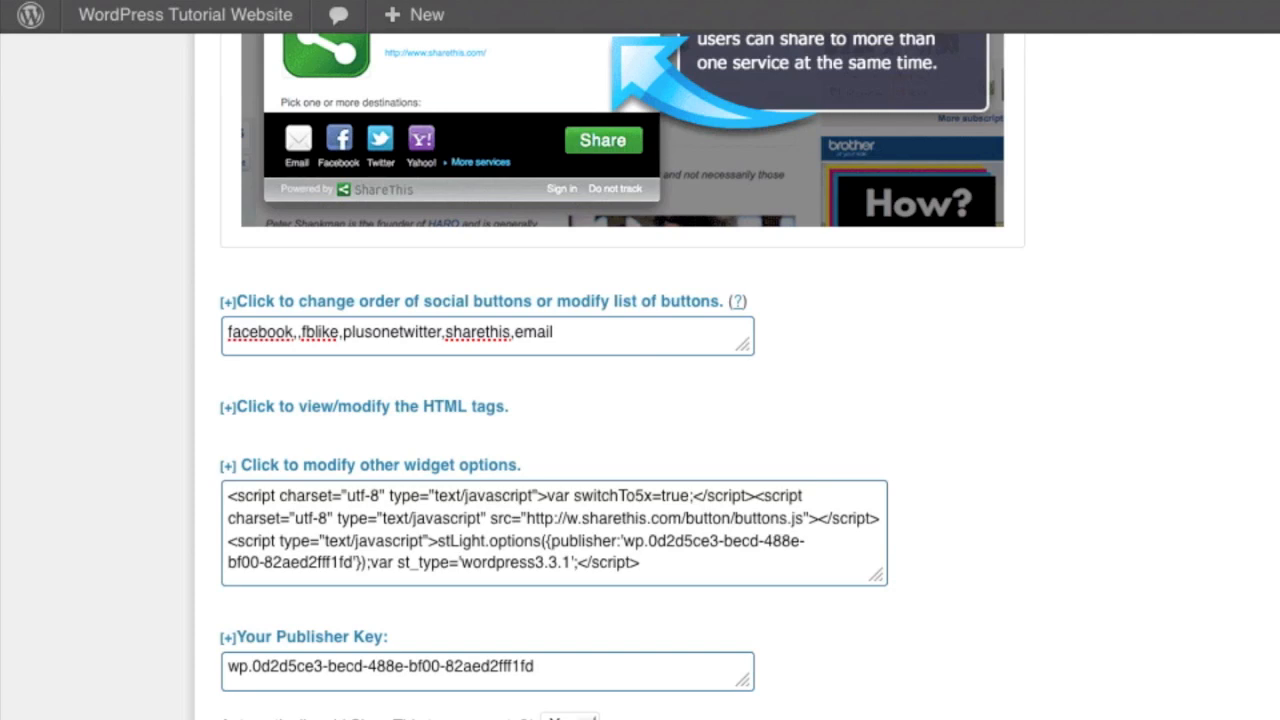
text(,)
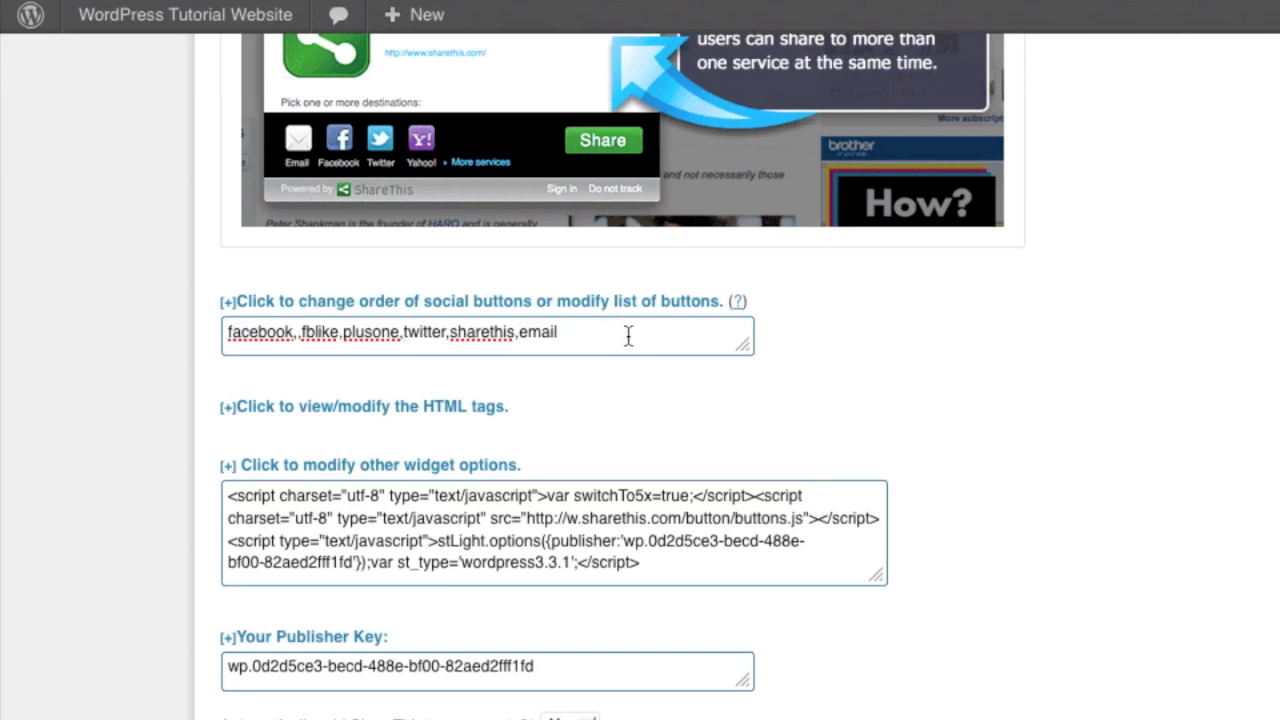
scroll(down, 3)
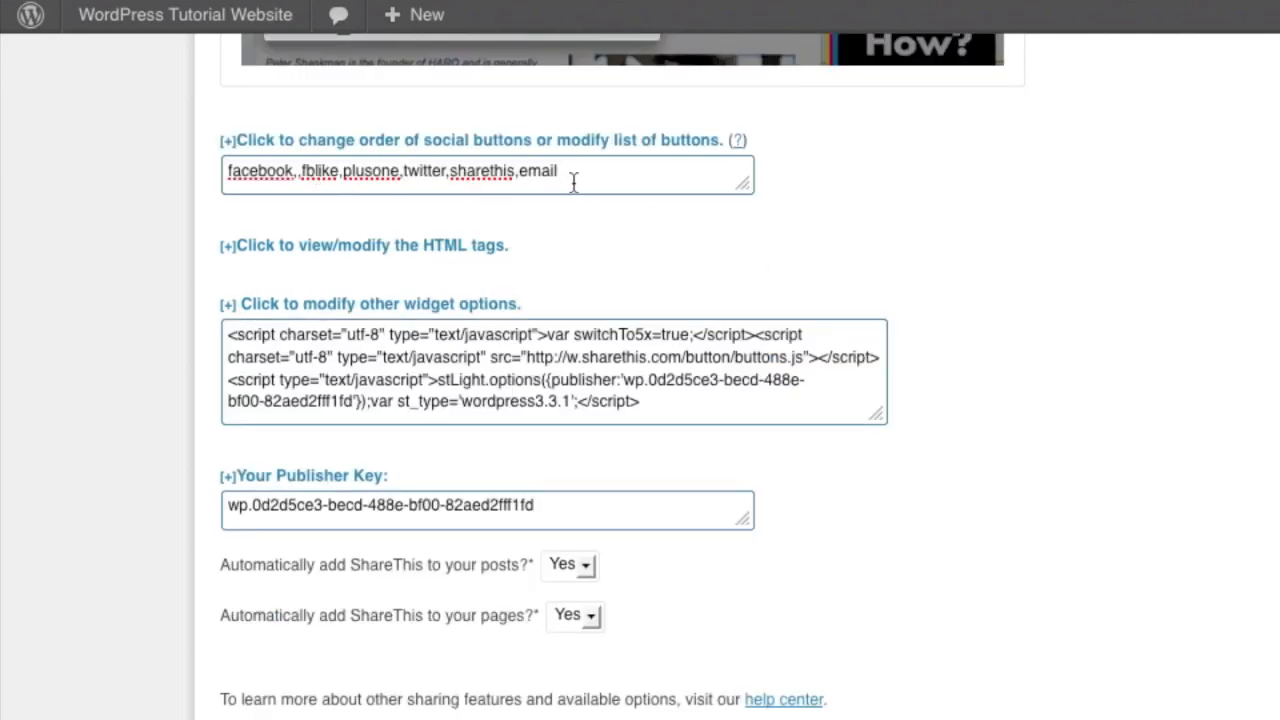
click(300, 172)
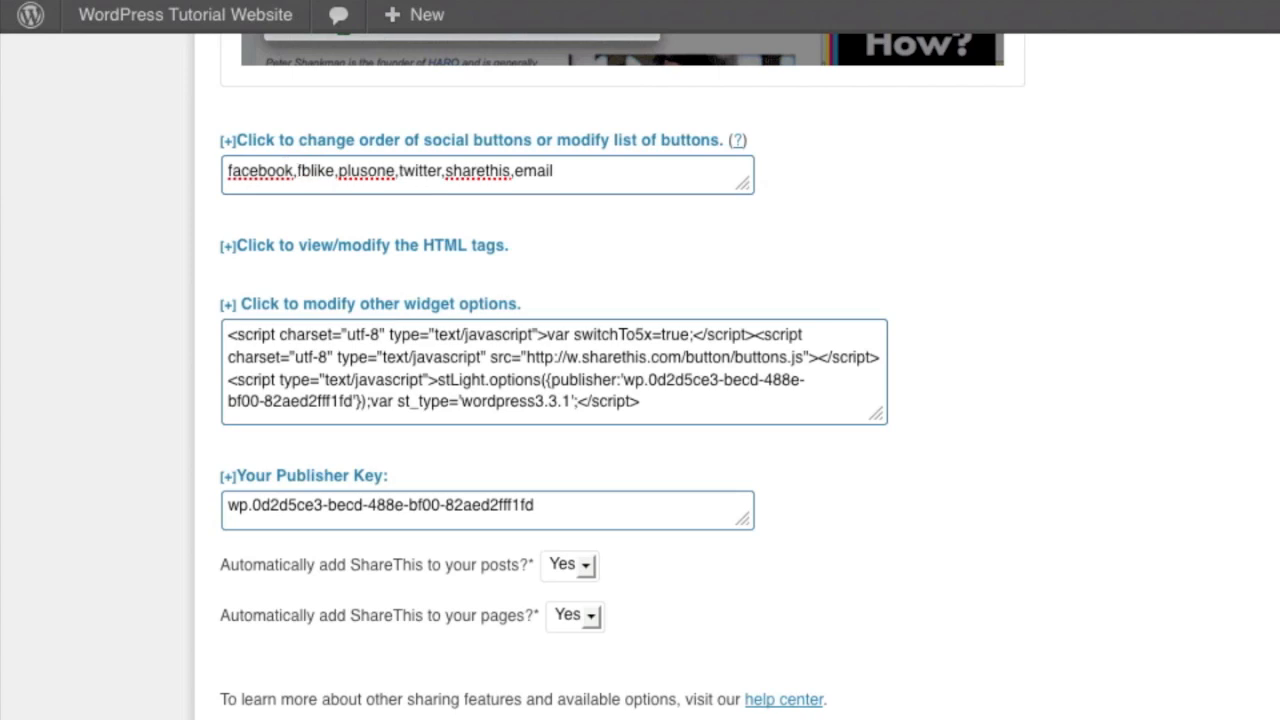
mouse_move(332, 254)
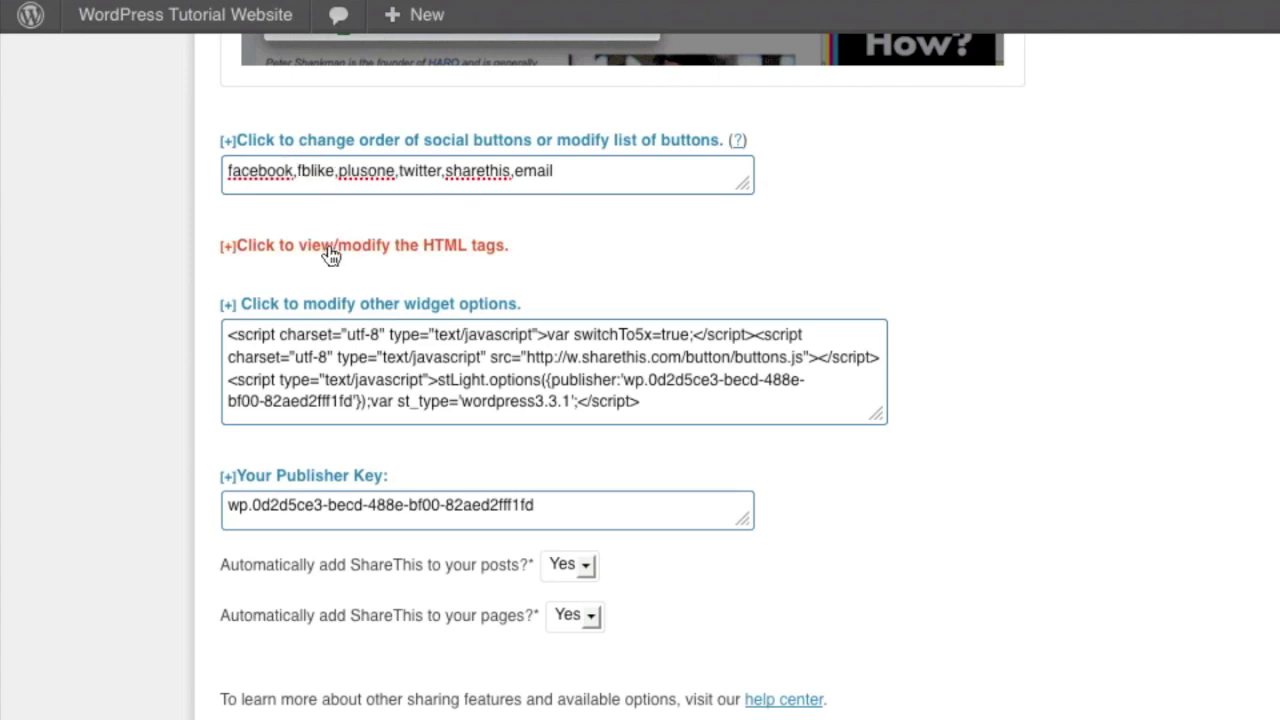
click(364, 244)
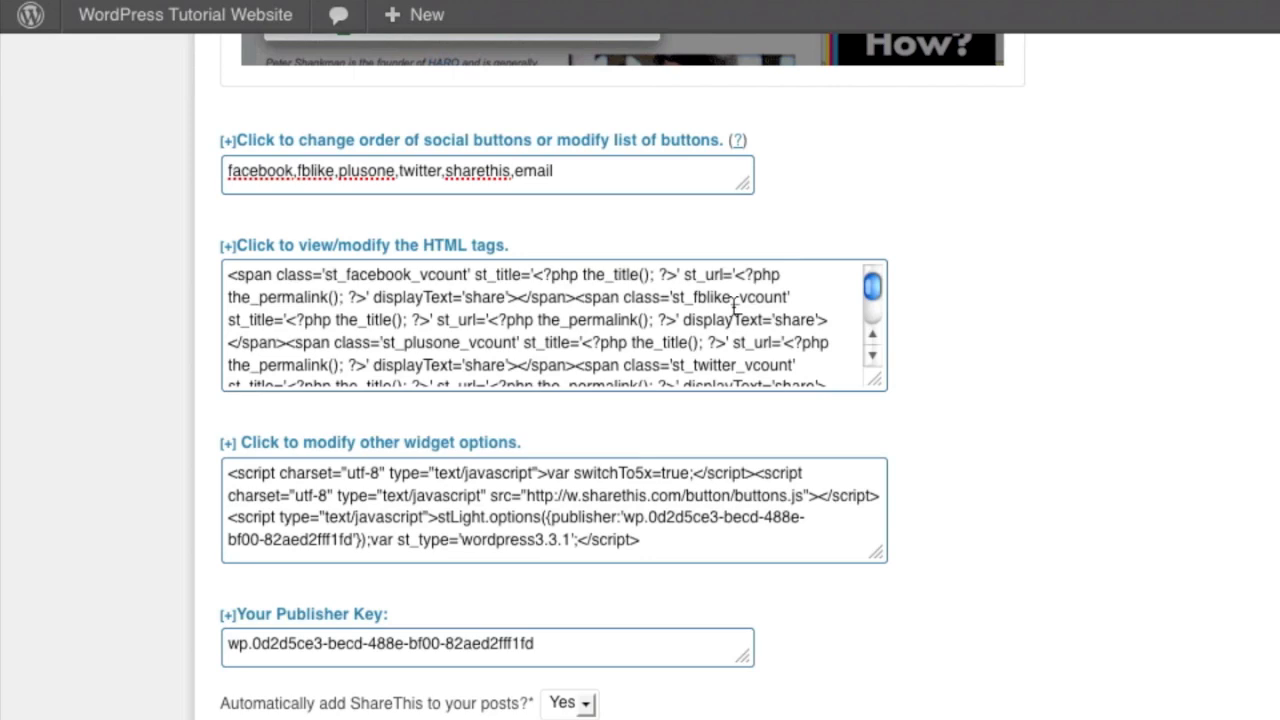
click(368, 244)
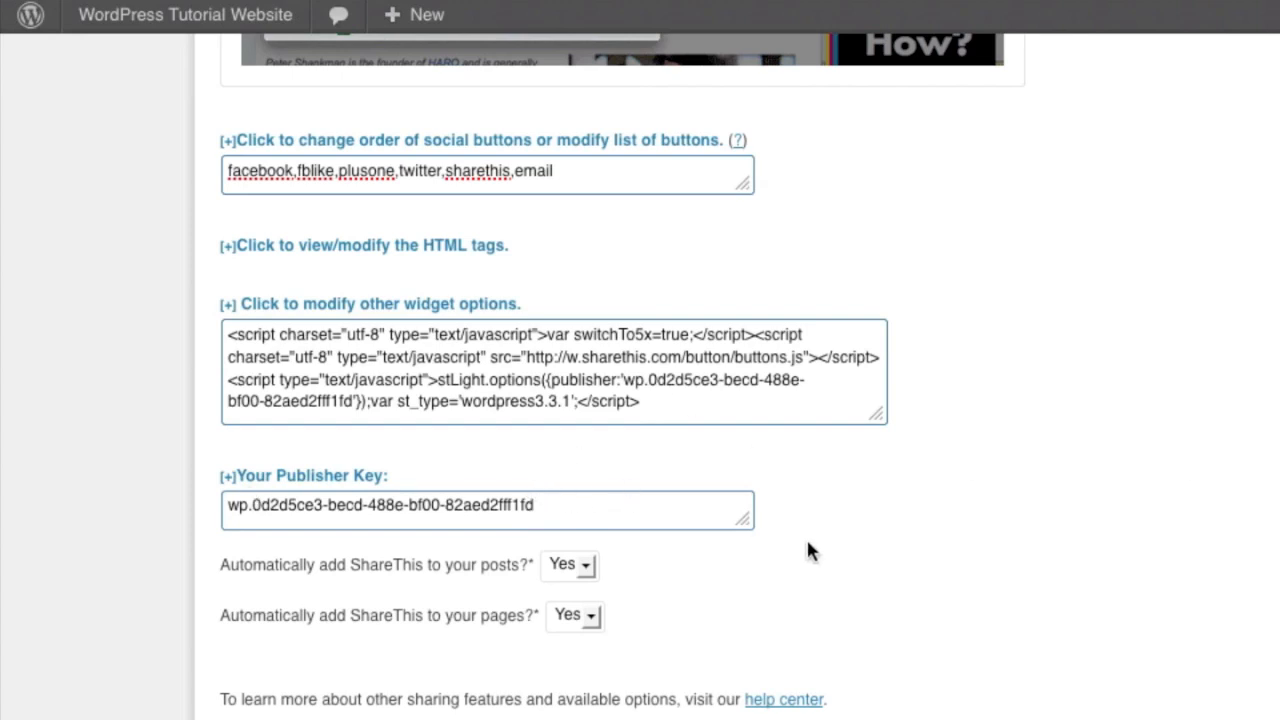
mouse_move(816, 550)
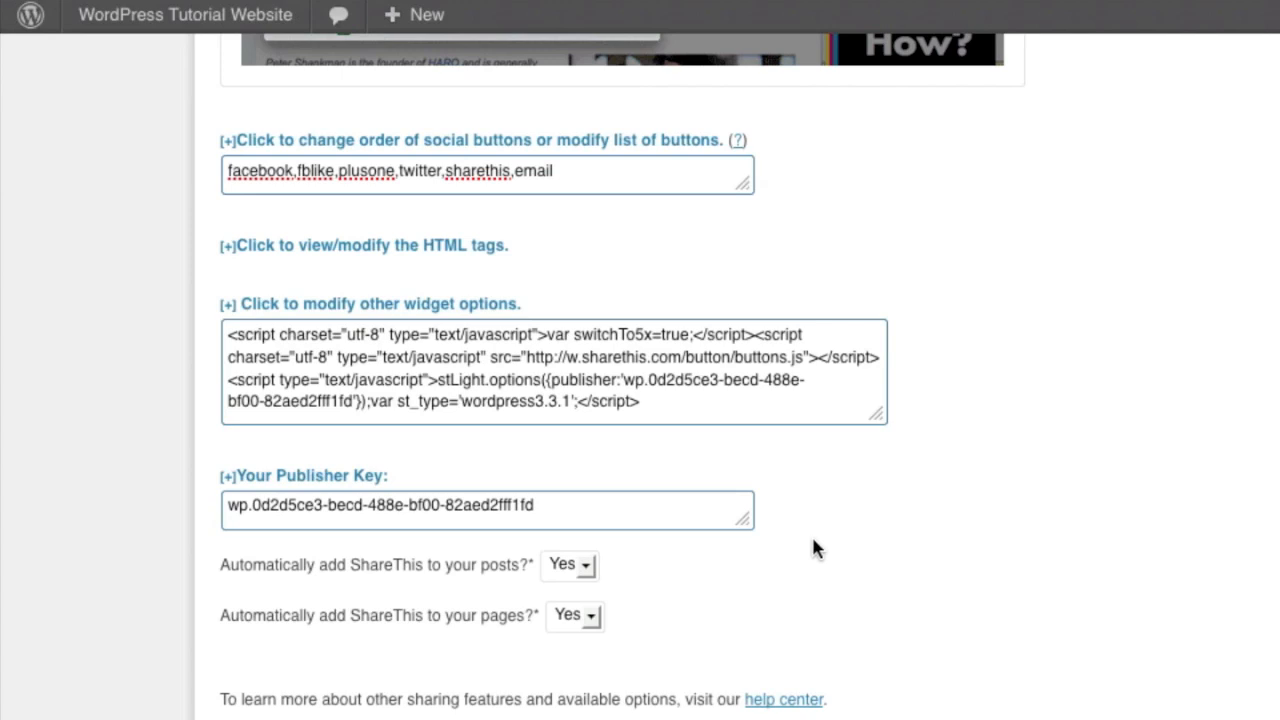
mouse_move(262, 576)
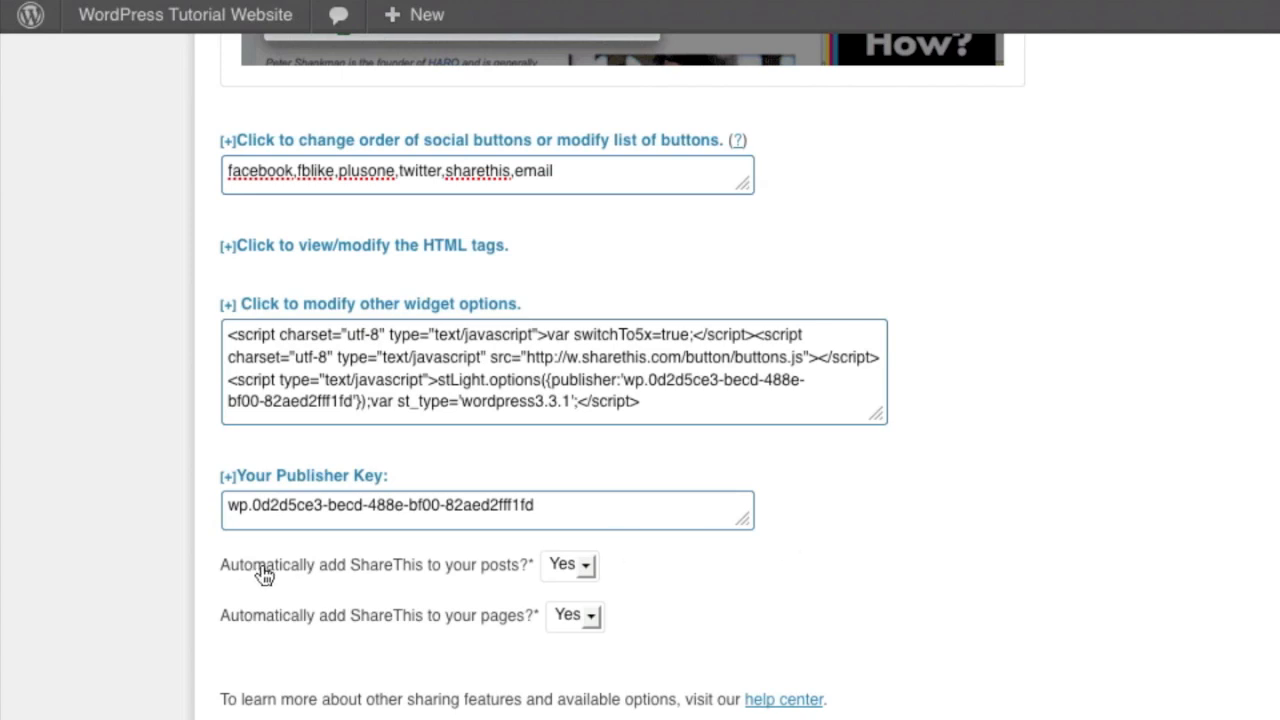
mouse_move(368, 584)
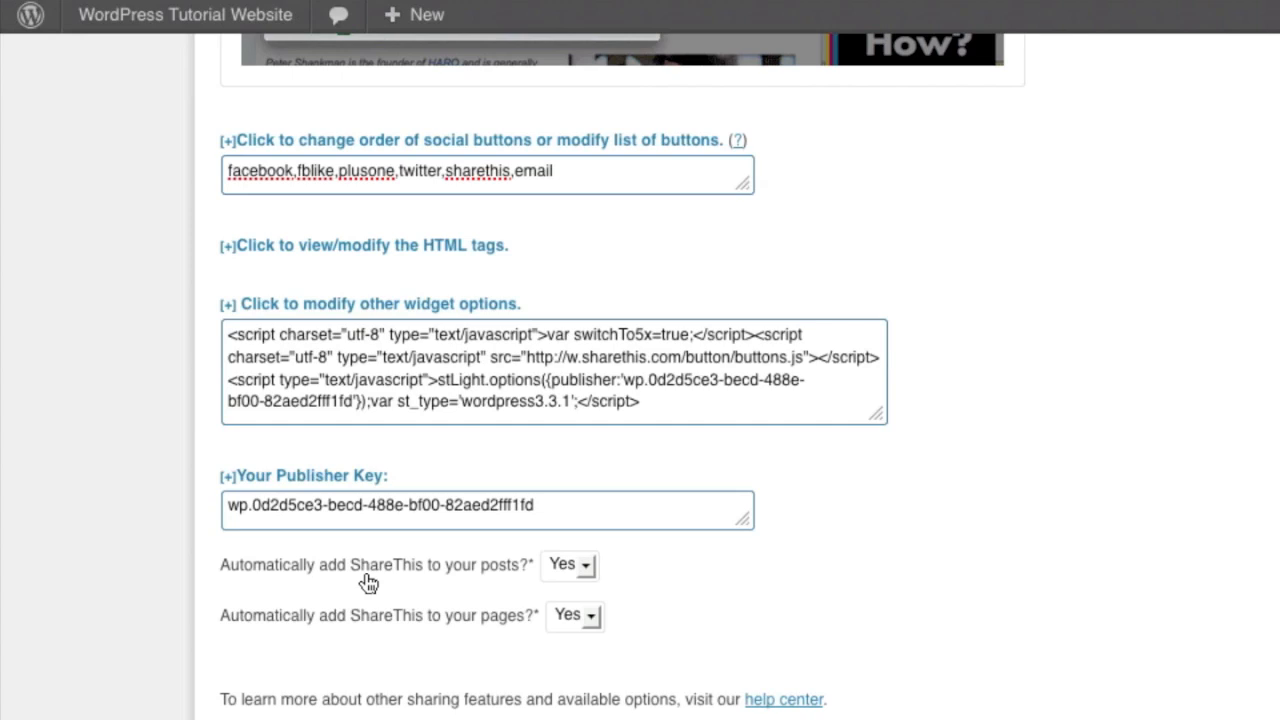
mouse_move(592, 568)
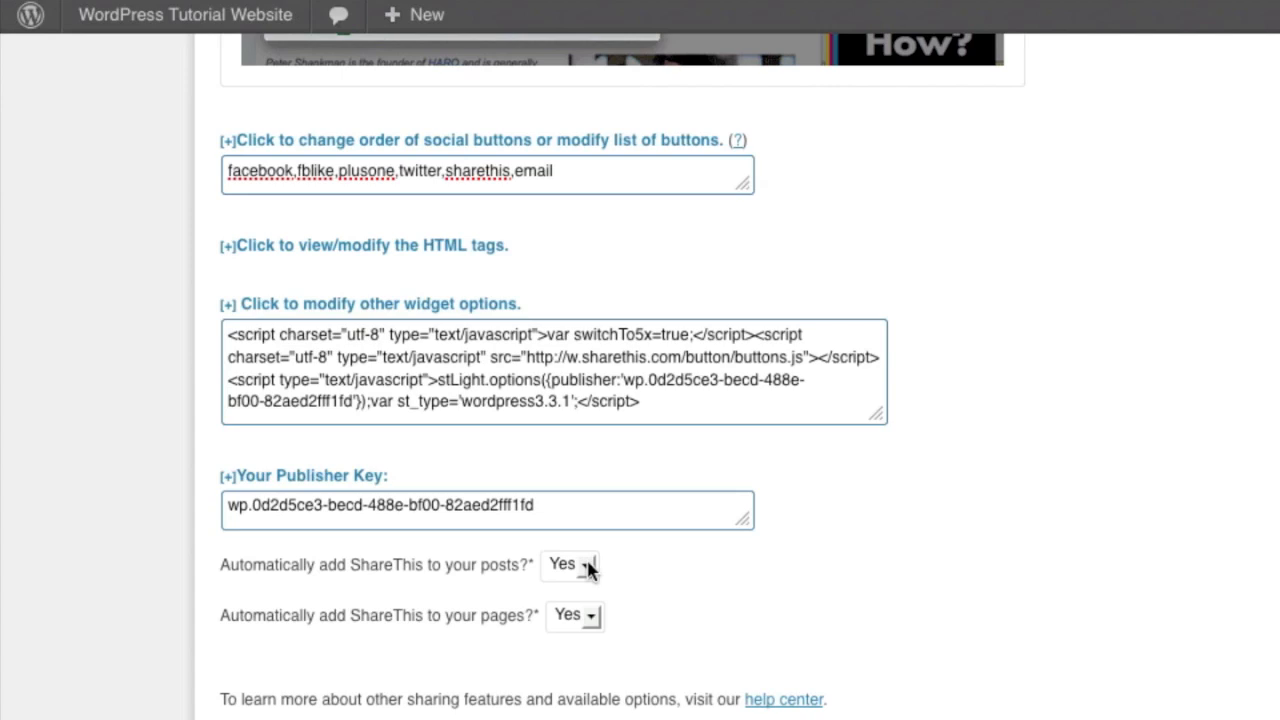
mouse_move(420, 596)
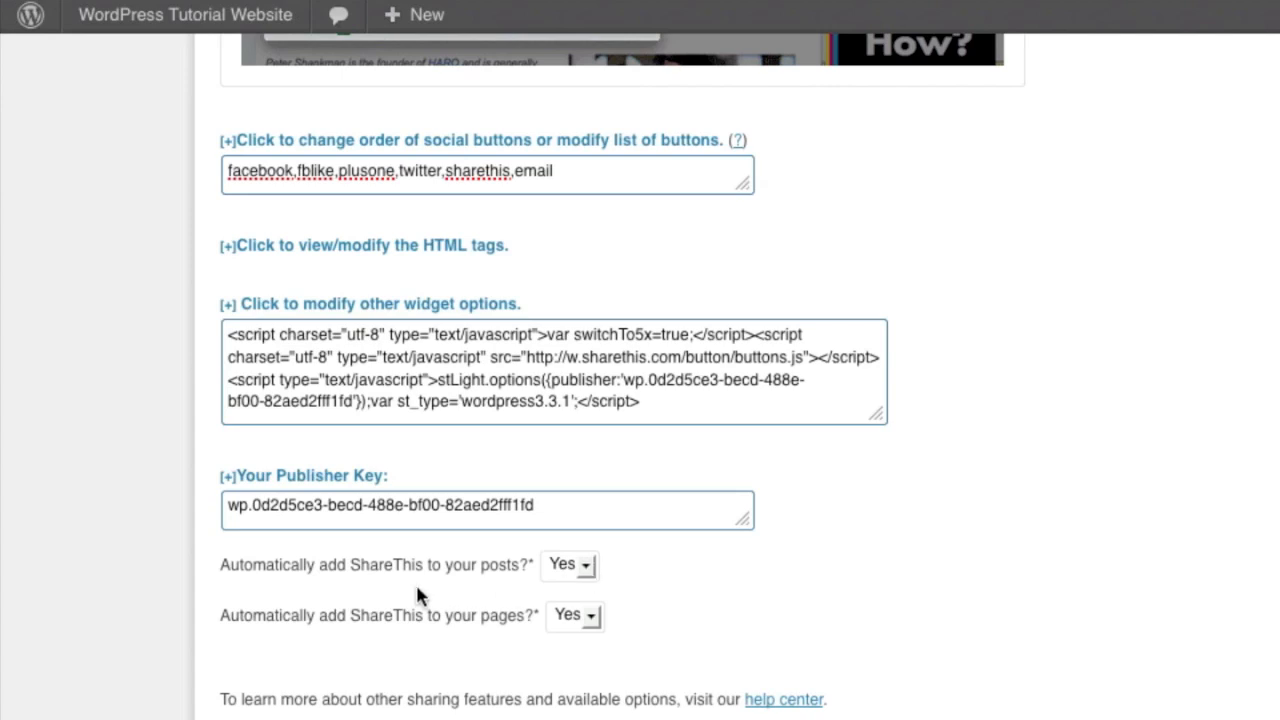
Set pages to not add ShareThis automatically and save with Update ShareThis Options.
click(586, 612)
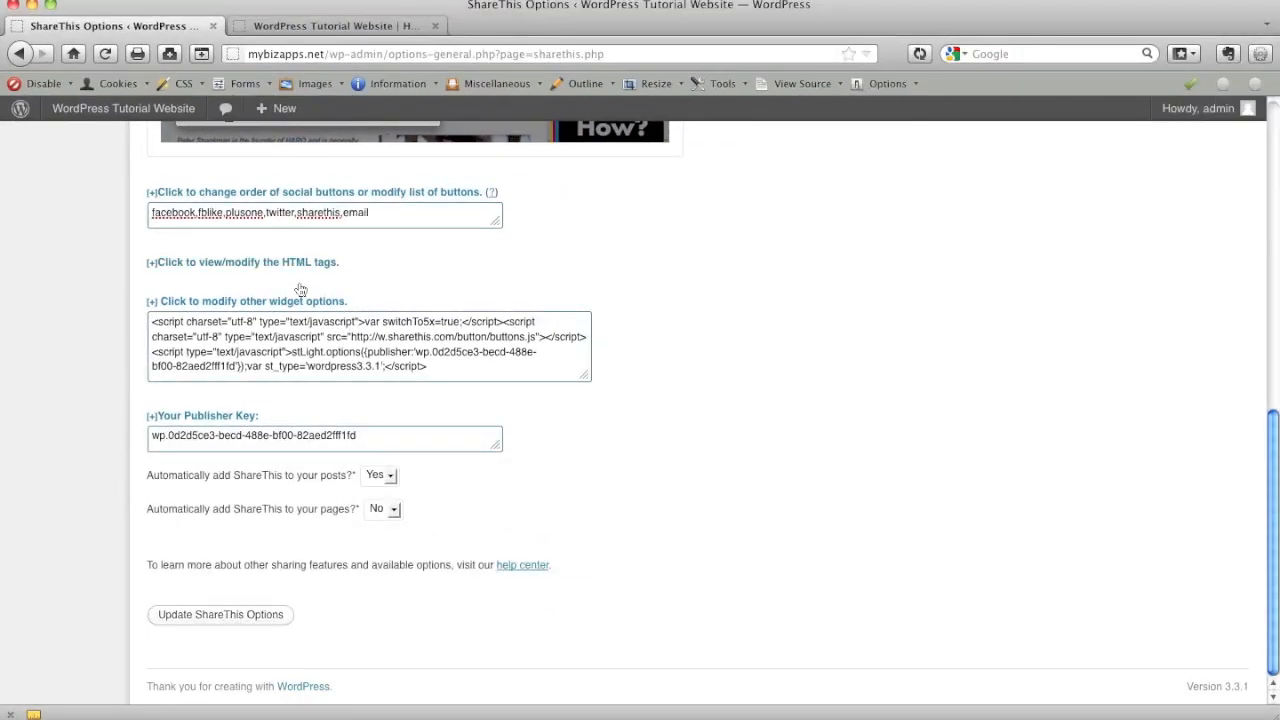
mouse_move(220, 616)
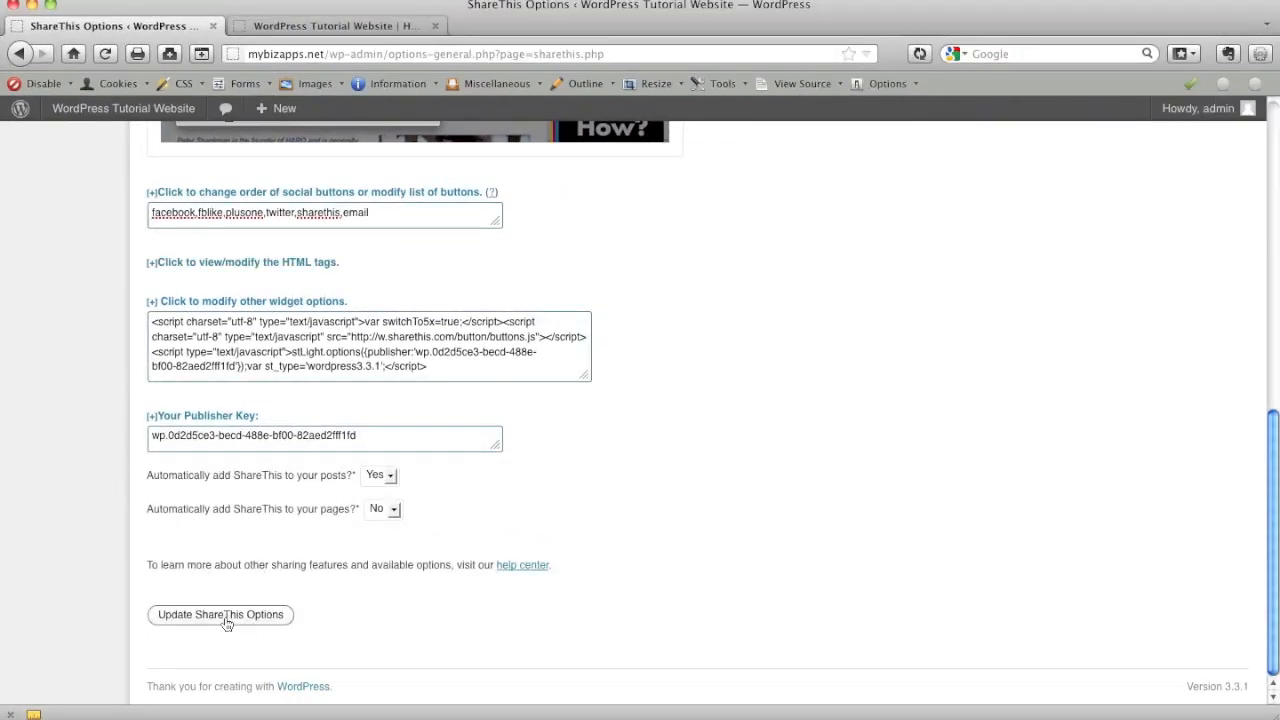
click(220, 616)
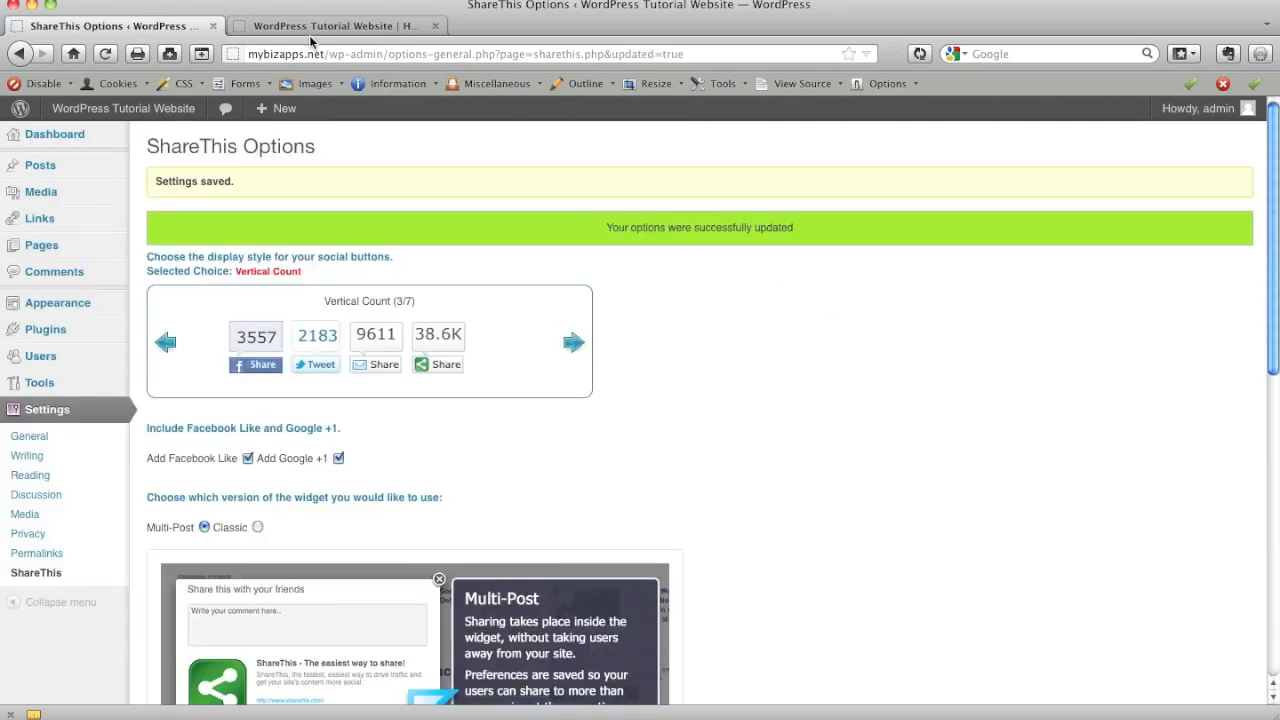
click(330, 24)
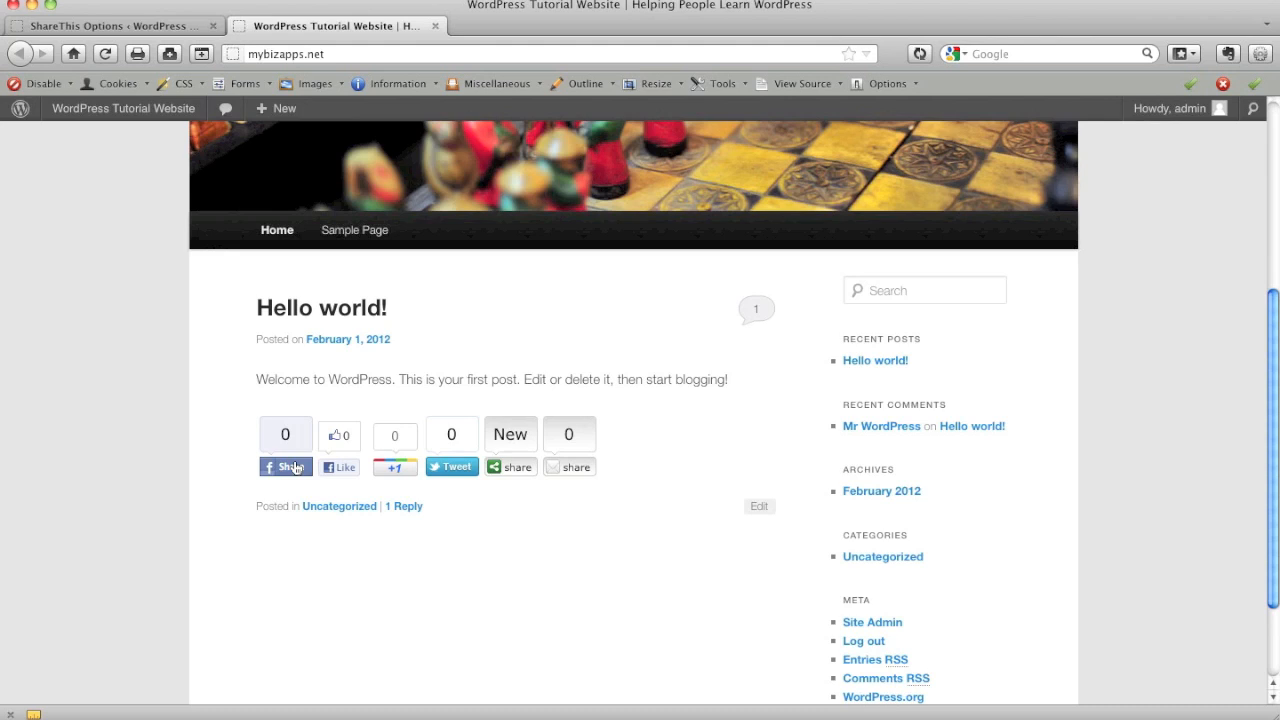
mouse_move(280, 436)
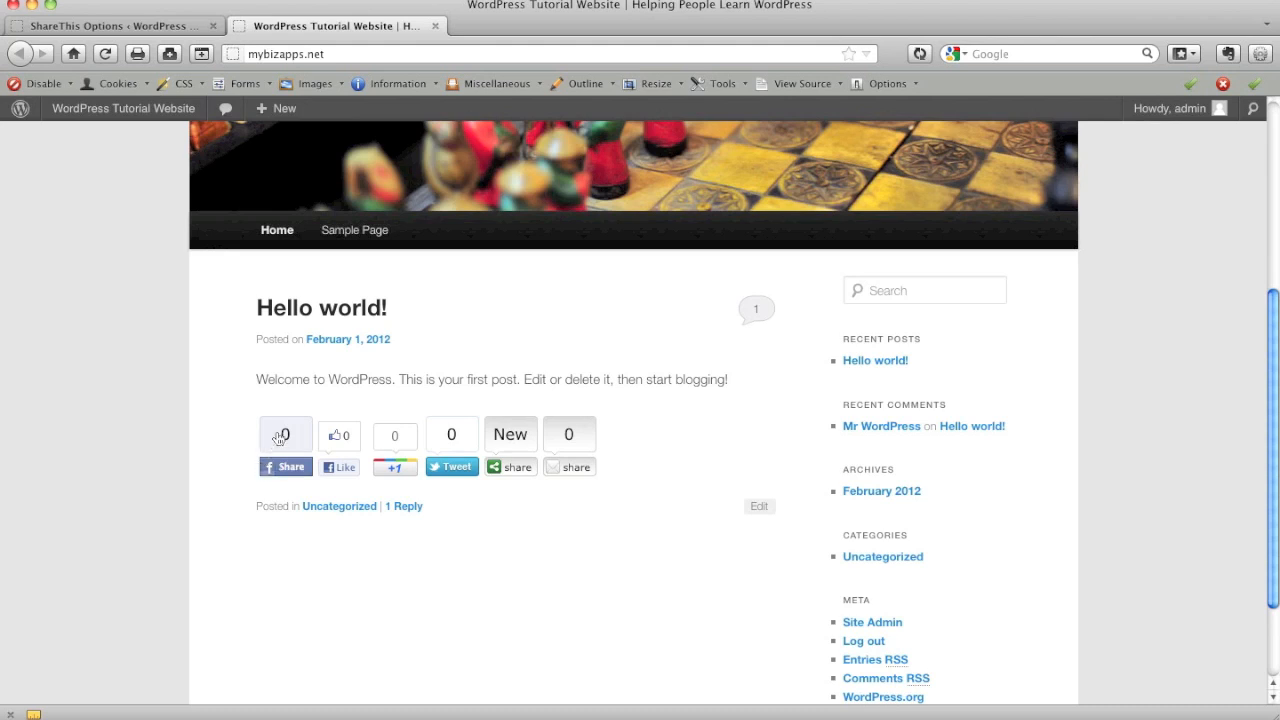
mouse_move(298, 440)
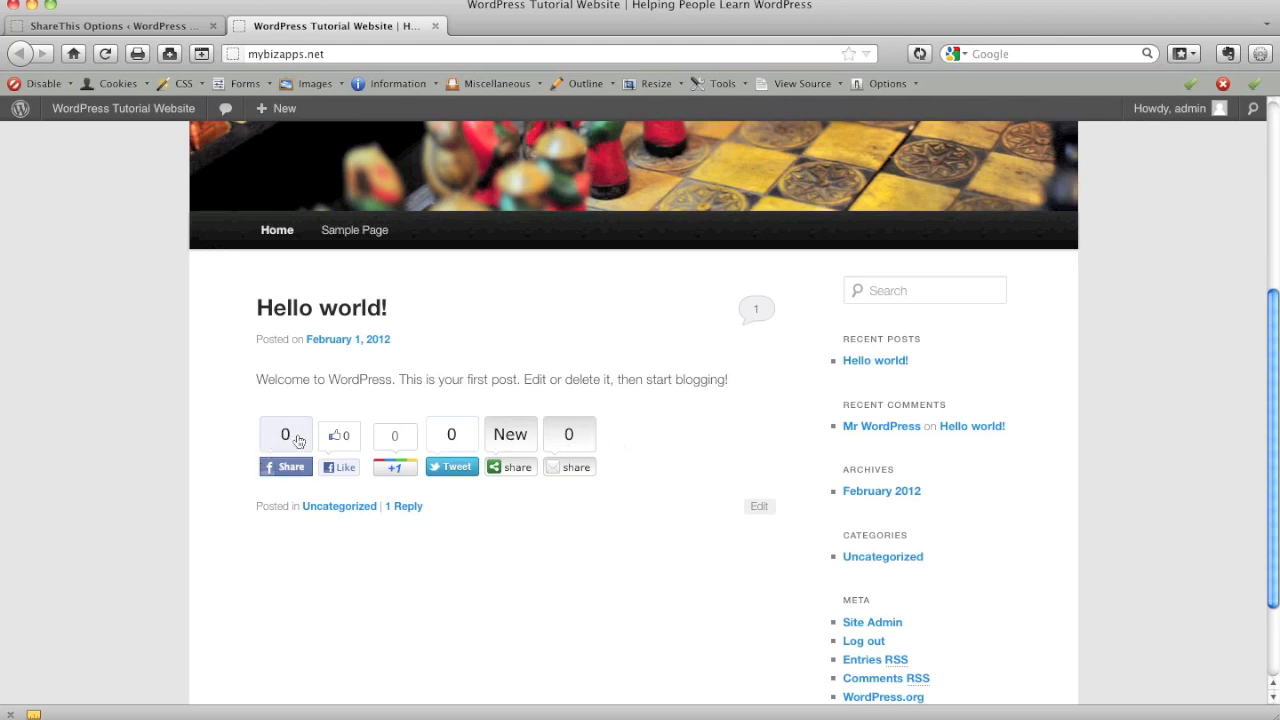
click(284, 468)
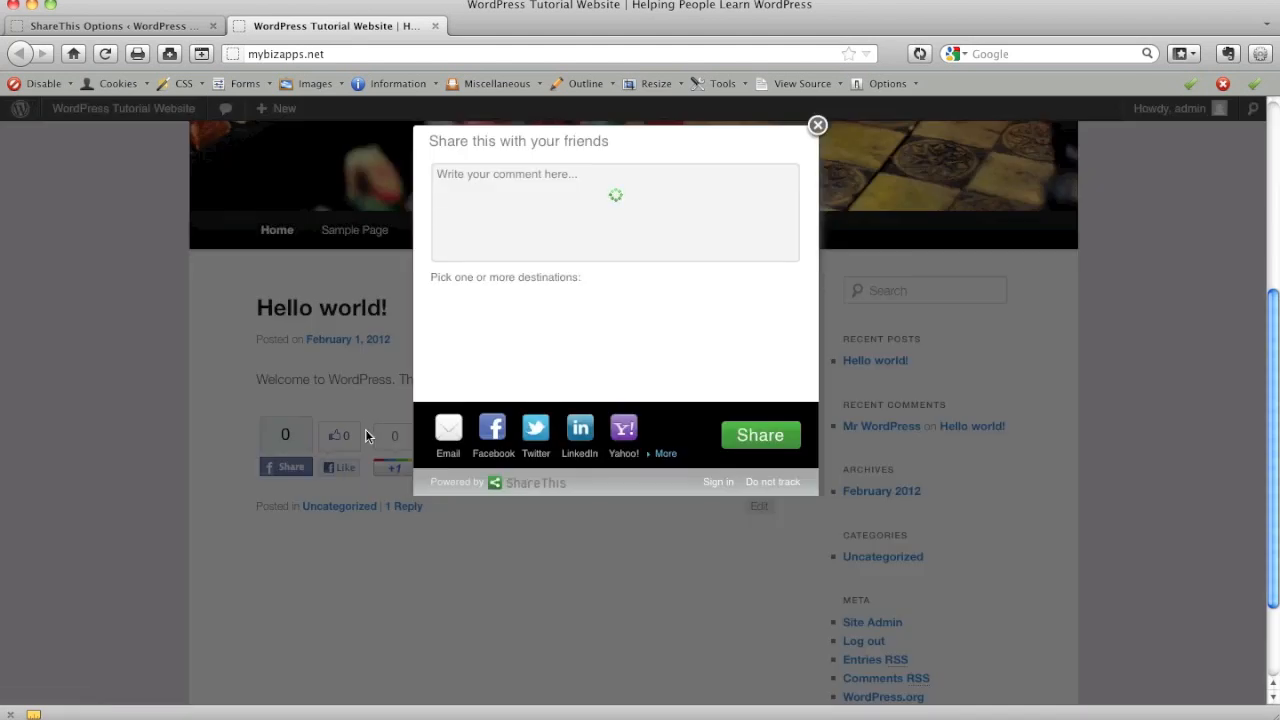
click(816, 124)
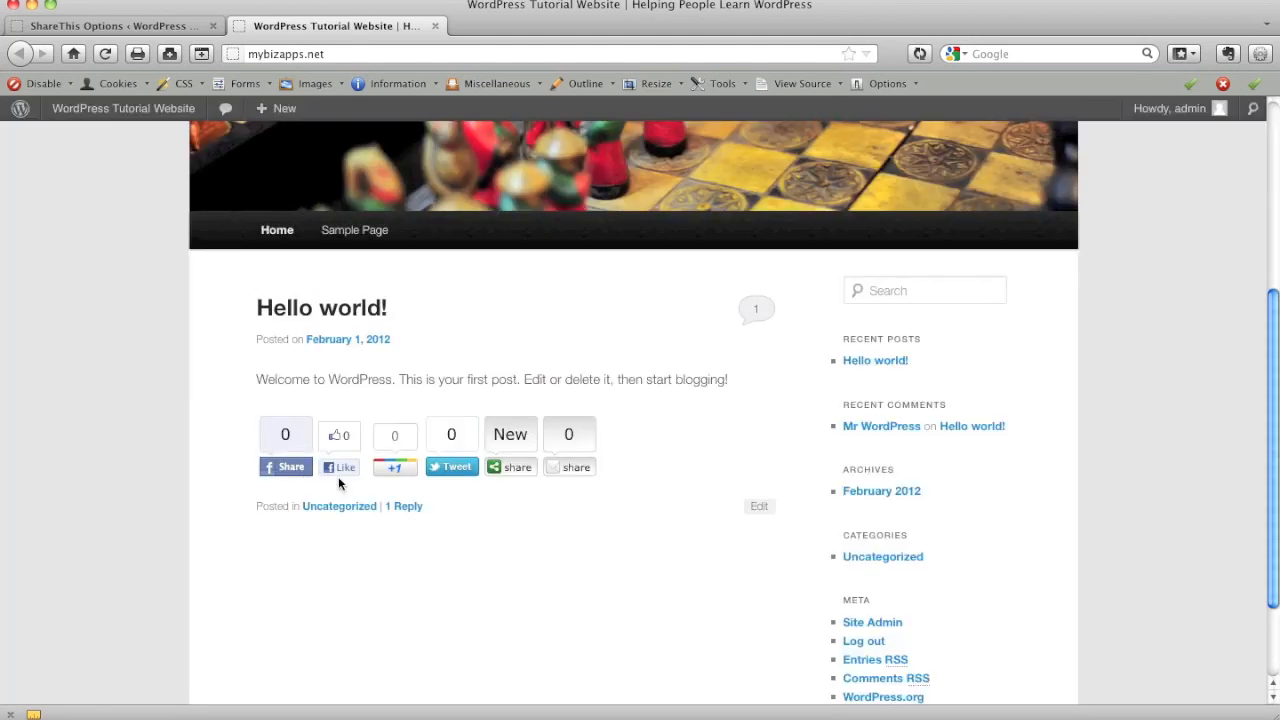
mouse_move(452, 486)
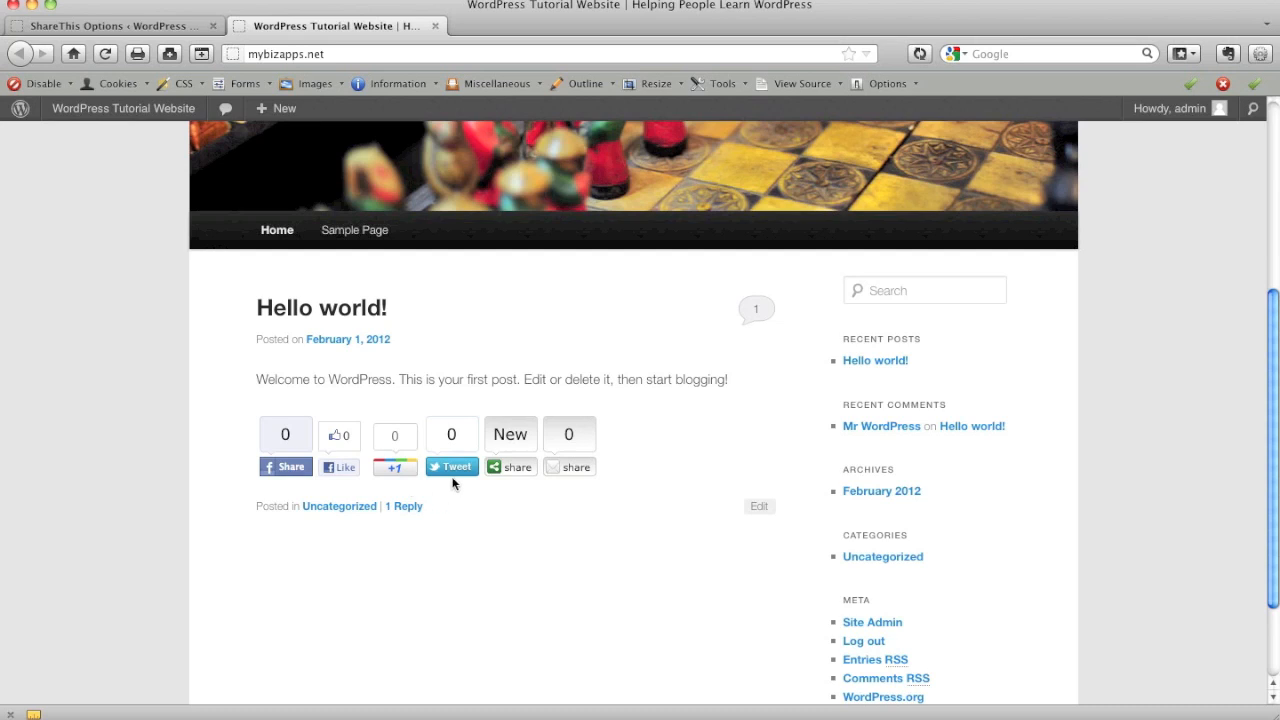
mouse_move(582, 484)
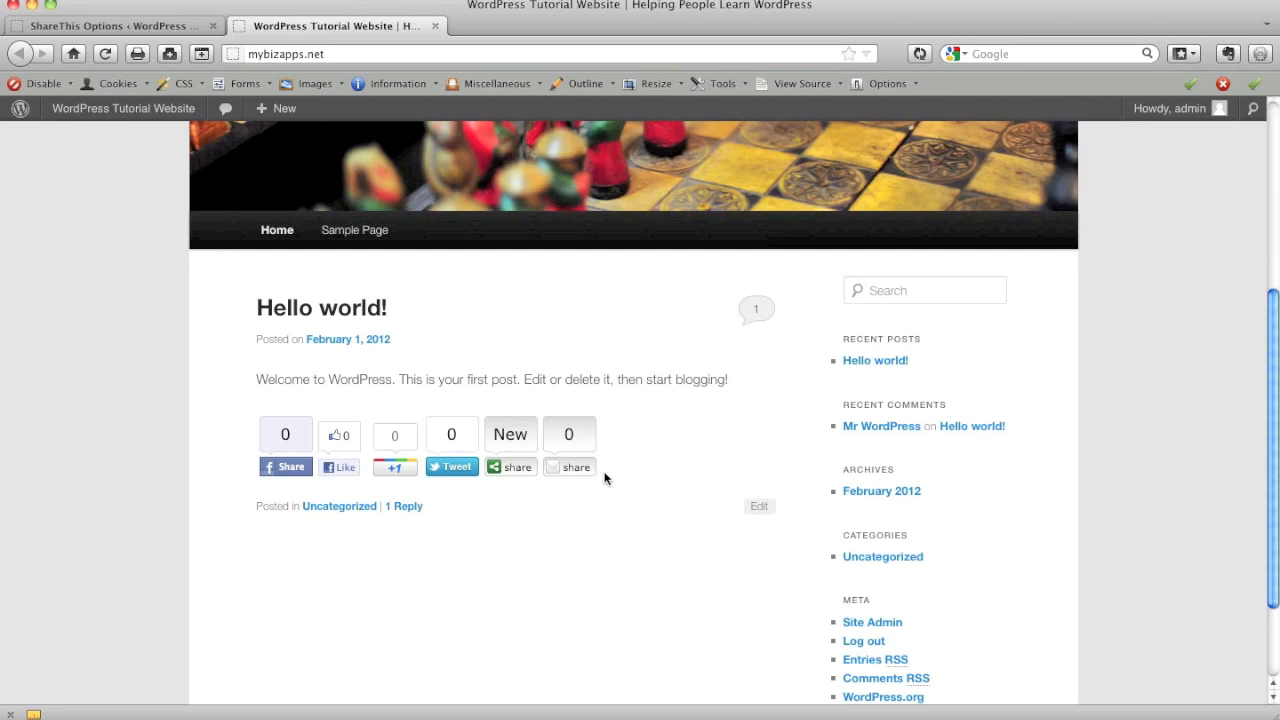
mouse_move(576, 472)
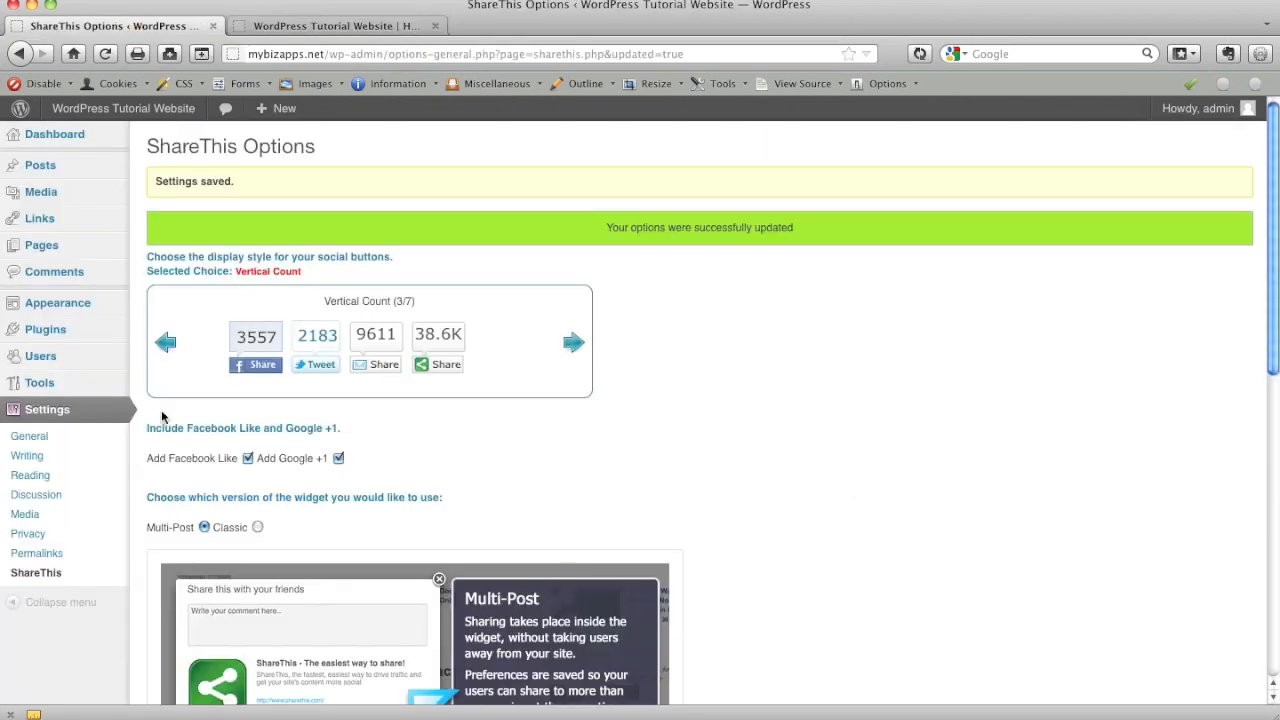
Switch the button style to Horizontal Count and return to the live site tab.
click(164, 342)
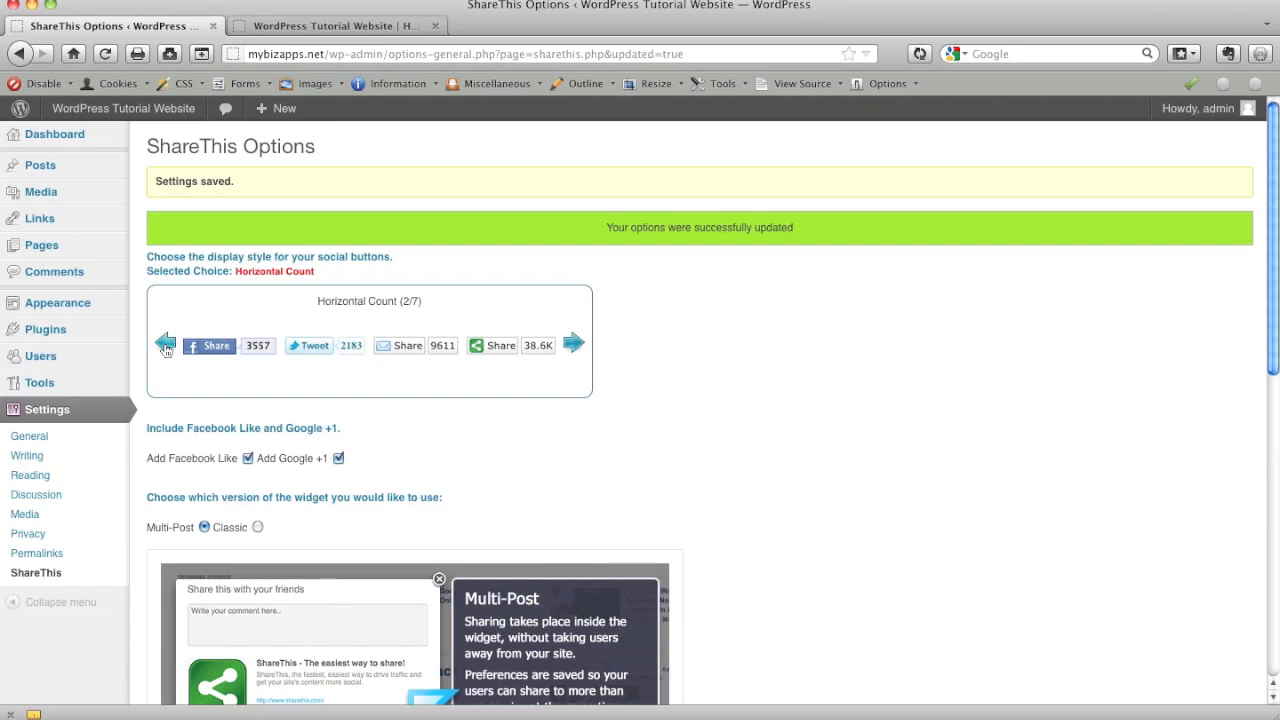
scroll(down, 3)
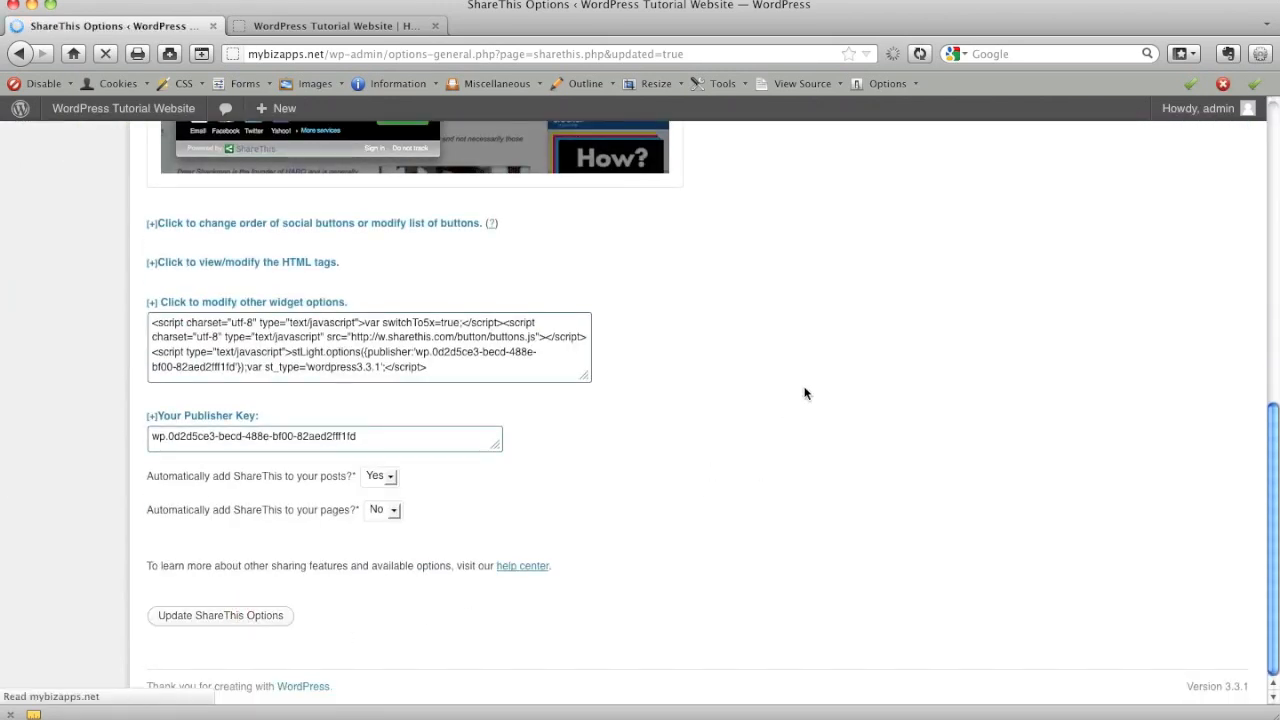
click(336, 24)
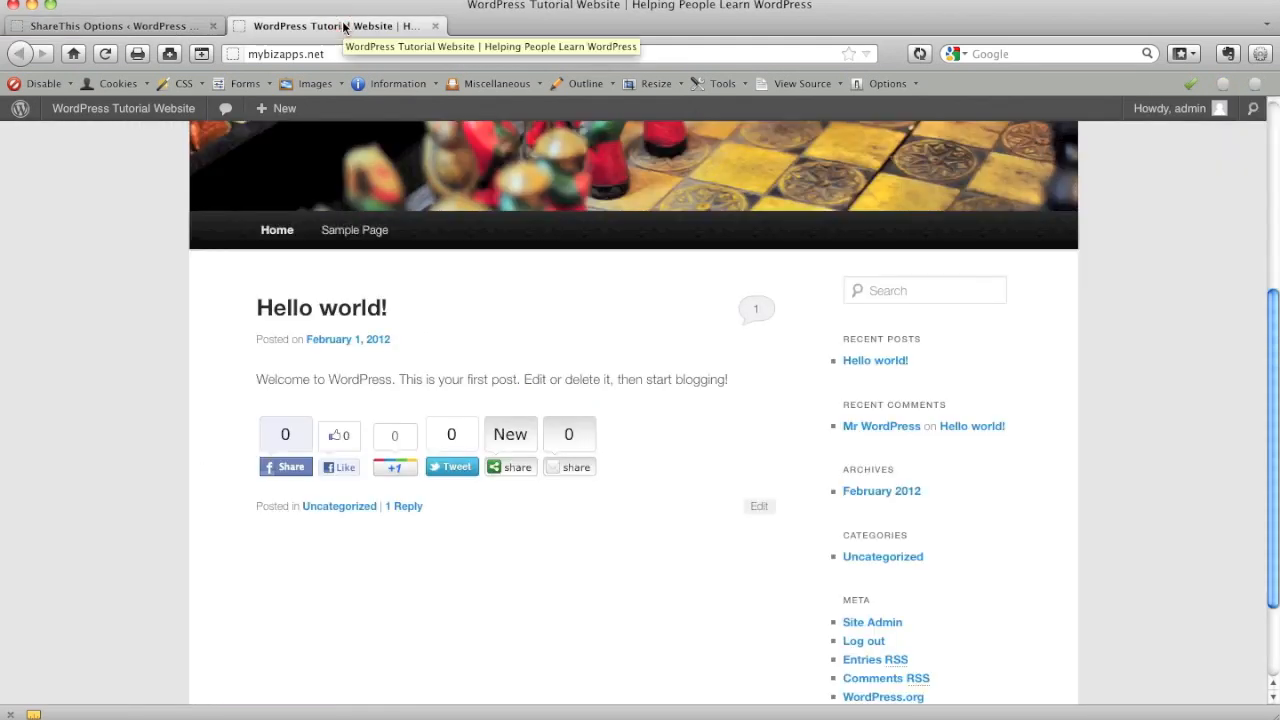
mouse_move(486, 218)
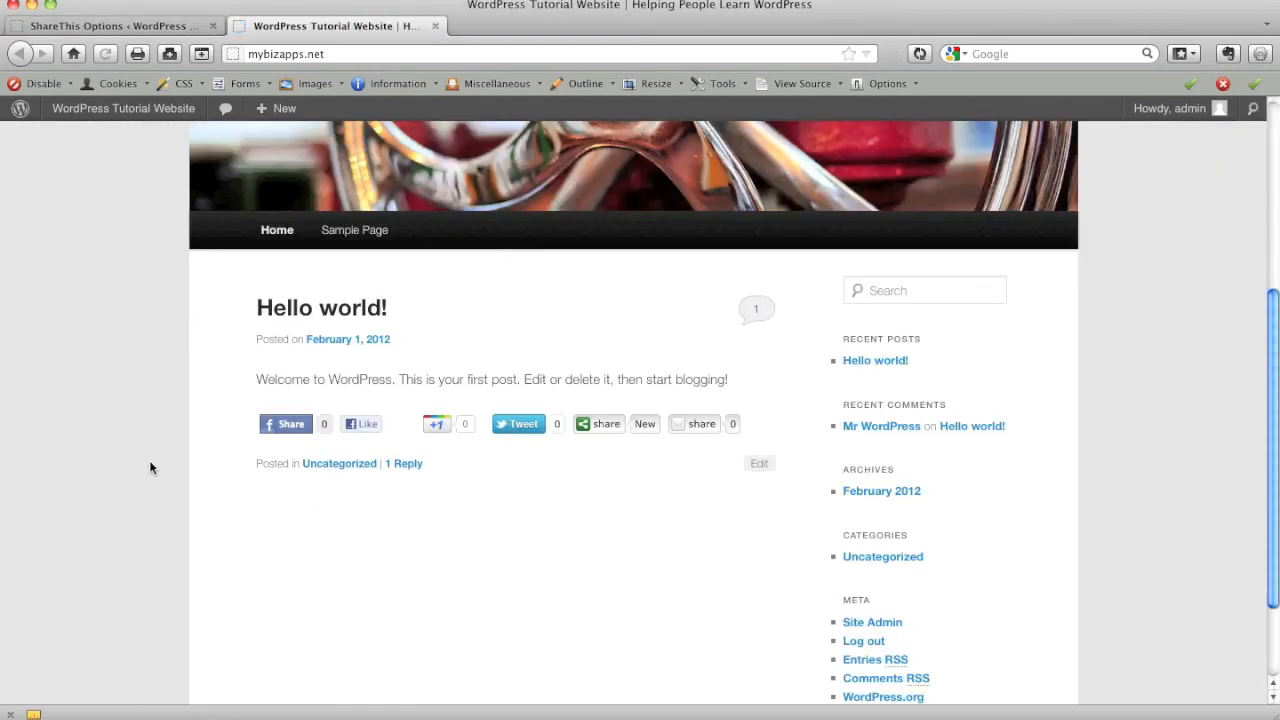
mouse_move(628, 510)
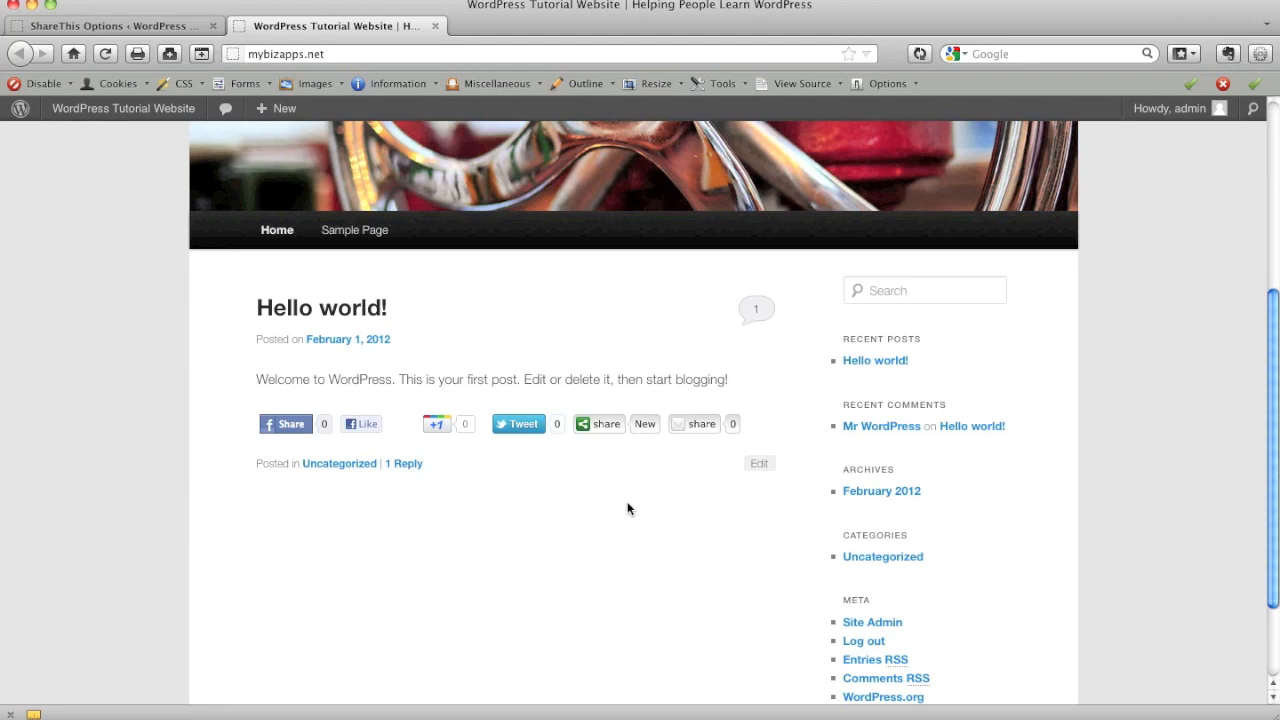
click(354, 228)
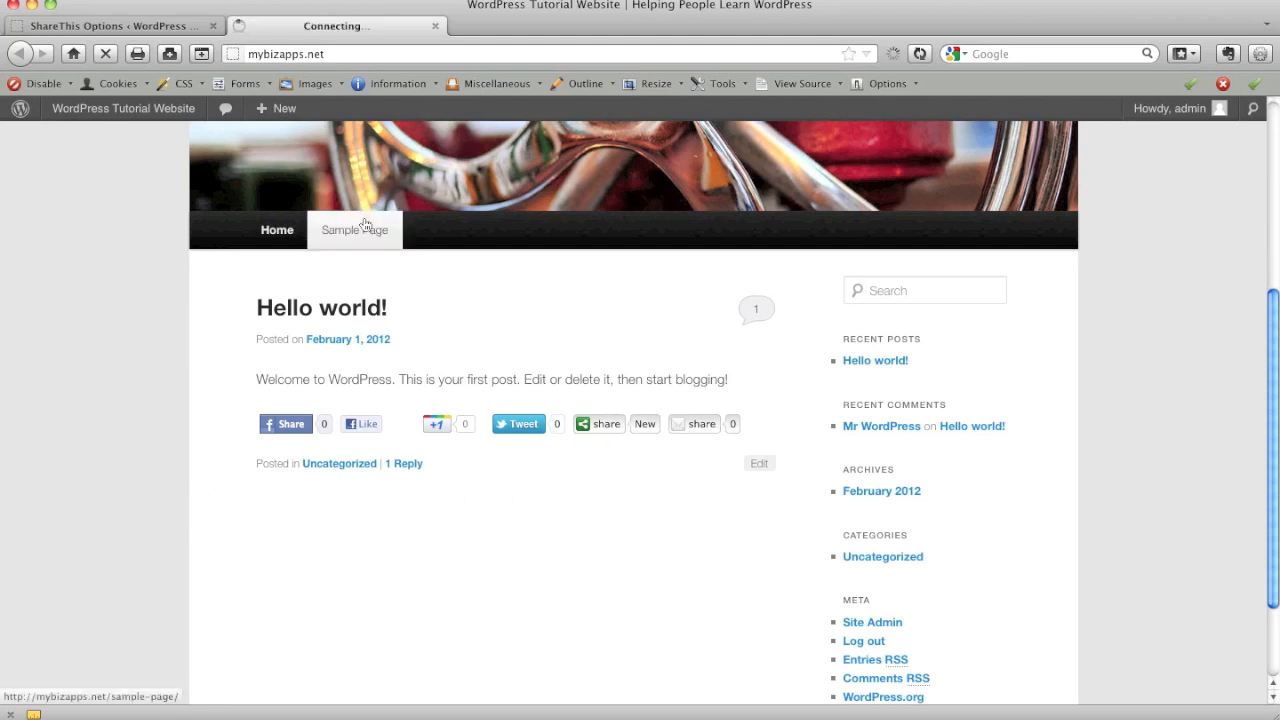
click(354, 228)
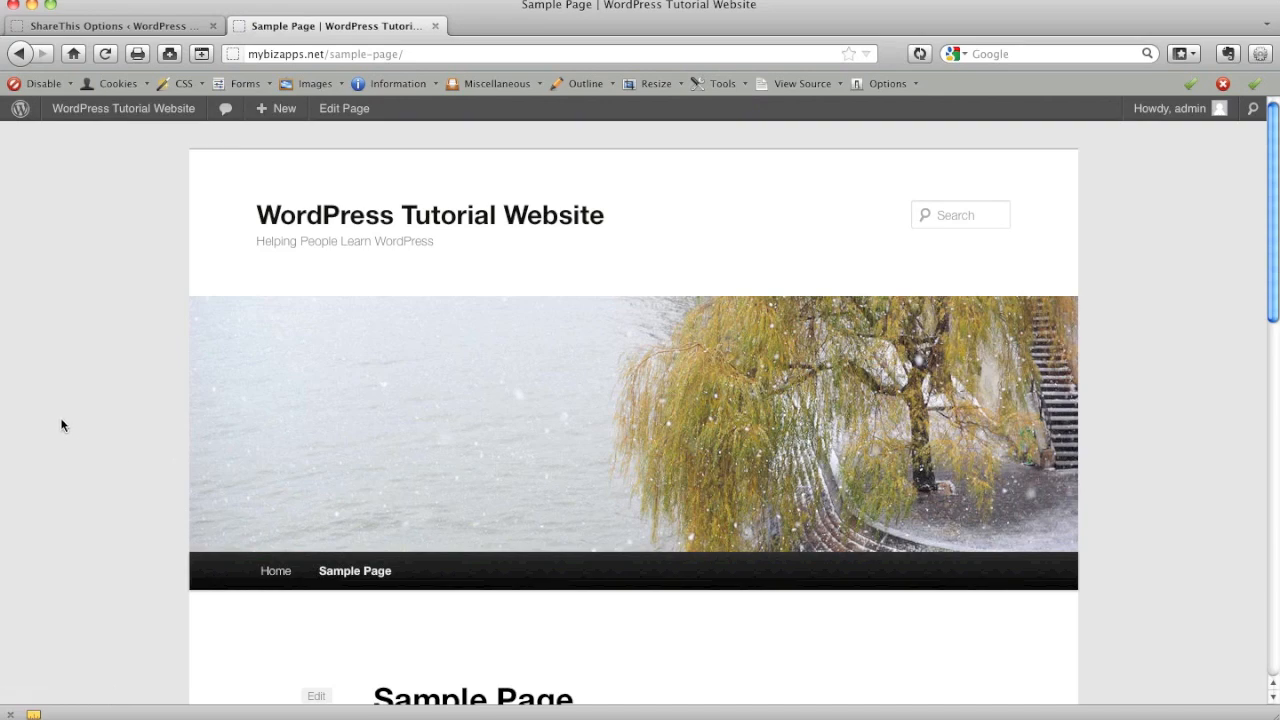
scroll(down, 3)
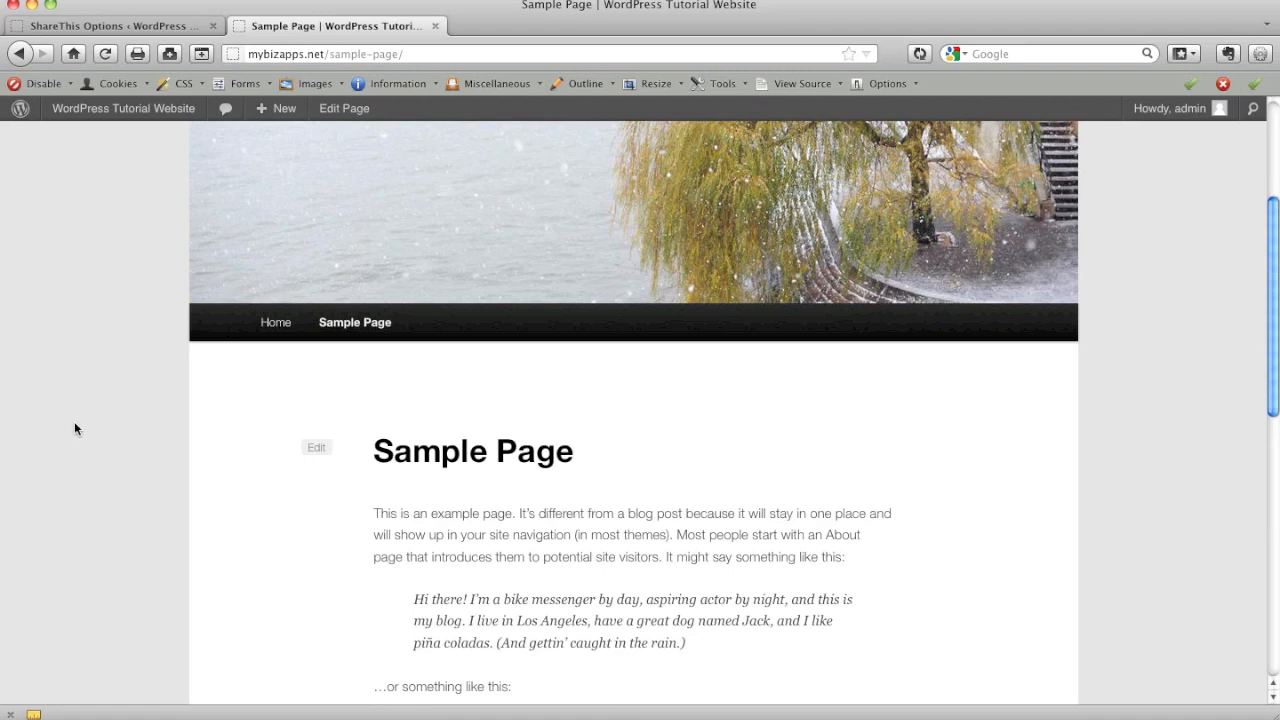
scroll(down, 3)
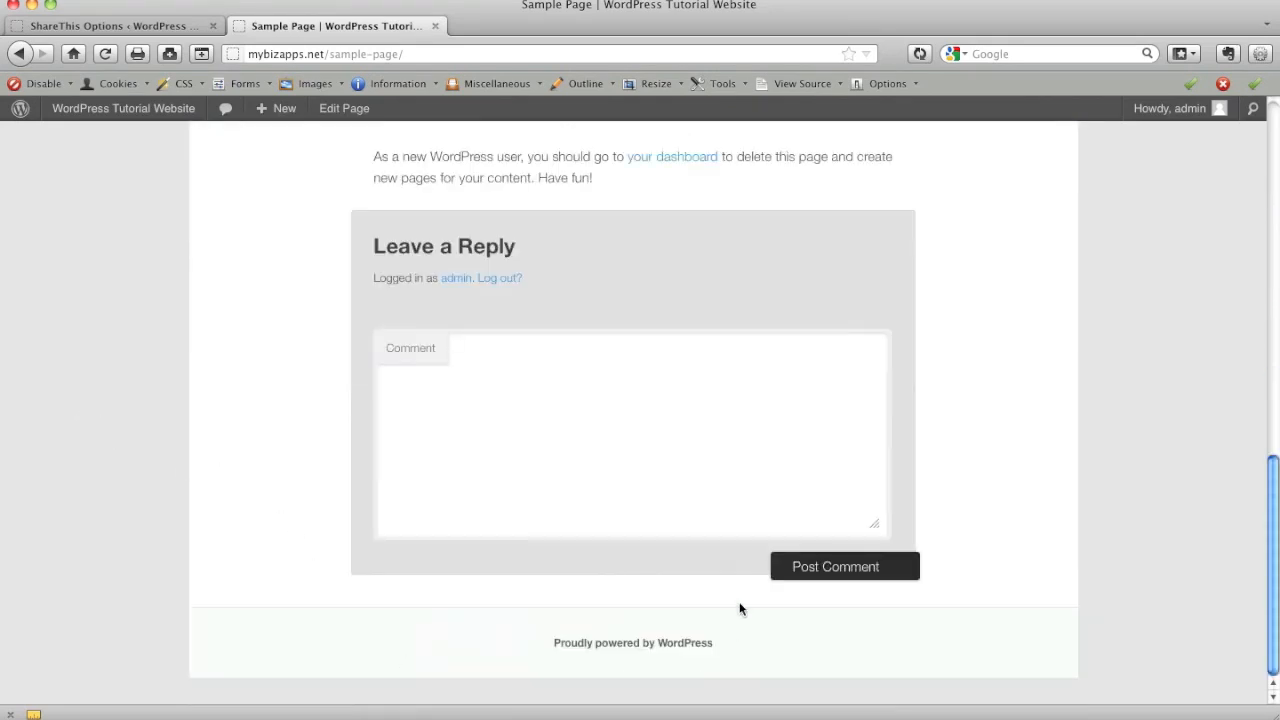
mouse_move(308, 404)
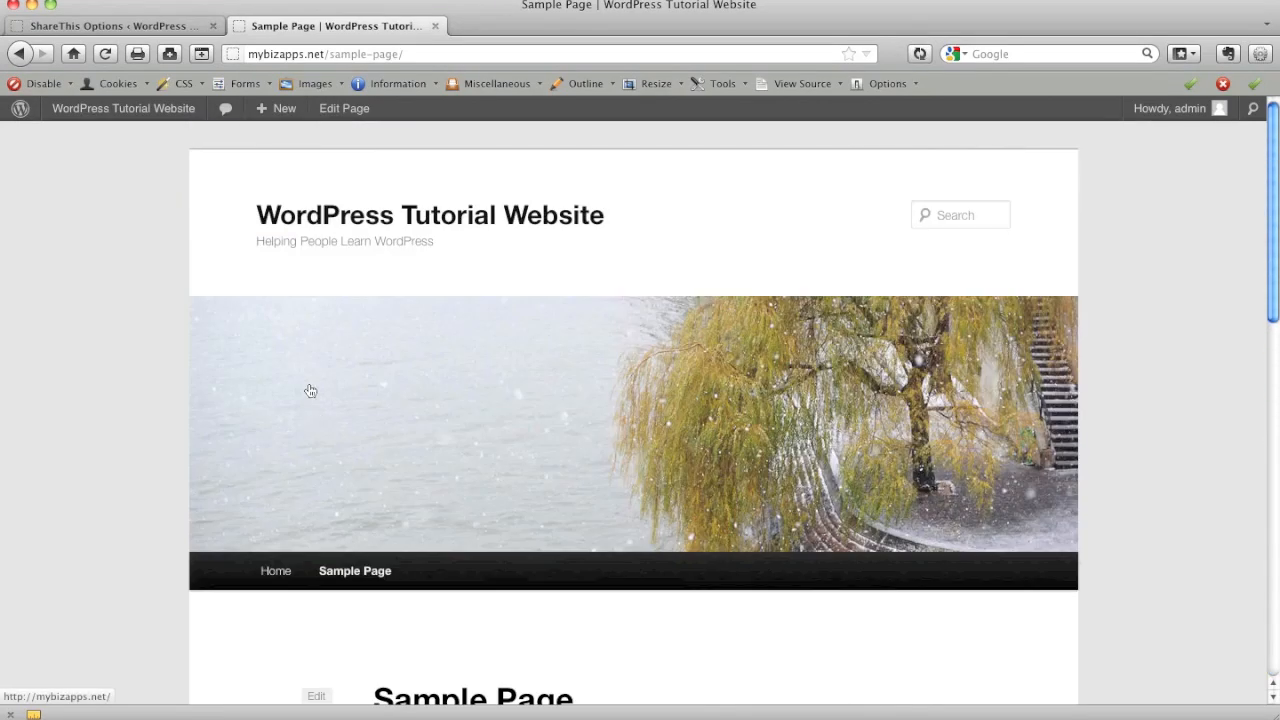
mouse_move(168, 168)
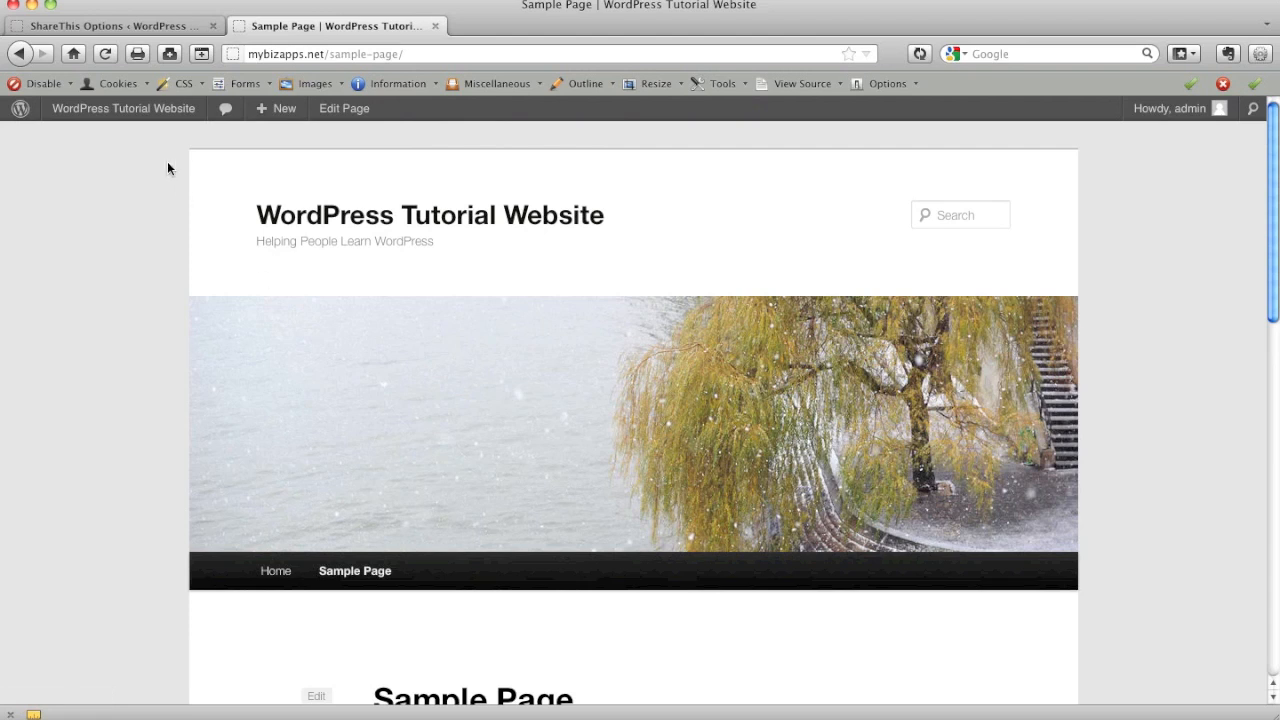
click(276, 570)
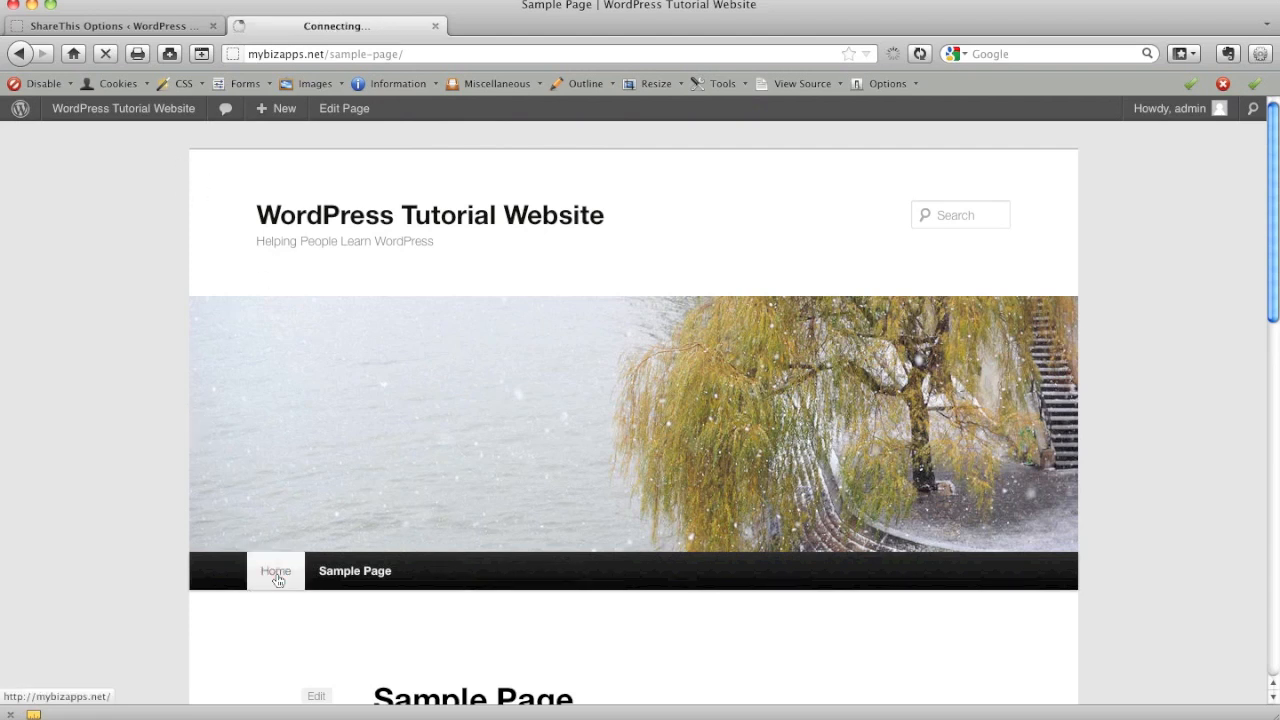
click(276, 572)
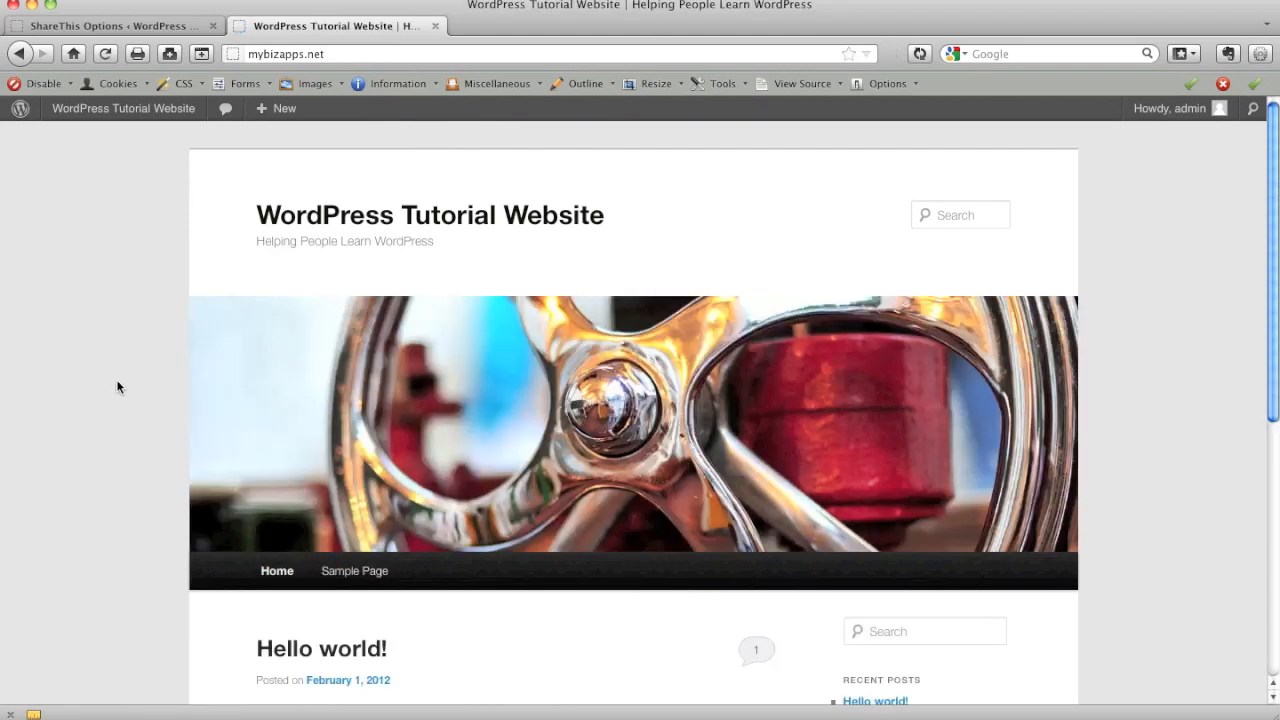
scroll(down, 3)
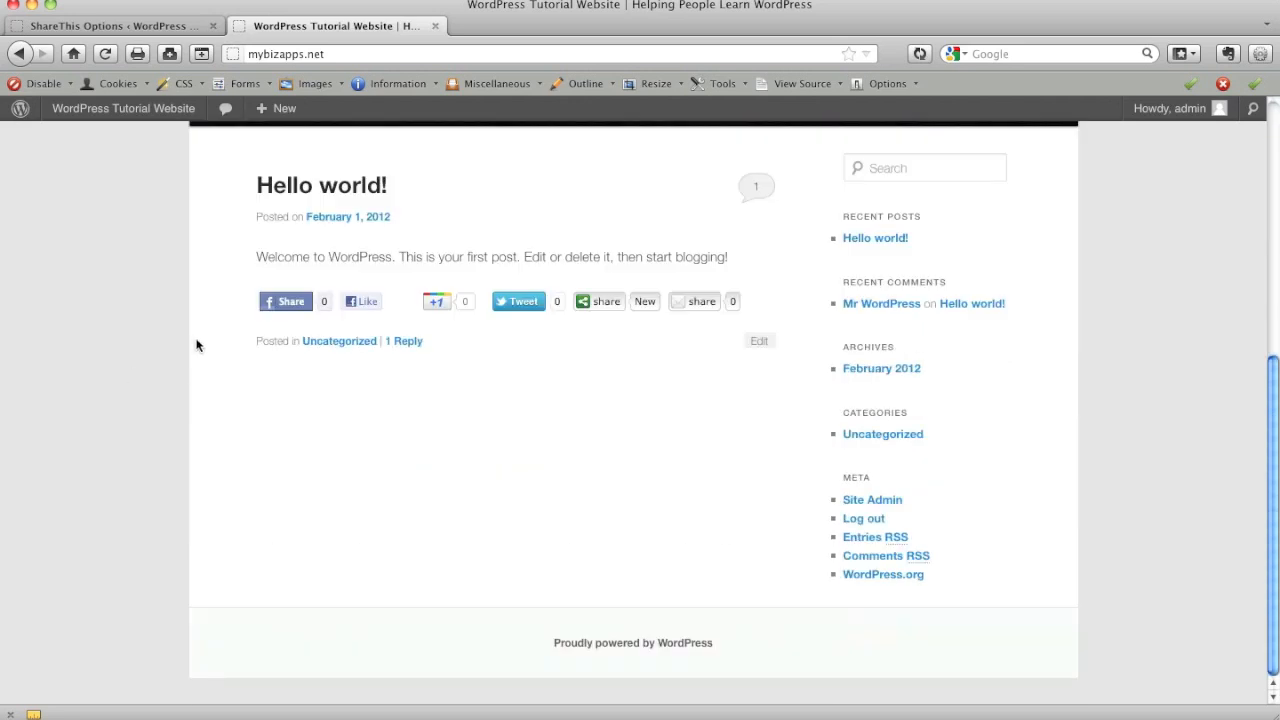
mouse_move(570, 308)
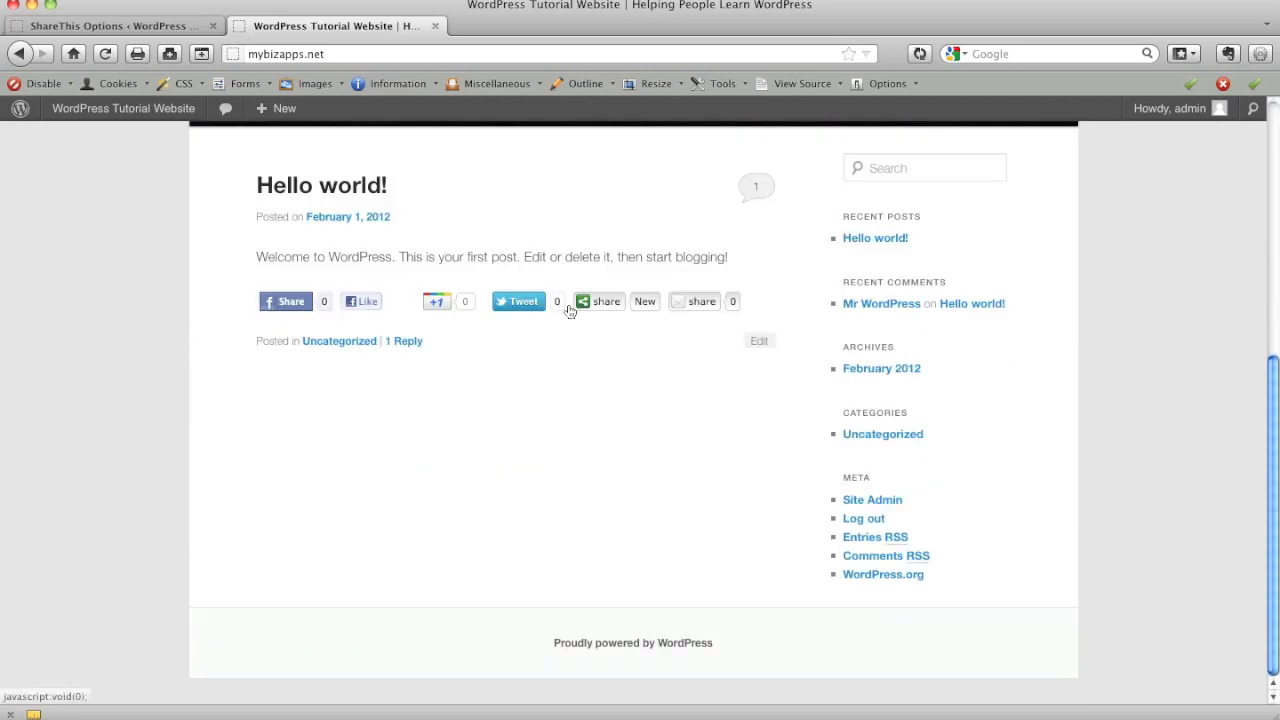
mouse_move(672, 370)
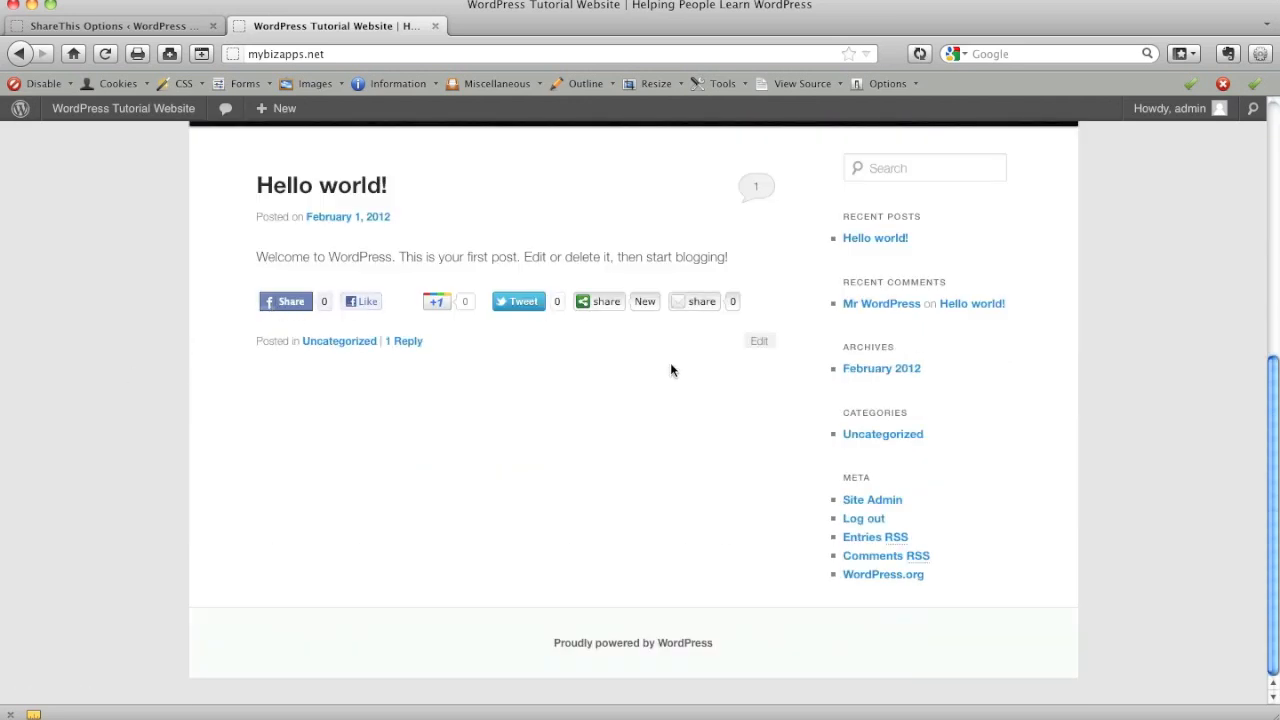